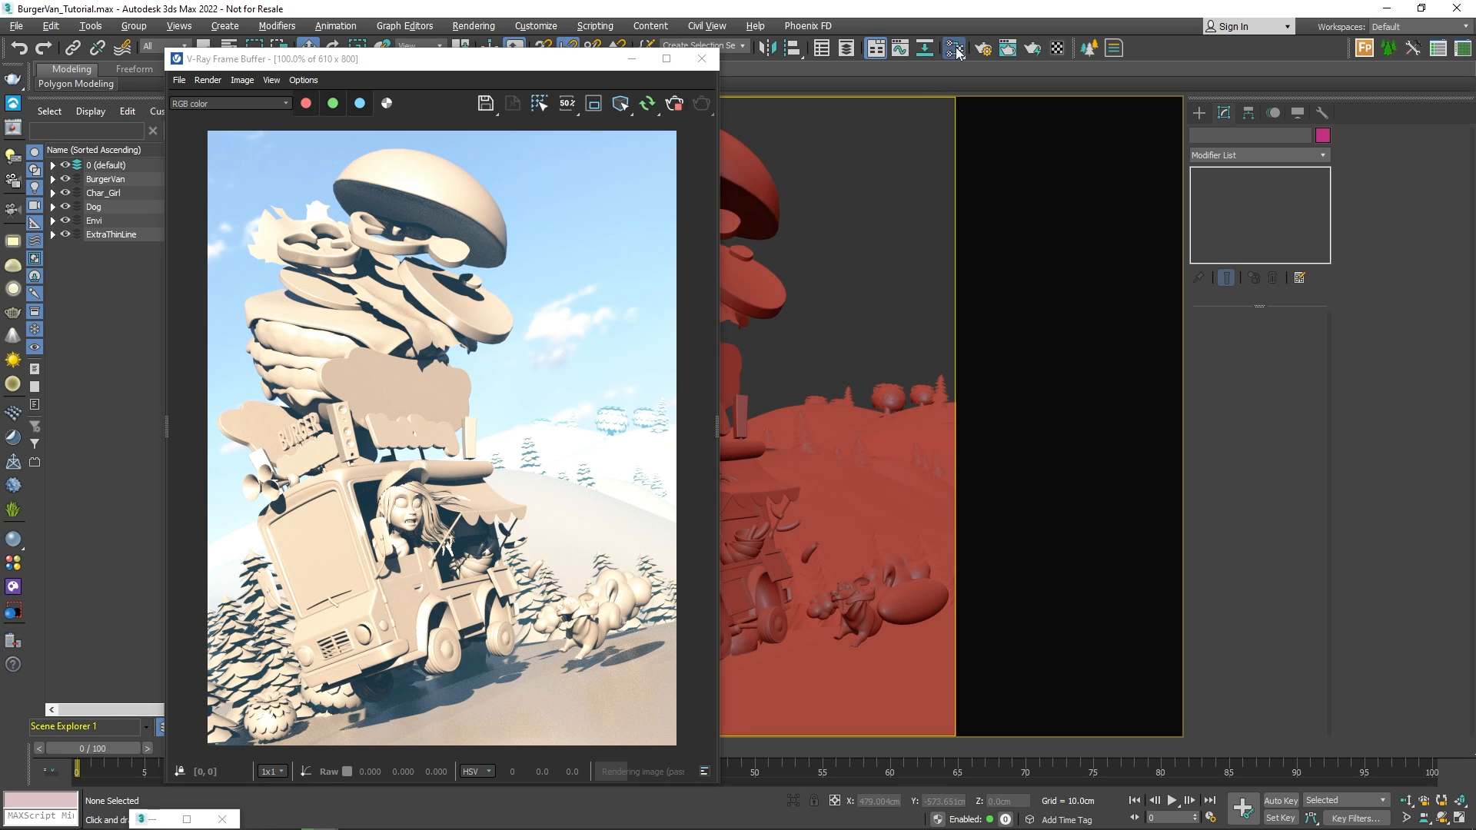
Step: Create a new VRayToonMtl in the Slate Material Editor and show its parameters
left_click(953, 48)
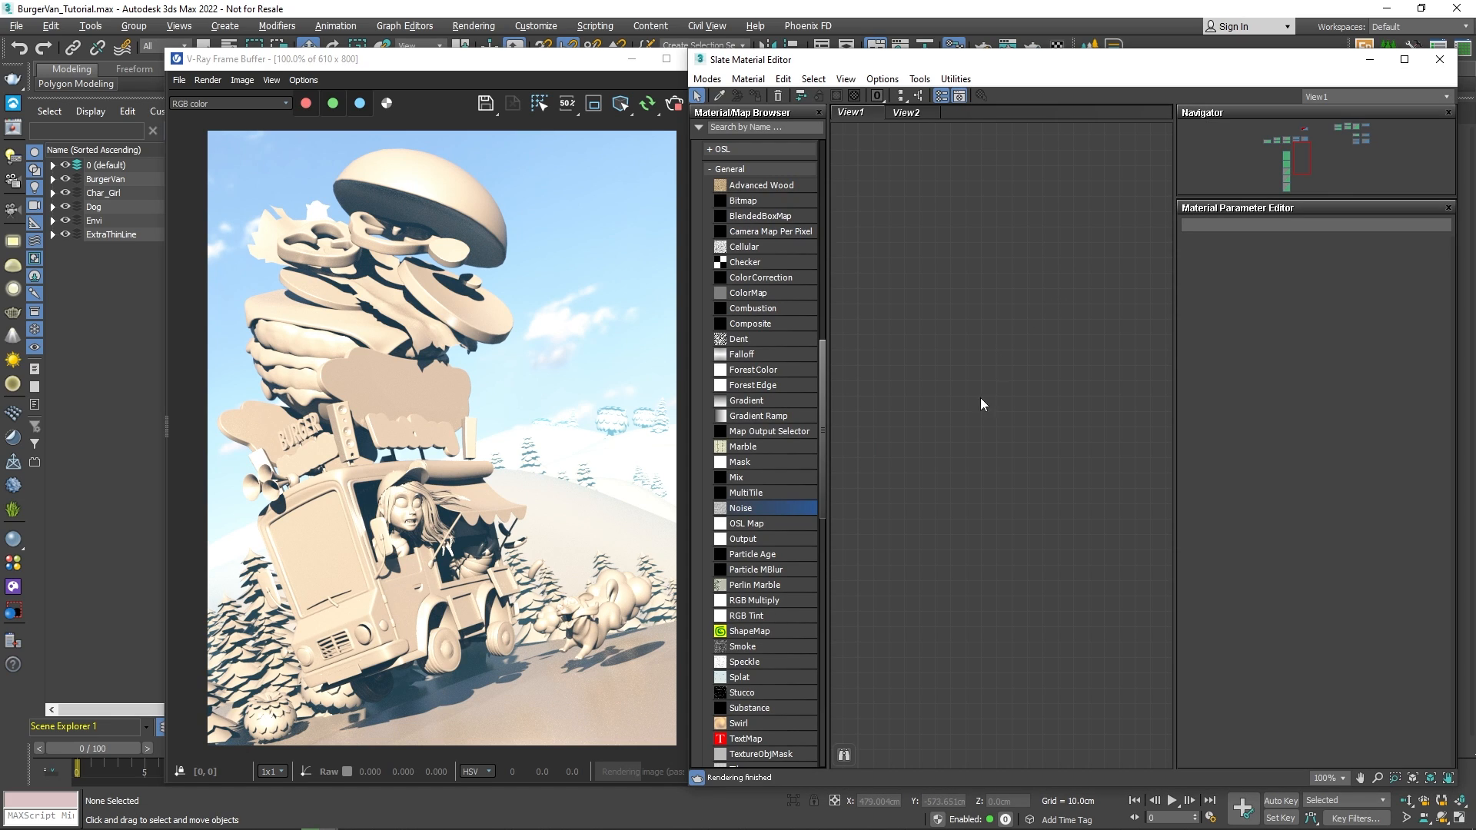
scroll("up", 3)
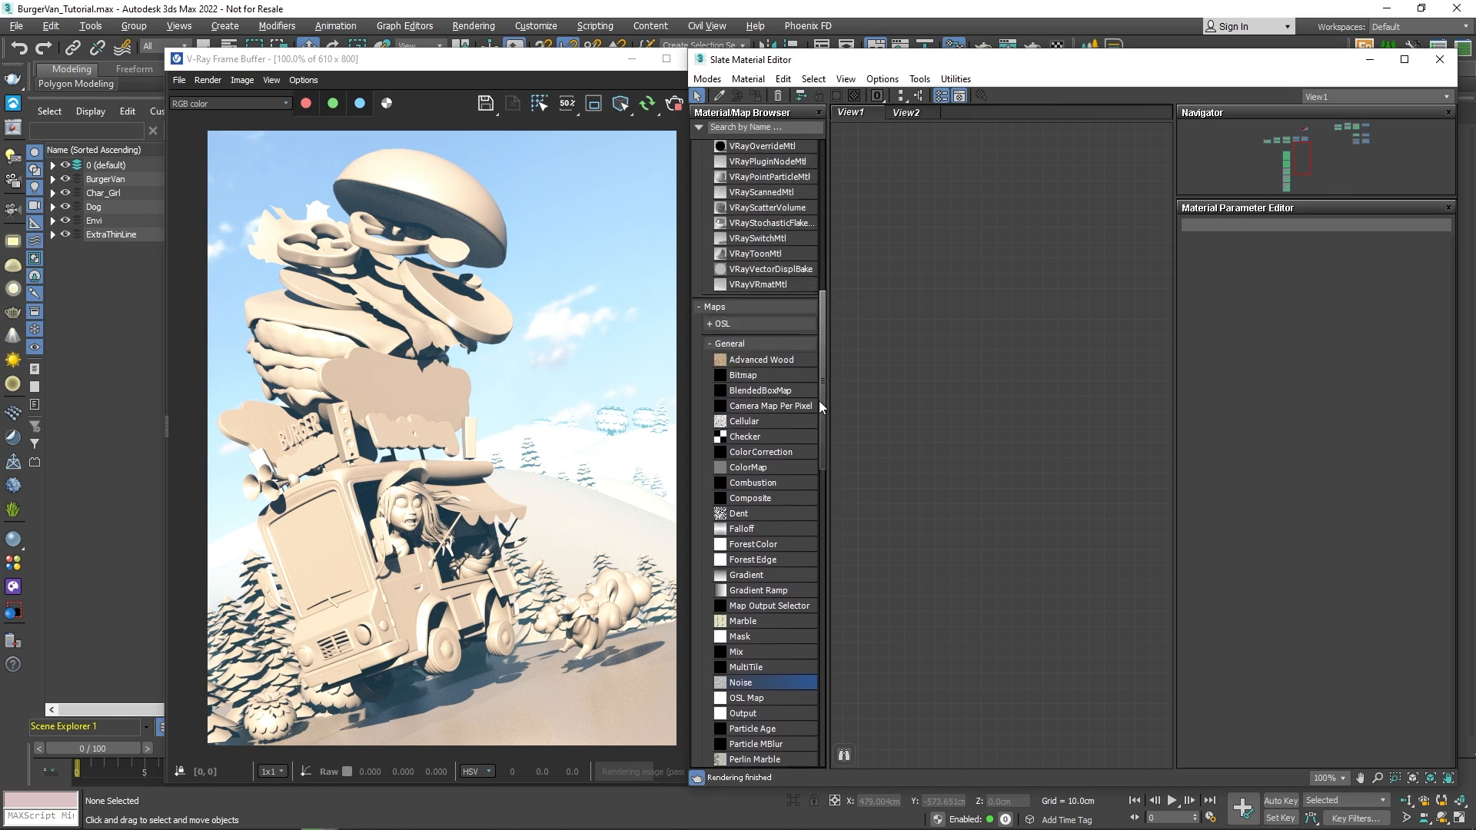
scroll("up", 3)
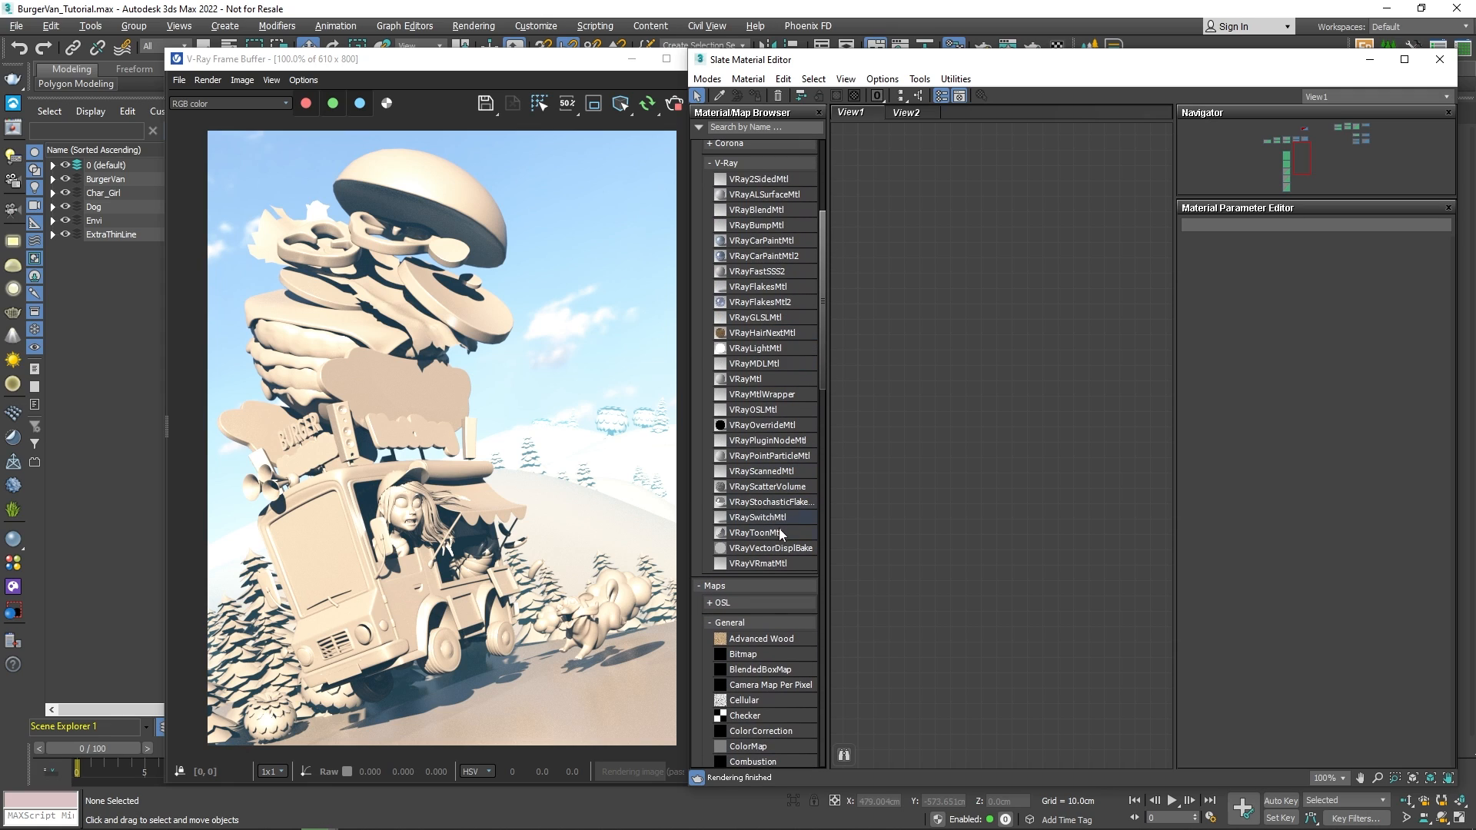
double_click(757, 531)
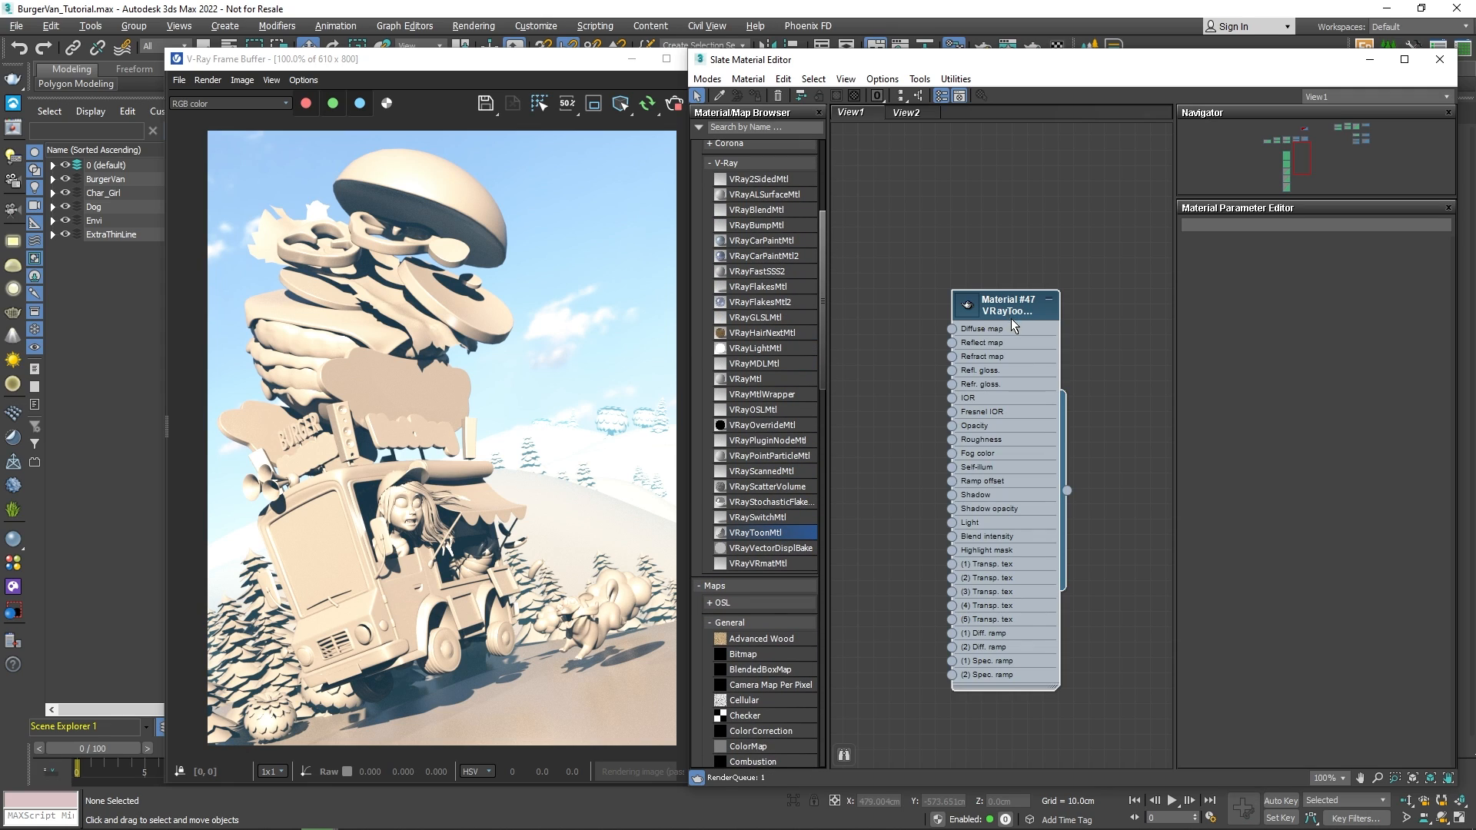
left_click(1005, 306)
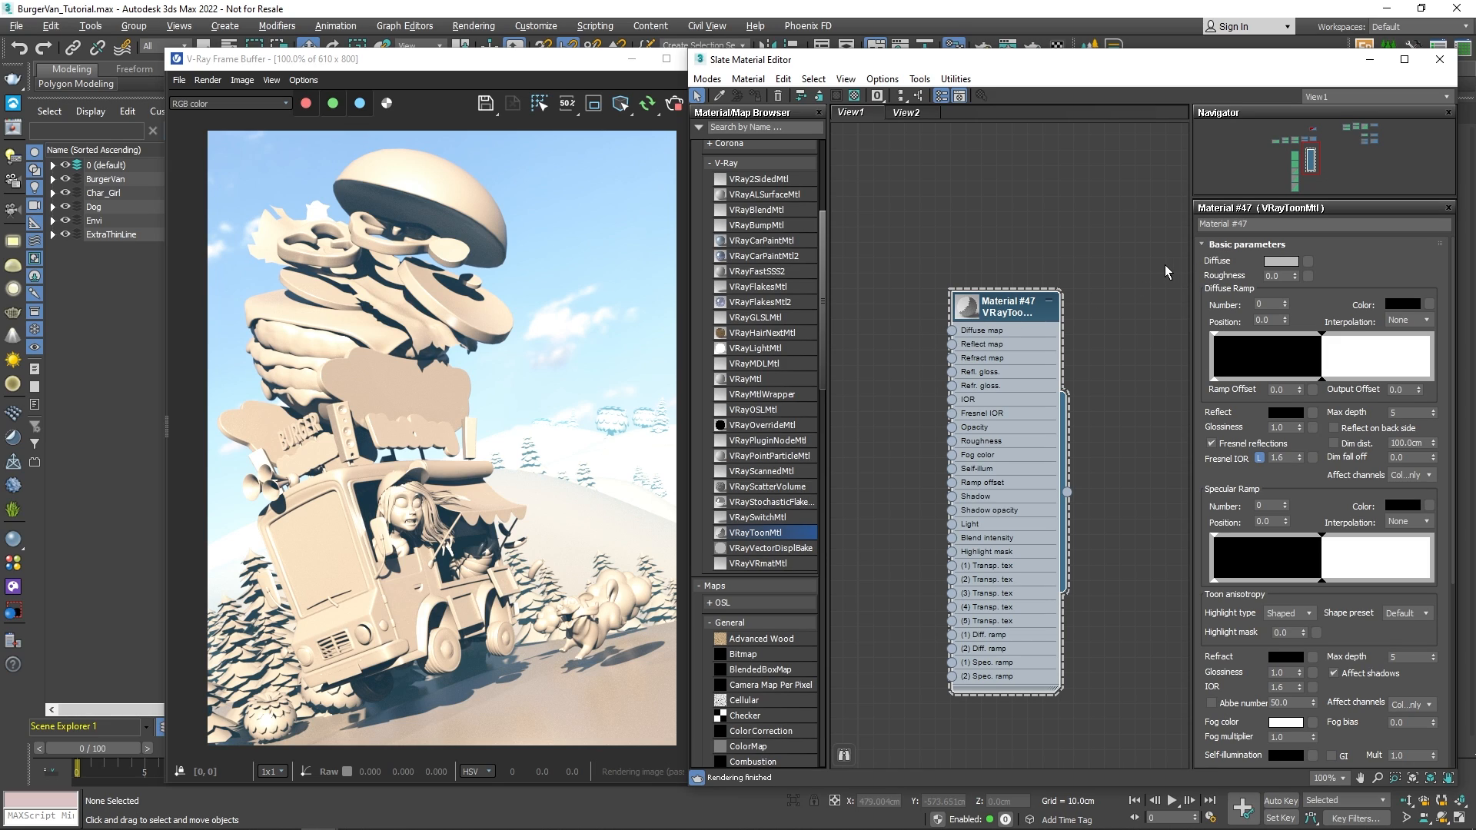
Step: Select the hill objects Hill_01–Hill_007 inside the Envi layer for the material
left_click(52, 220)
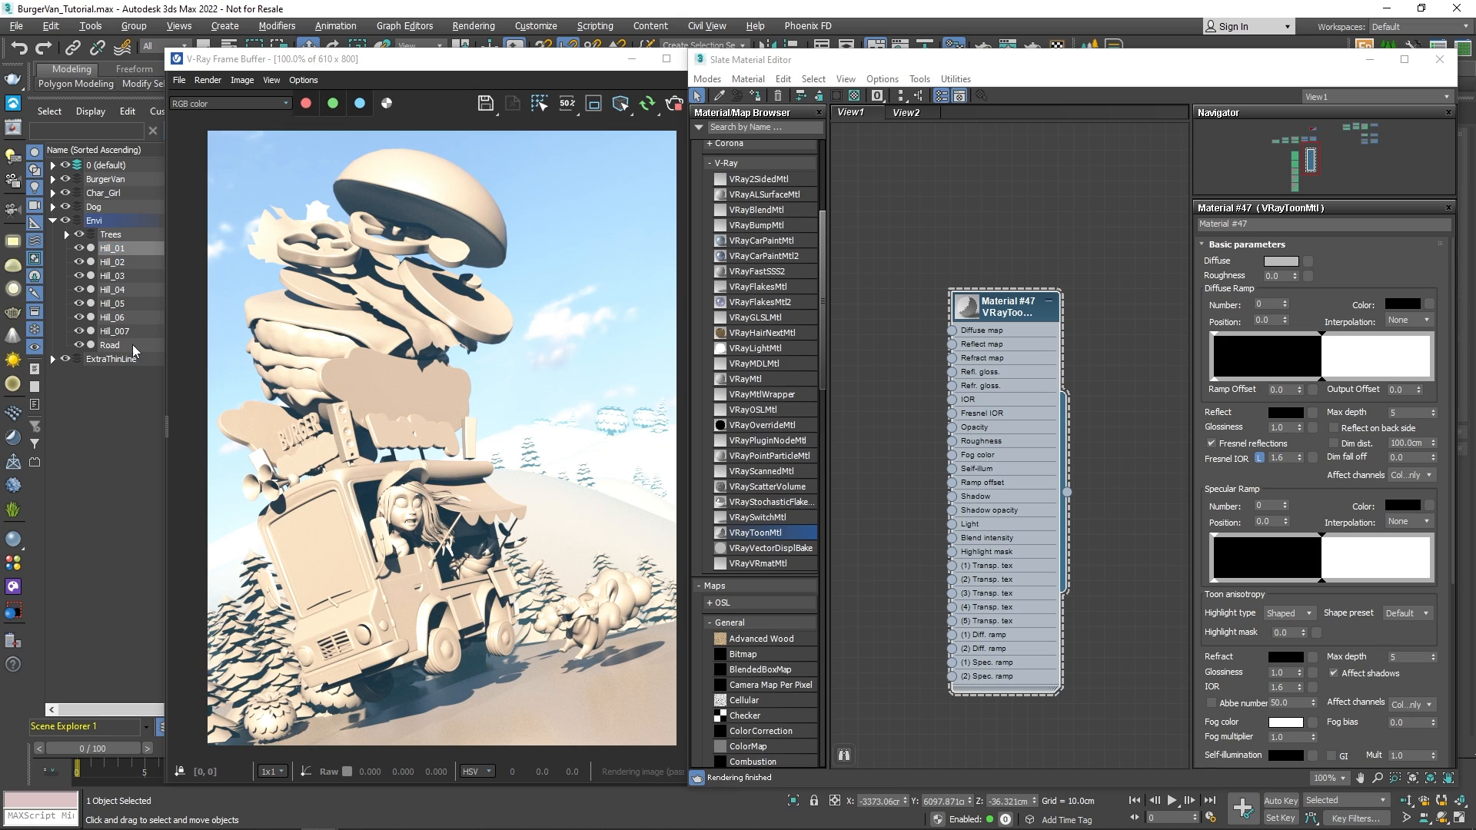
right_click(1002, 303)
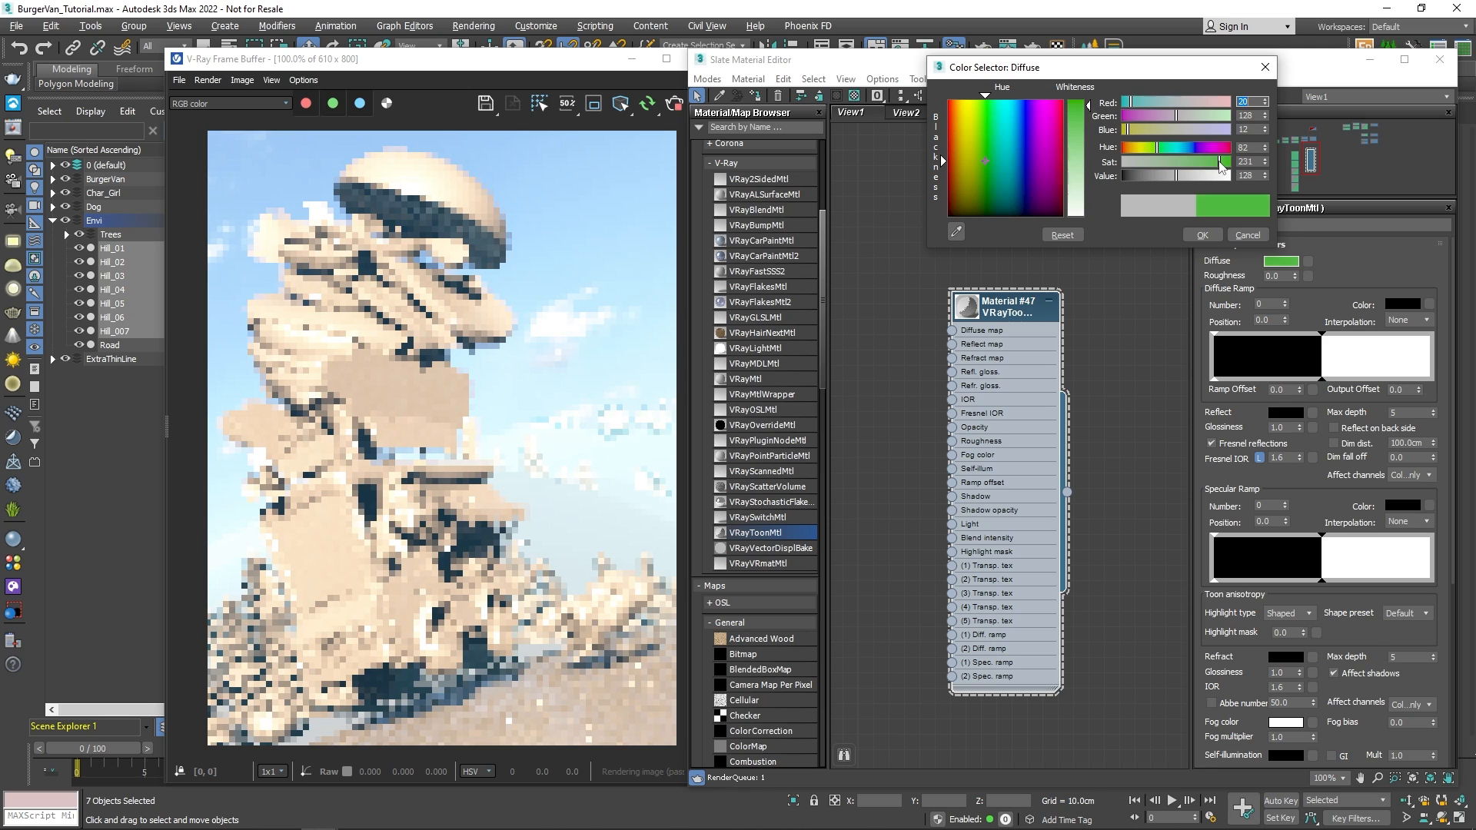
Step: Confirm the green diffuse, wire a grass VRayBitmap through a VRayUVWRandomizer and set its tiling
left_click(1201, 234)
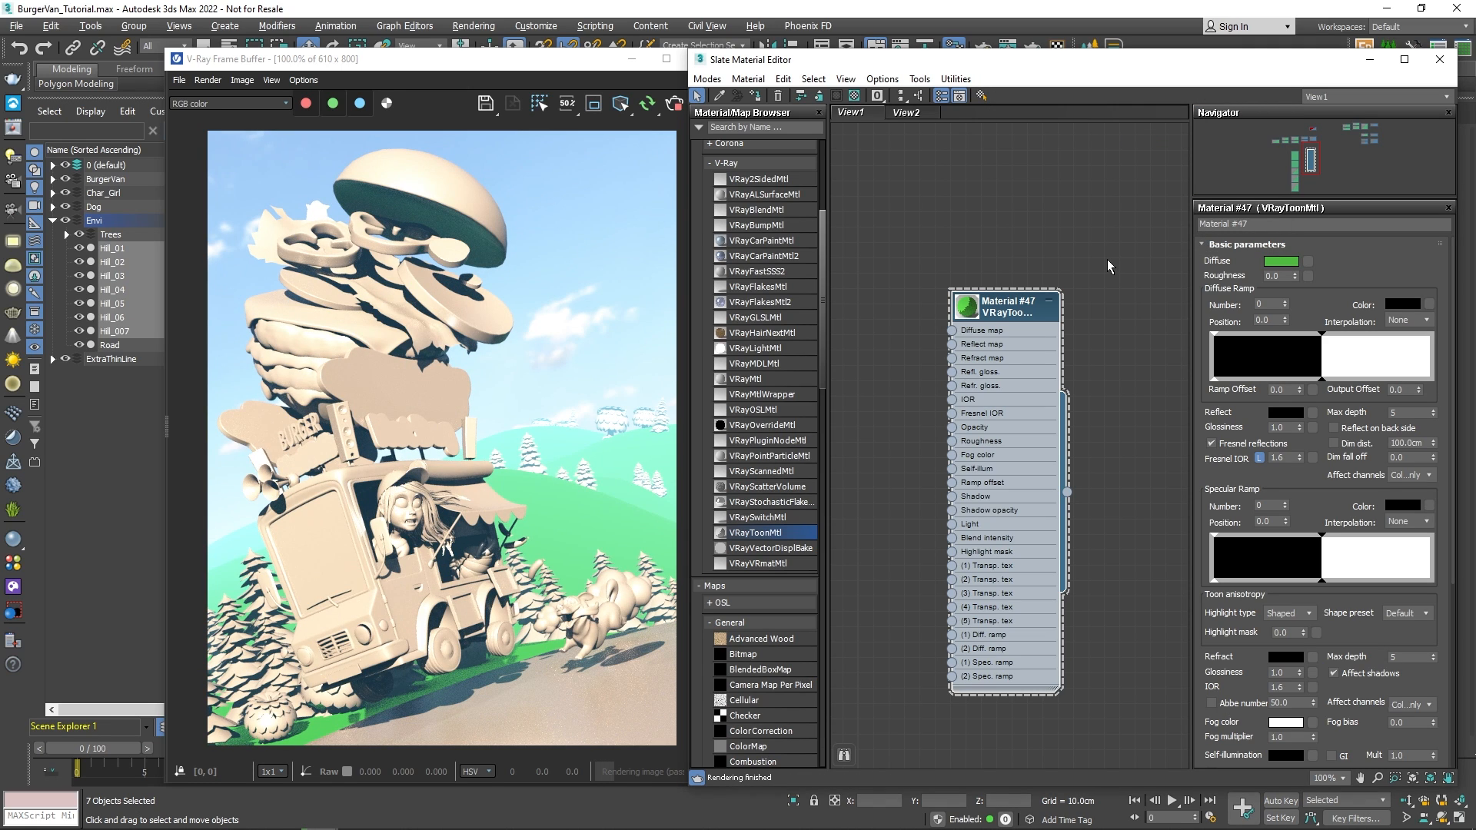
mouse_move(1061, 363)
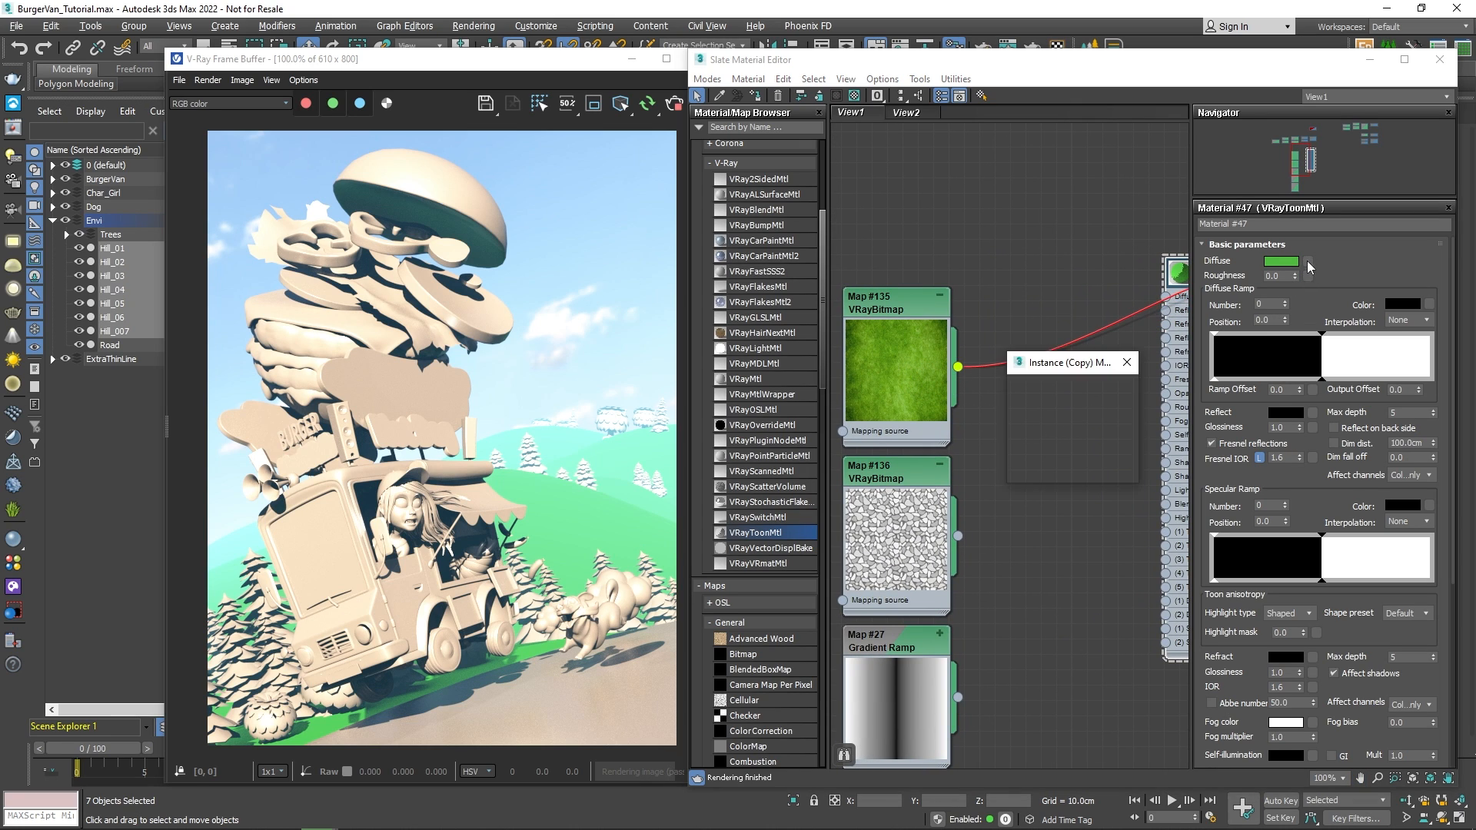
left_click(1126, 361)
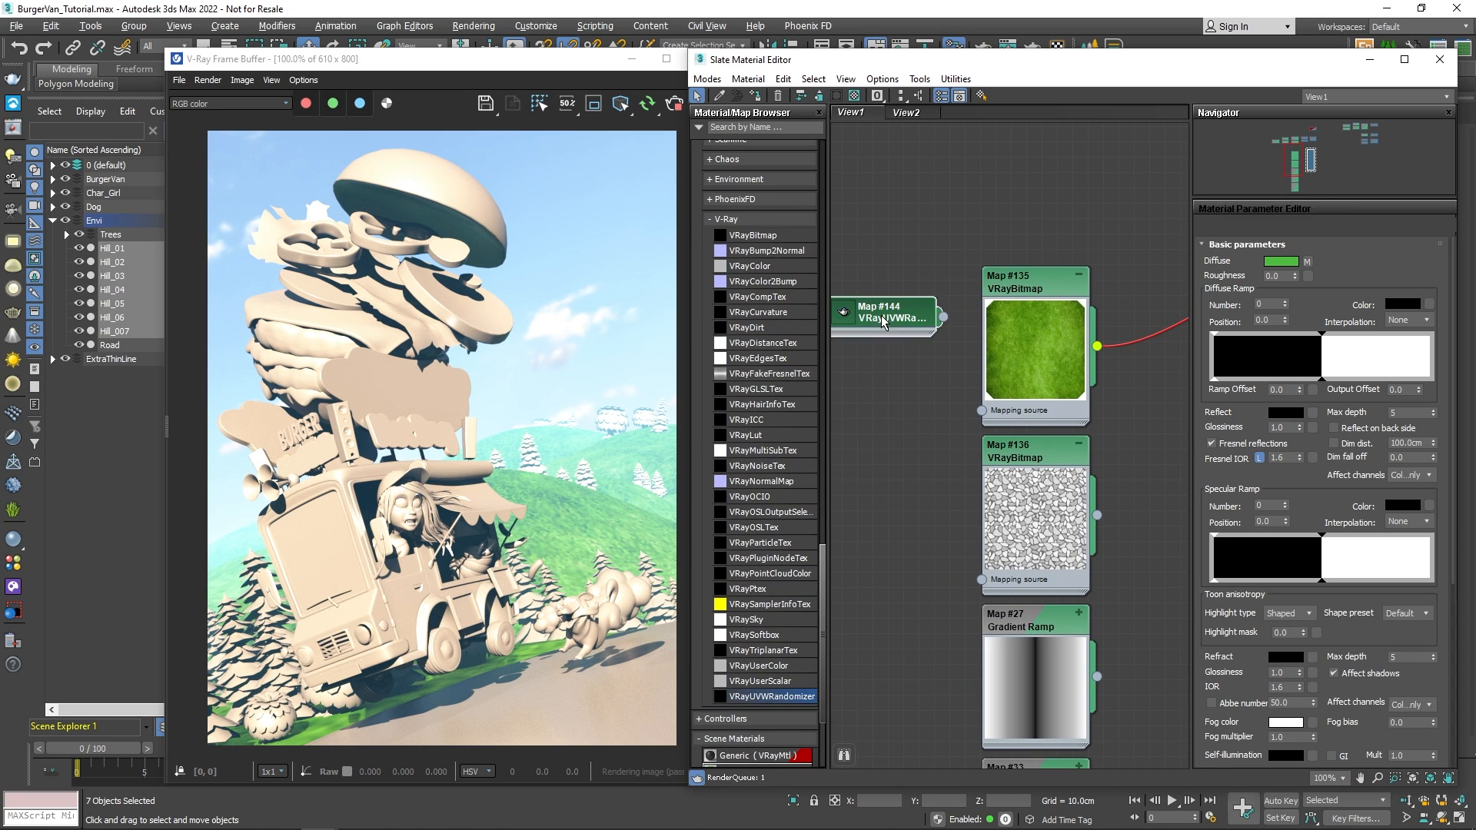
left_click(883, 314)
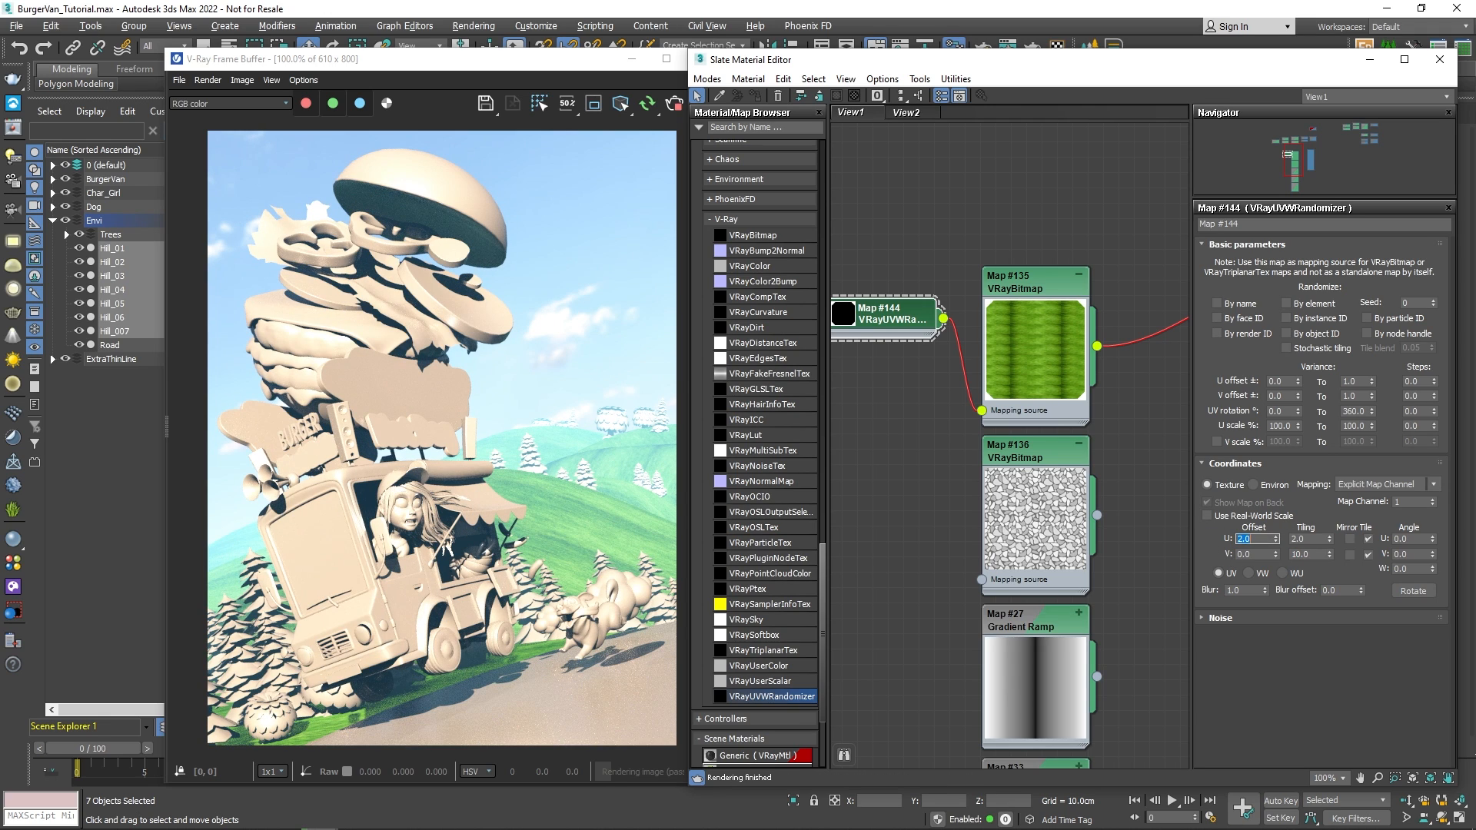
left_click(1287, 349)
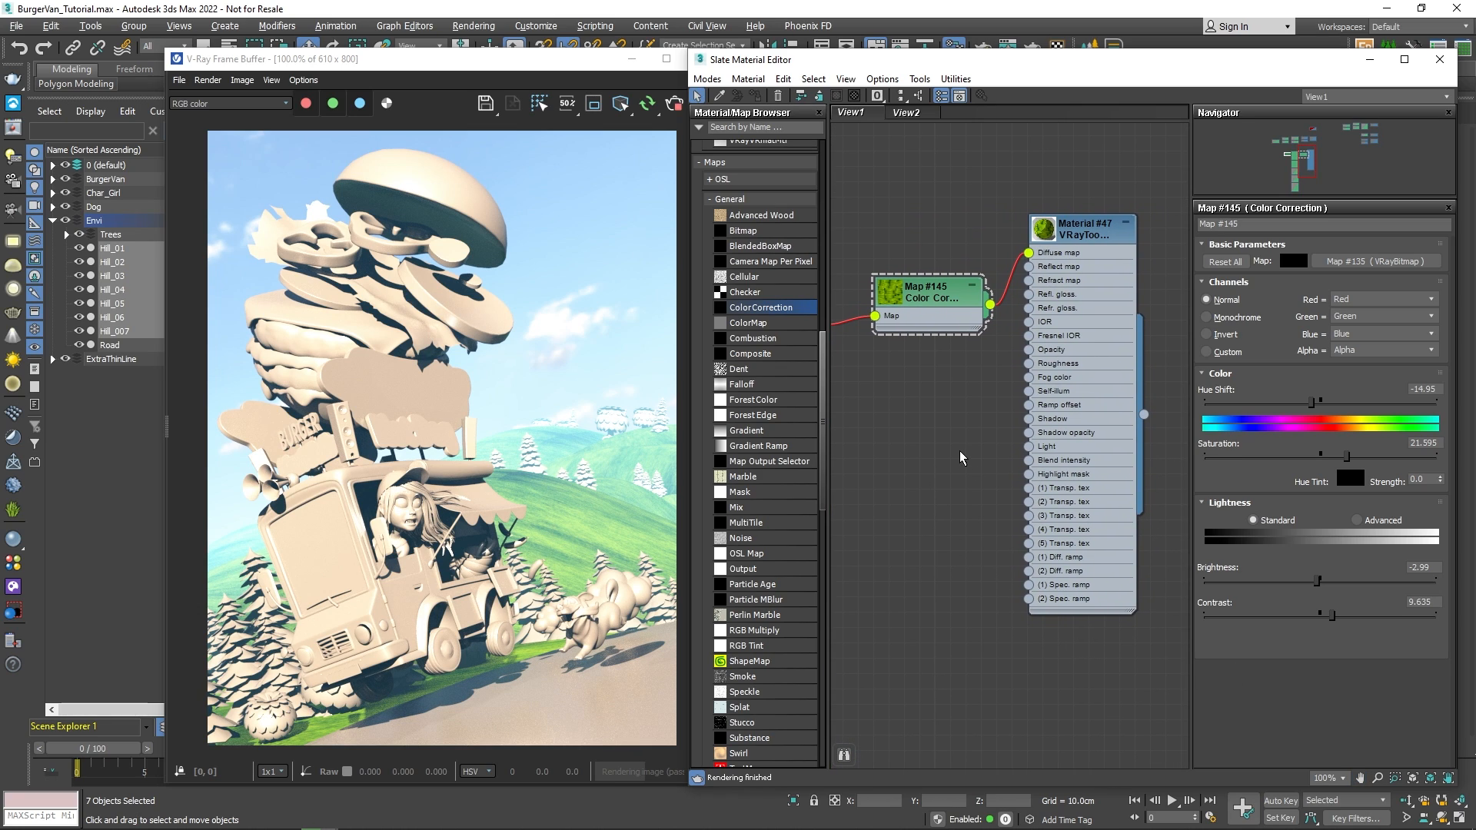
mouse_move(999, 403)
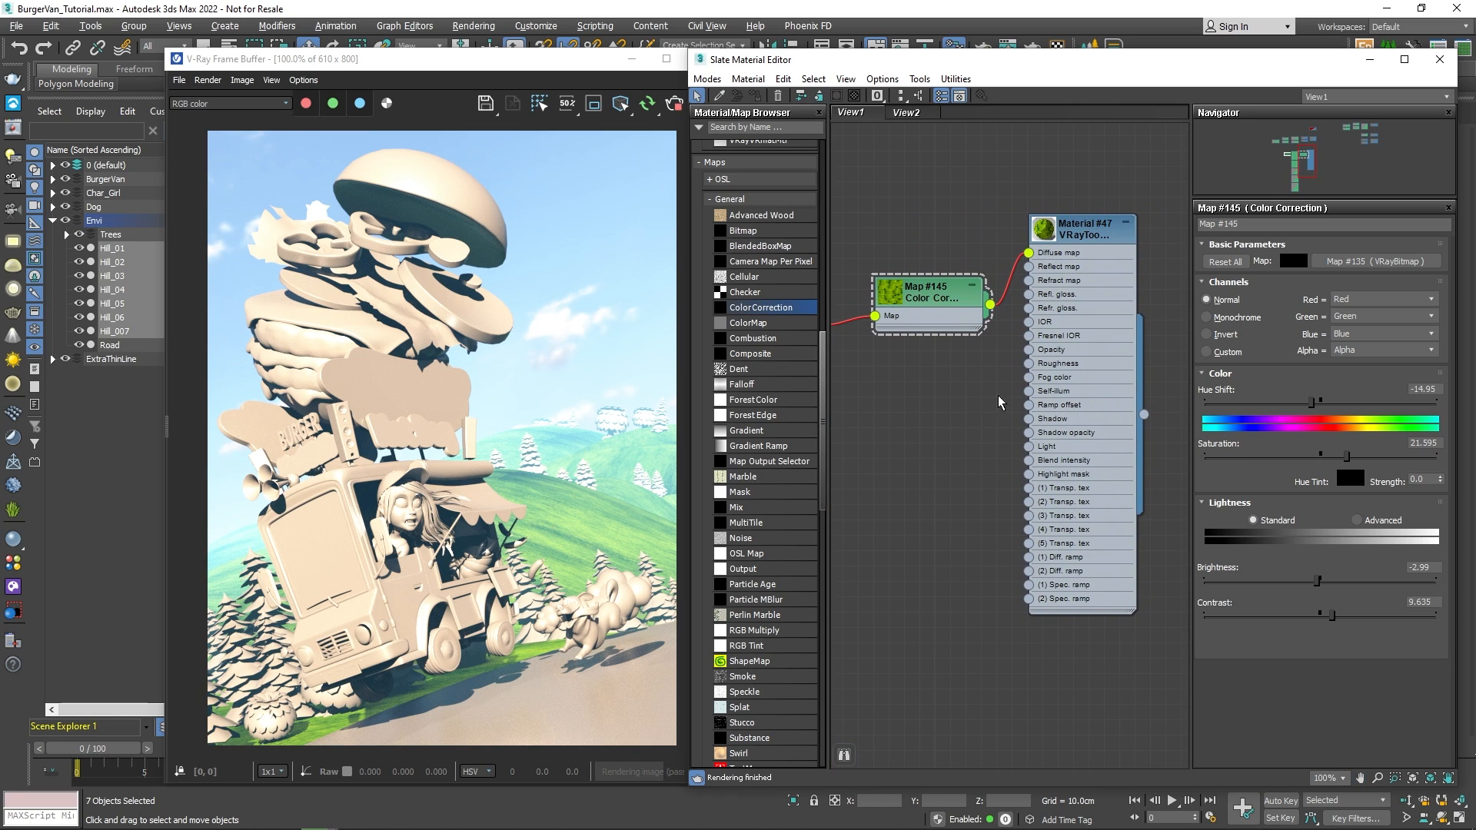
Step: Add a VRayToon atmospheric effect via Environment and Effects
left_click(1124, 223)
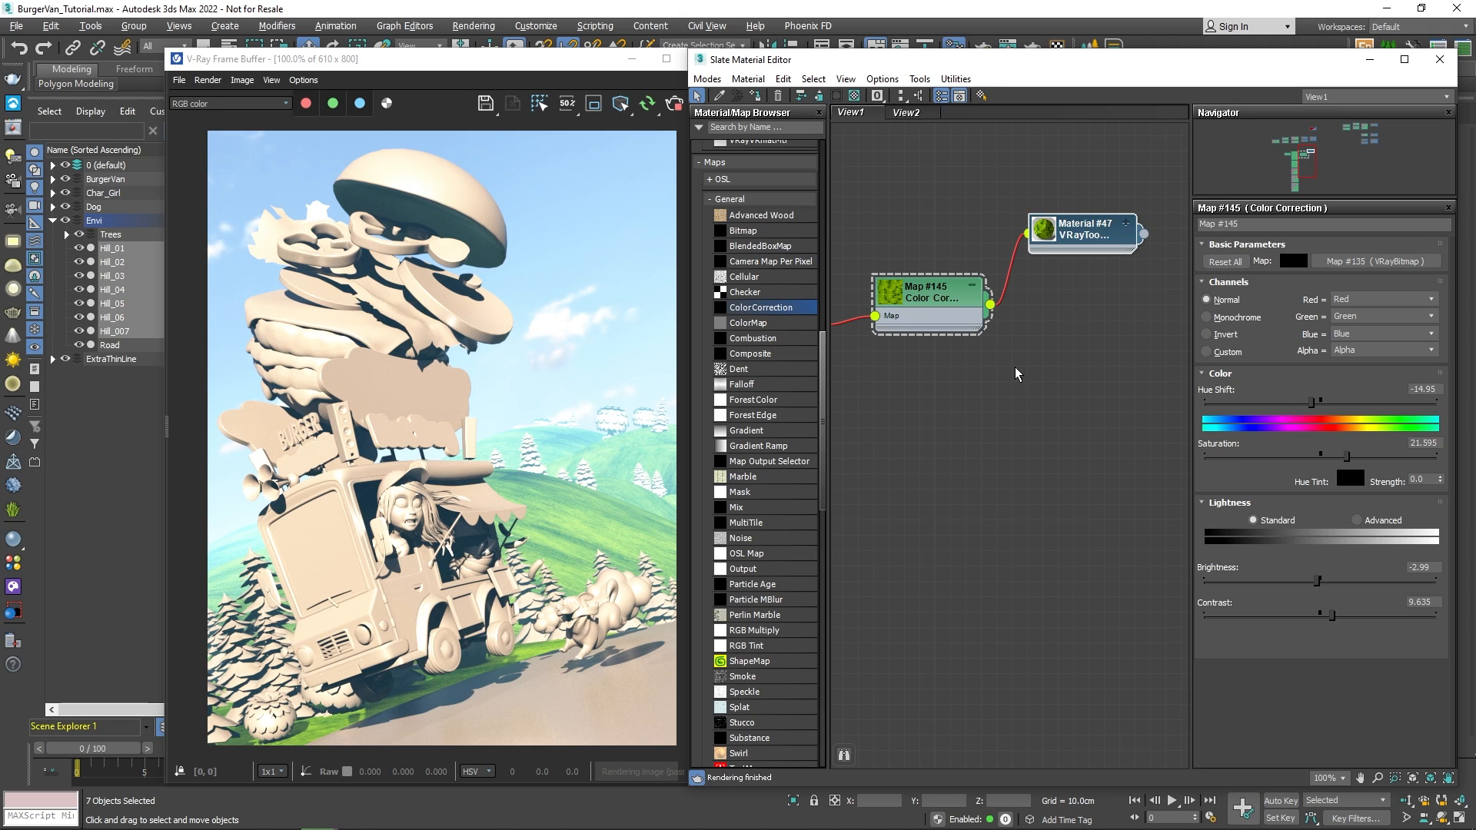
mouse_move(474, 26)
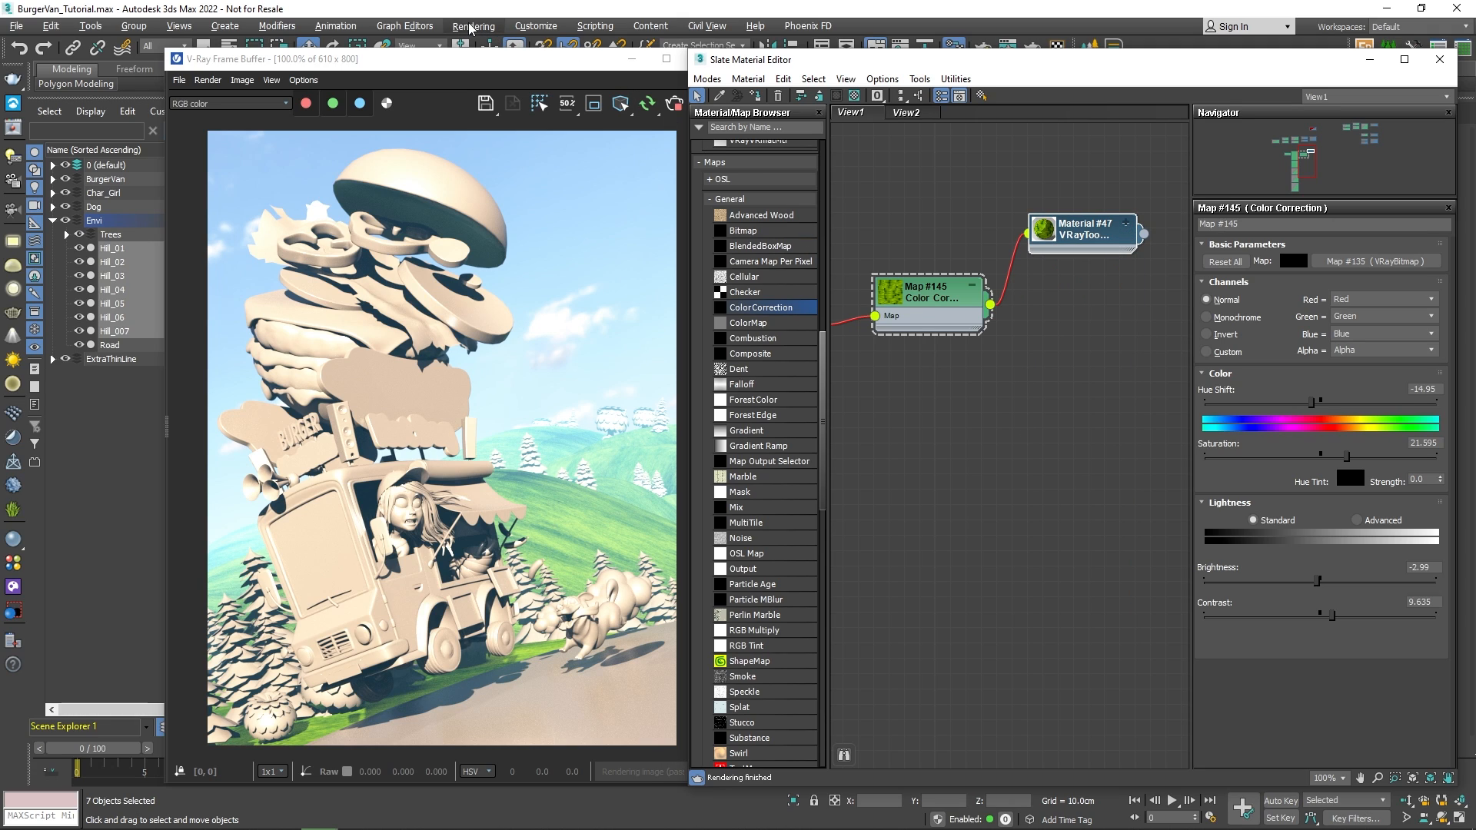
left_click(474, 26)
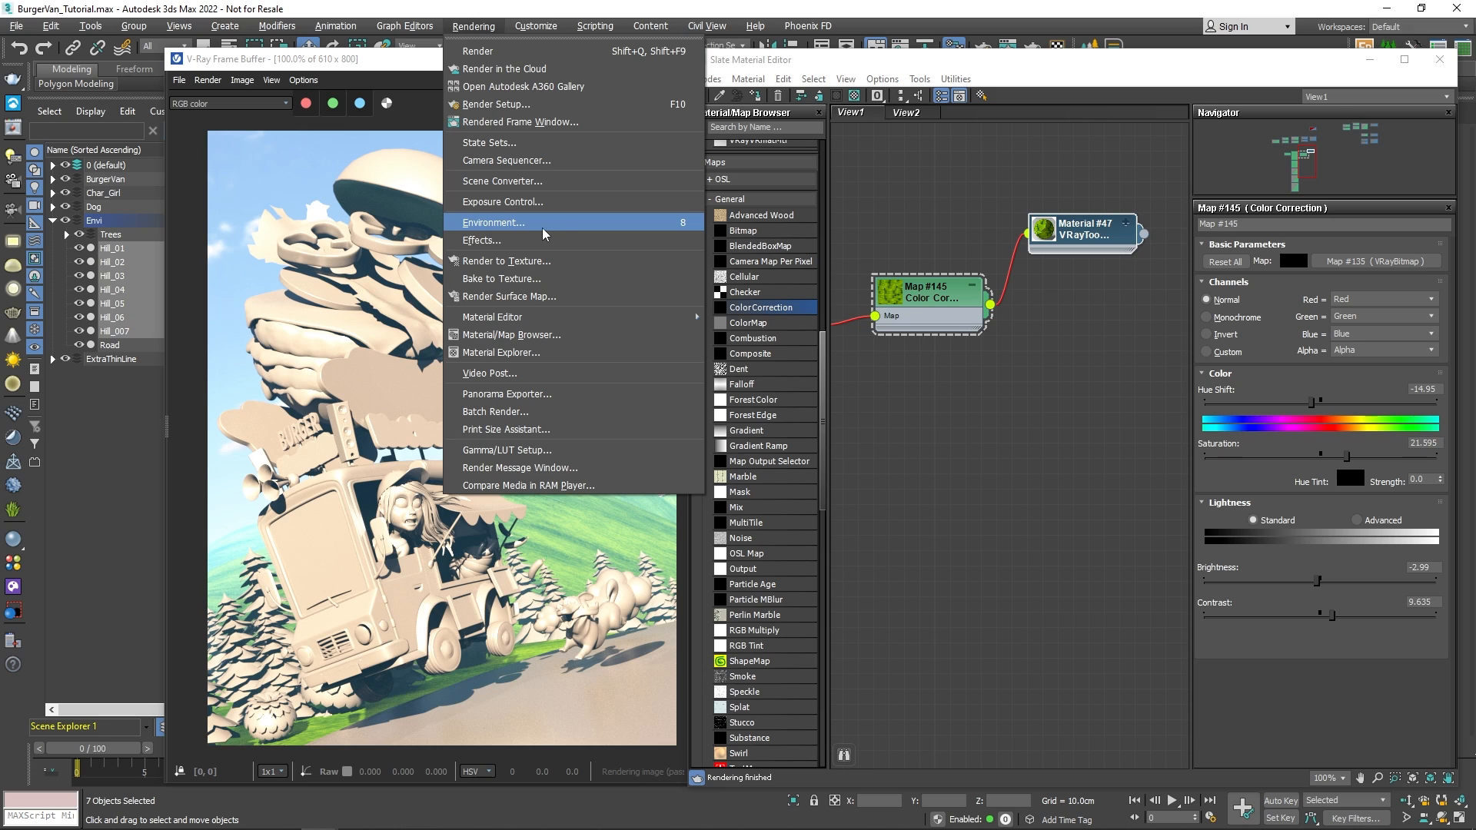
left_click(492, 223)
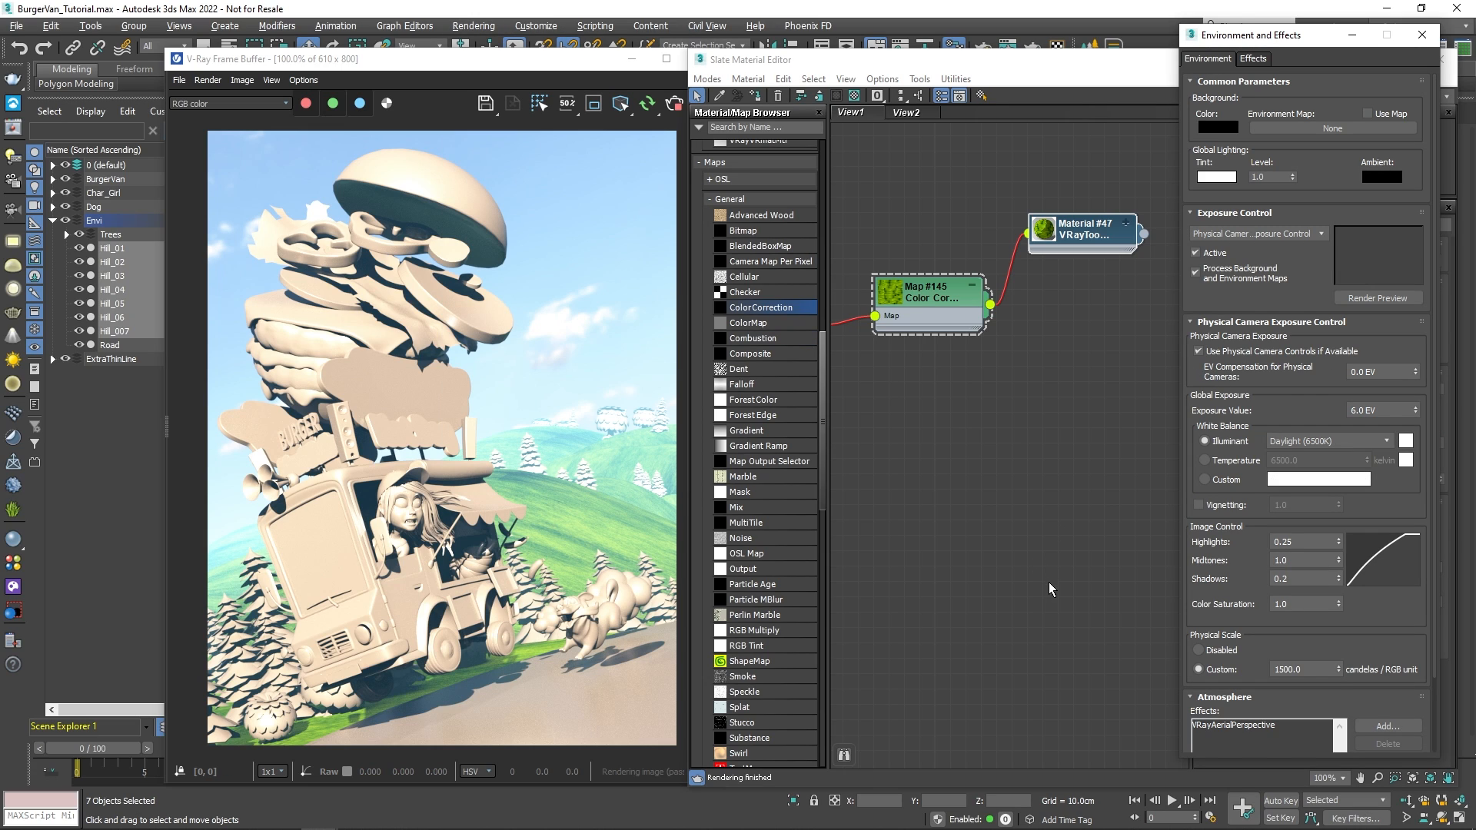
mouse_move(1277, 636)
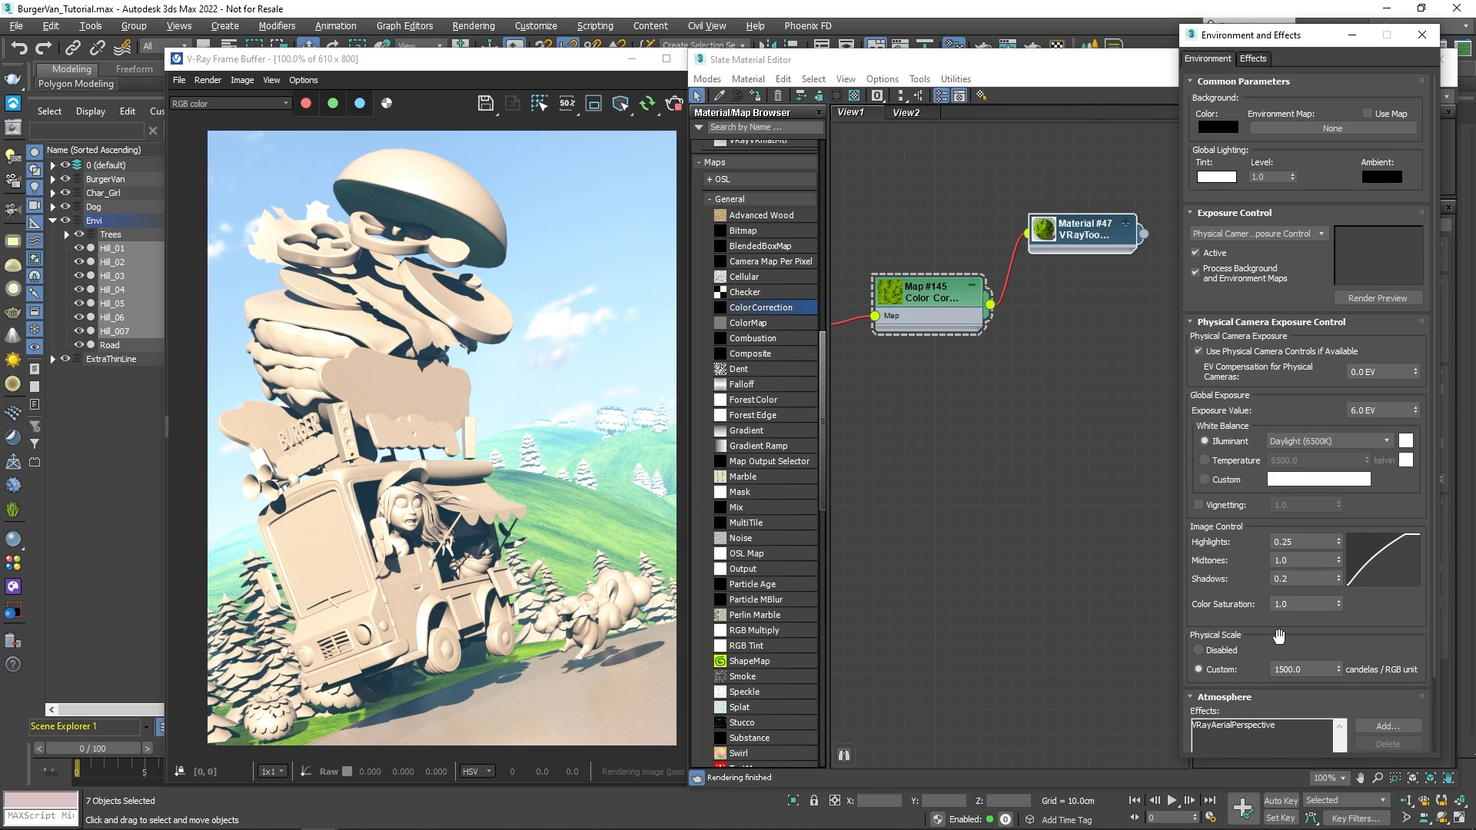
scroll("down", 3)
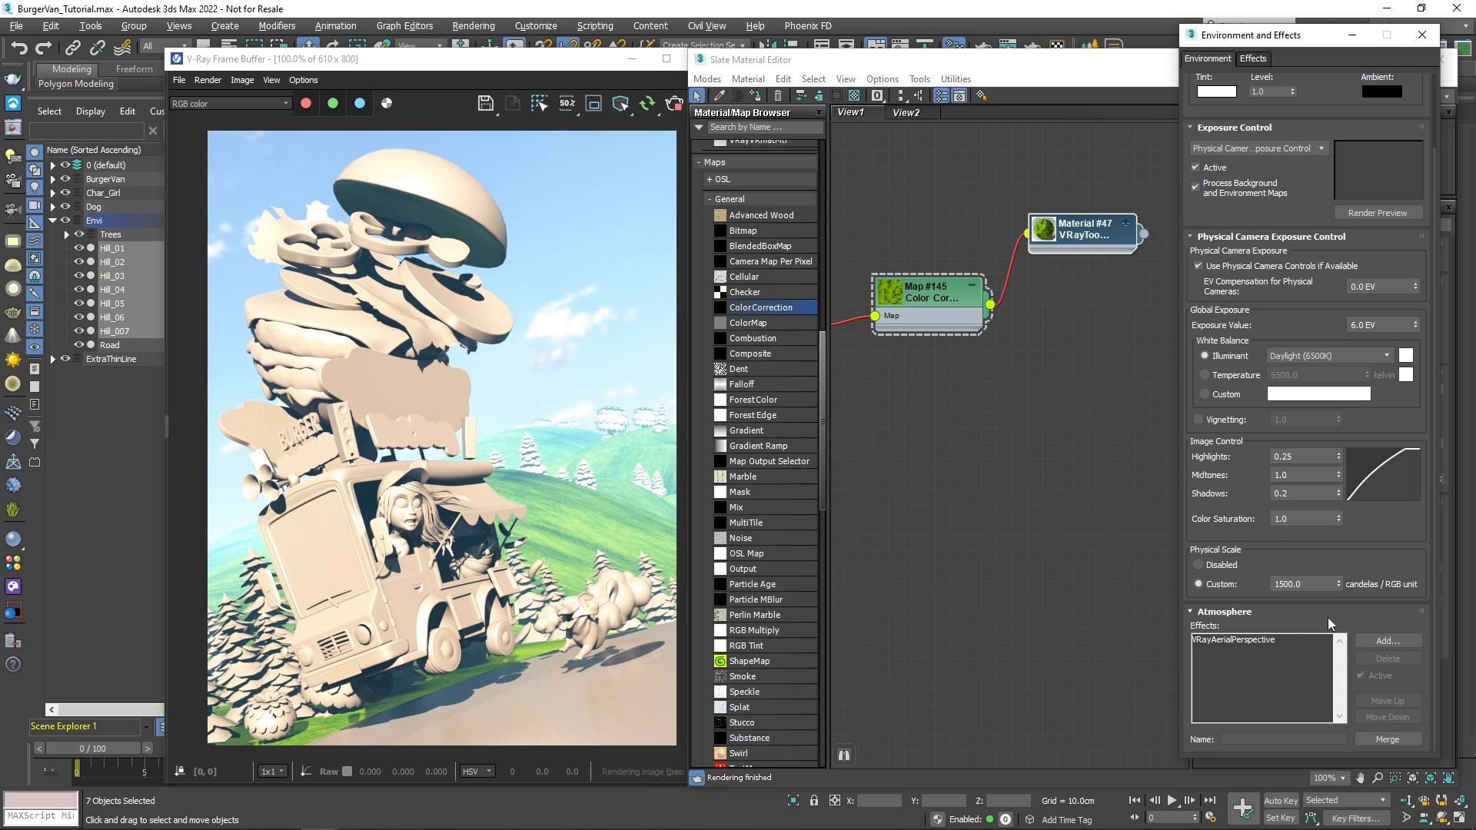
left_click(1387, 639)
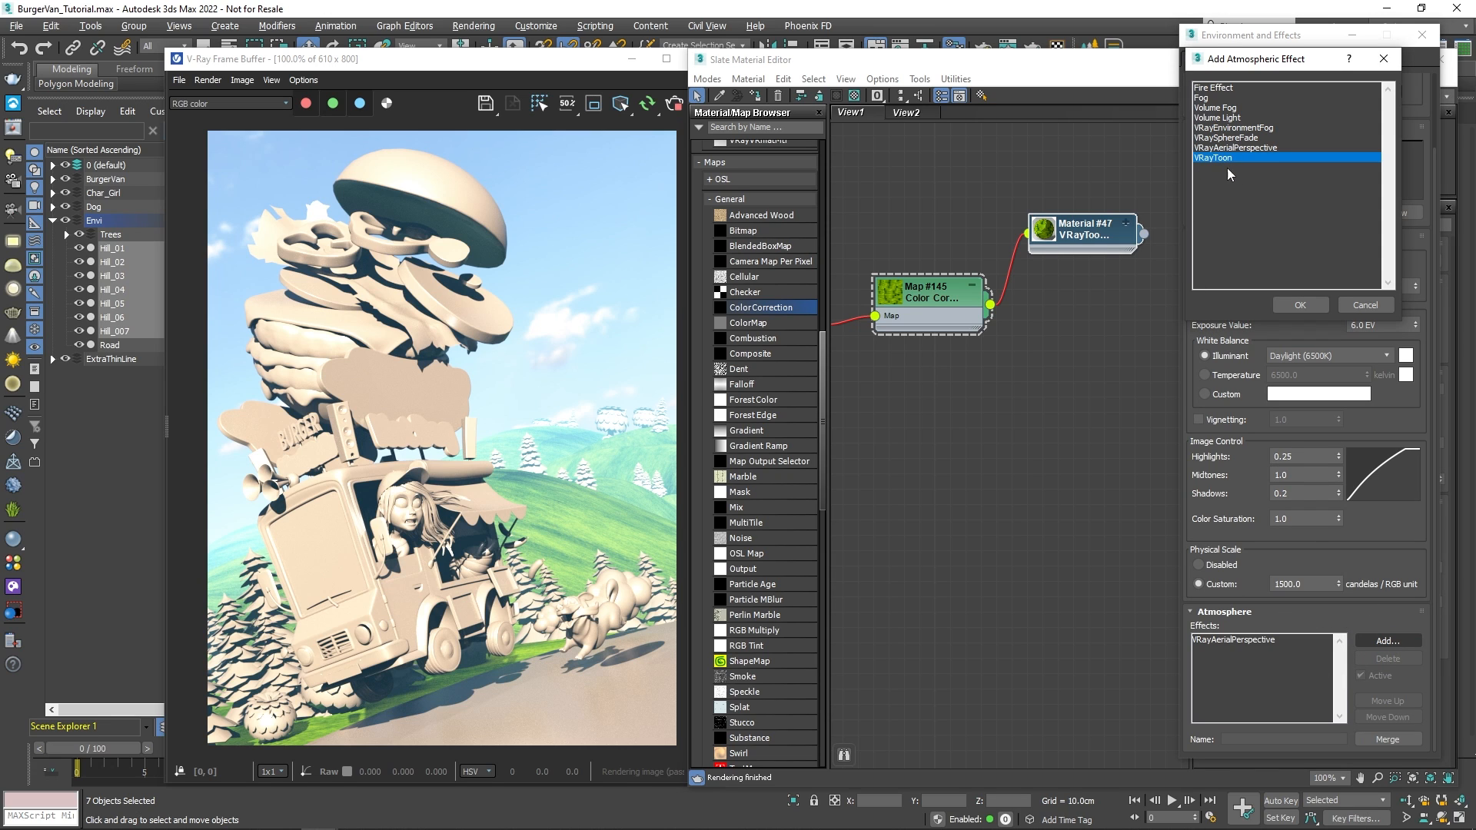
left_click(1298, 305)
type("VRayToon_Hills")
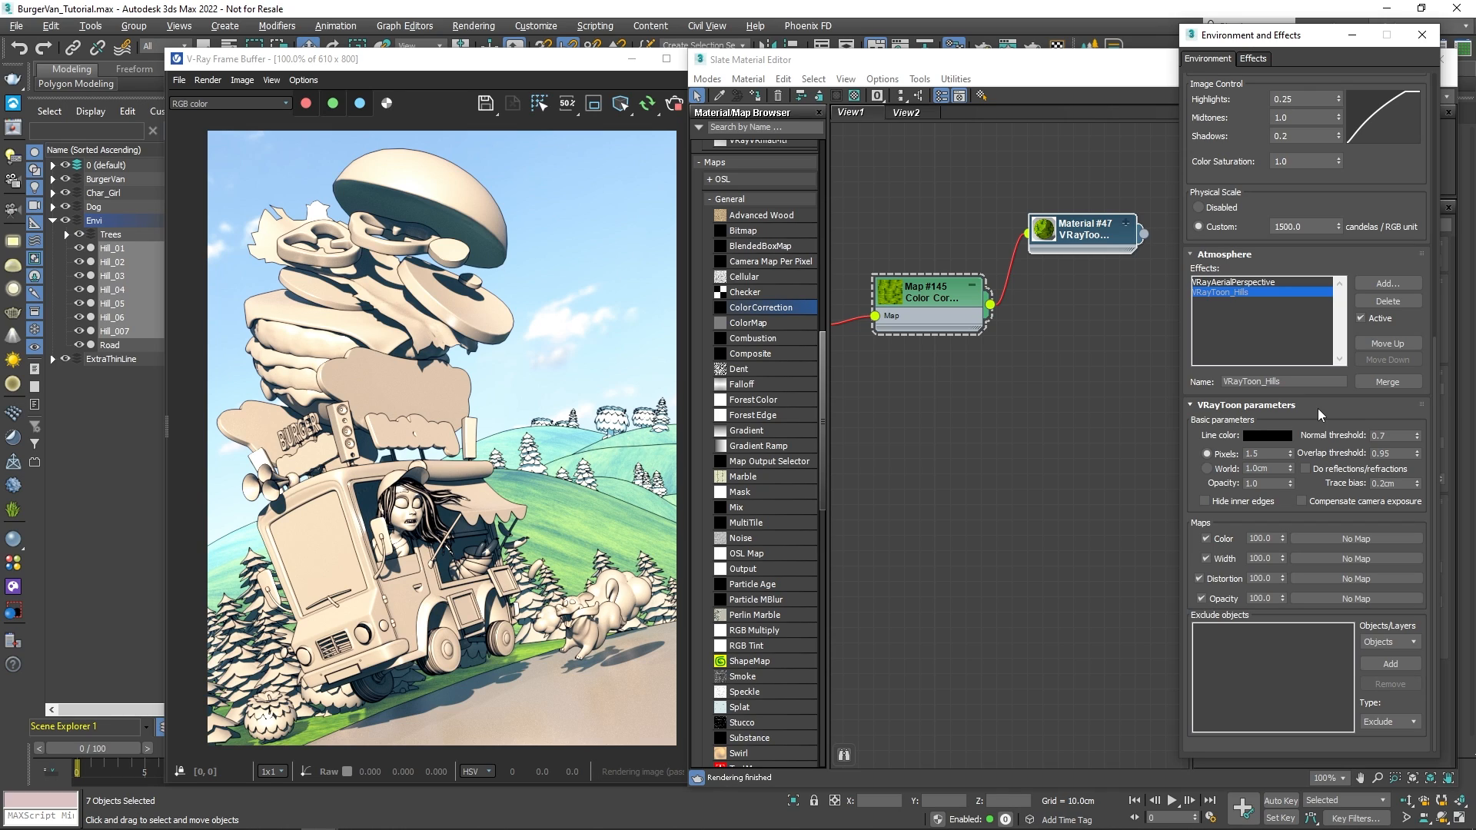
Step: Give the VRayToon_Hills effect a dark green line colour and 5.0 pixel width
left_click(1269, 435)
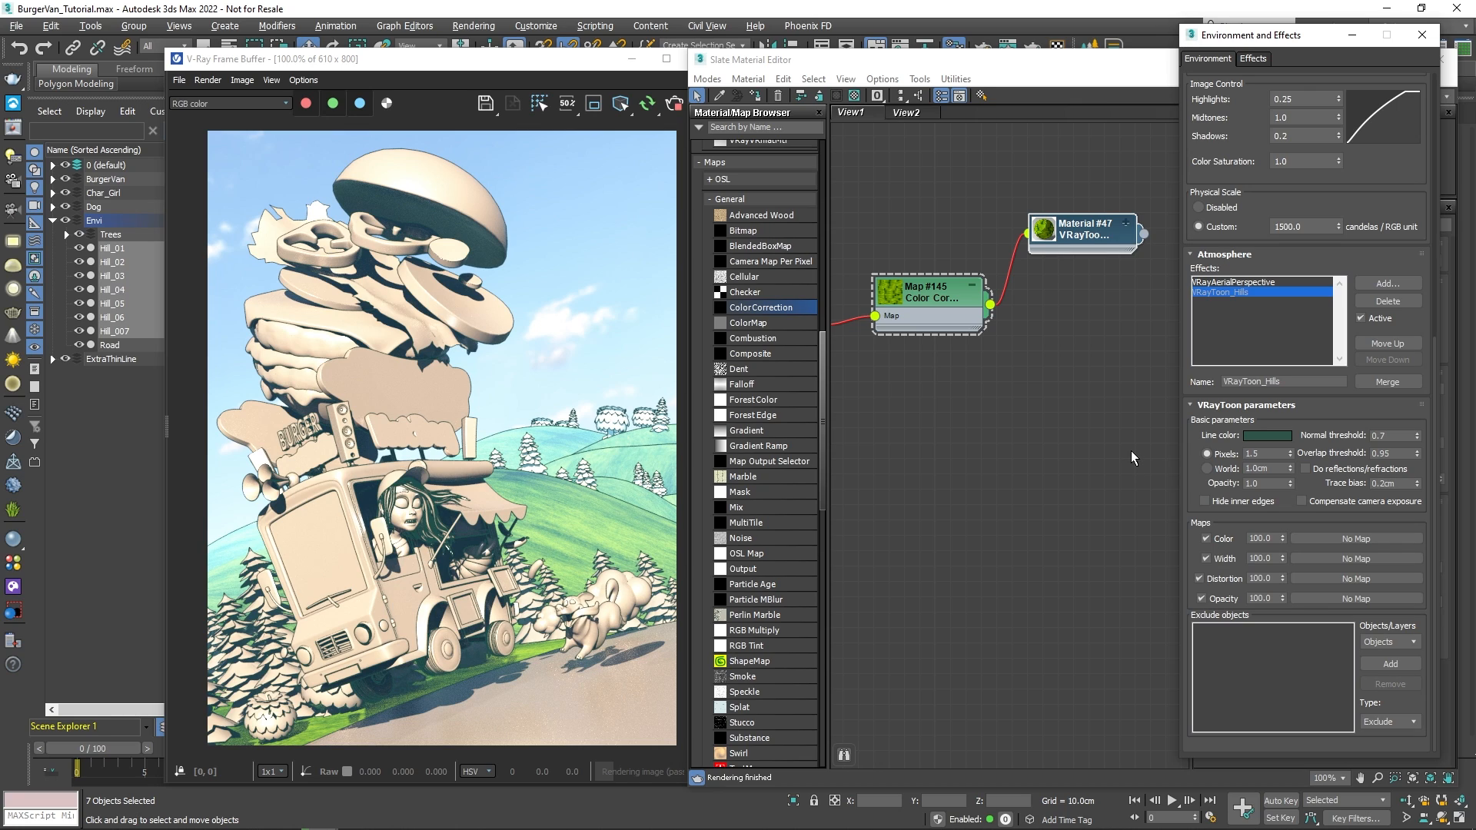
left_click(1208, 453)
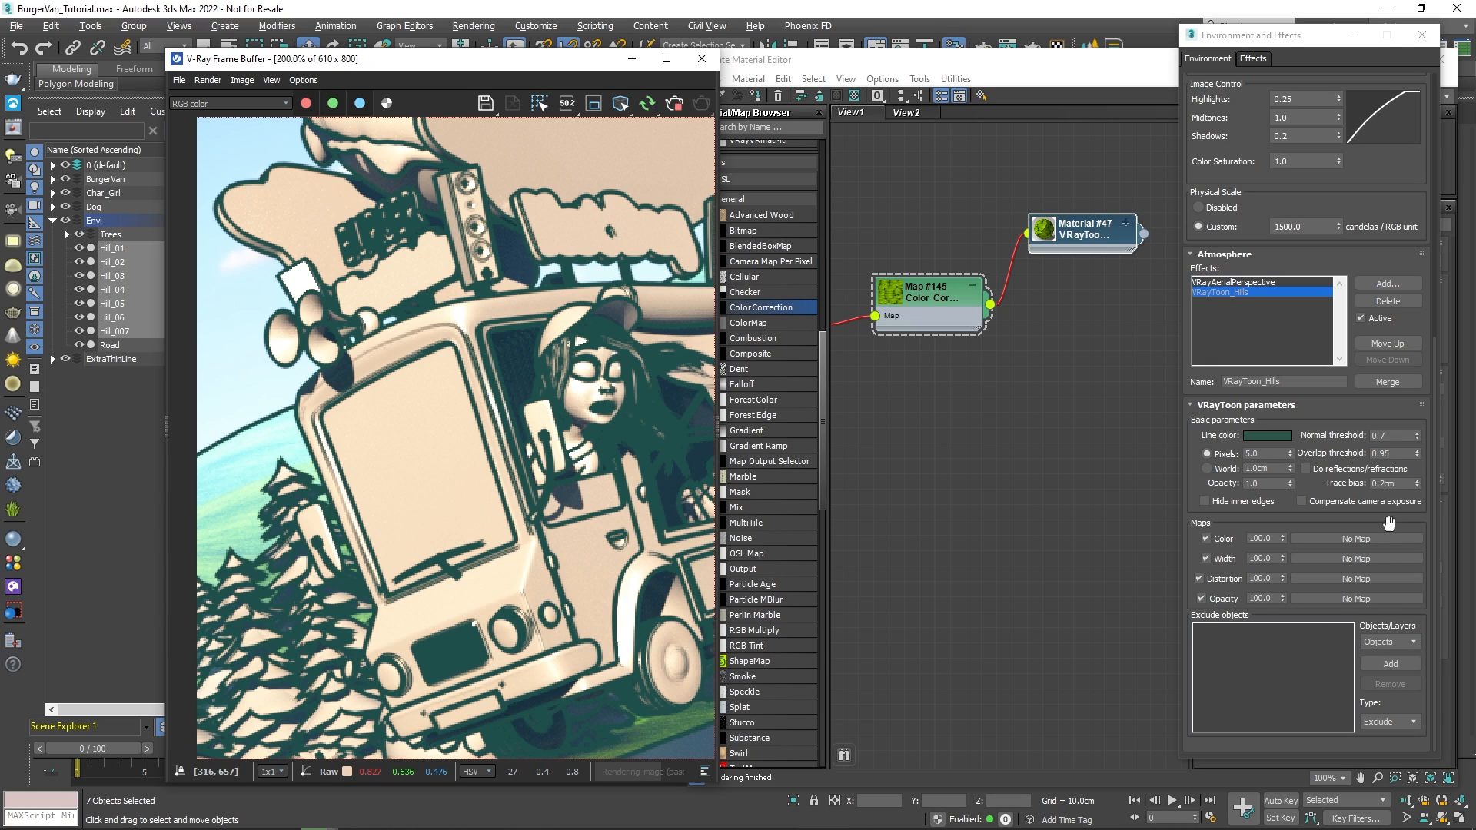
Step: Set the normal threshold to 0.99, switch to Layers filtering, add the Envi layer and set its include type
triple_click(1394, 435)
type("0.99")
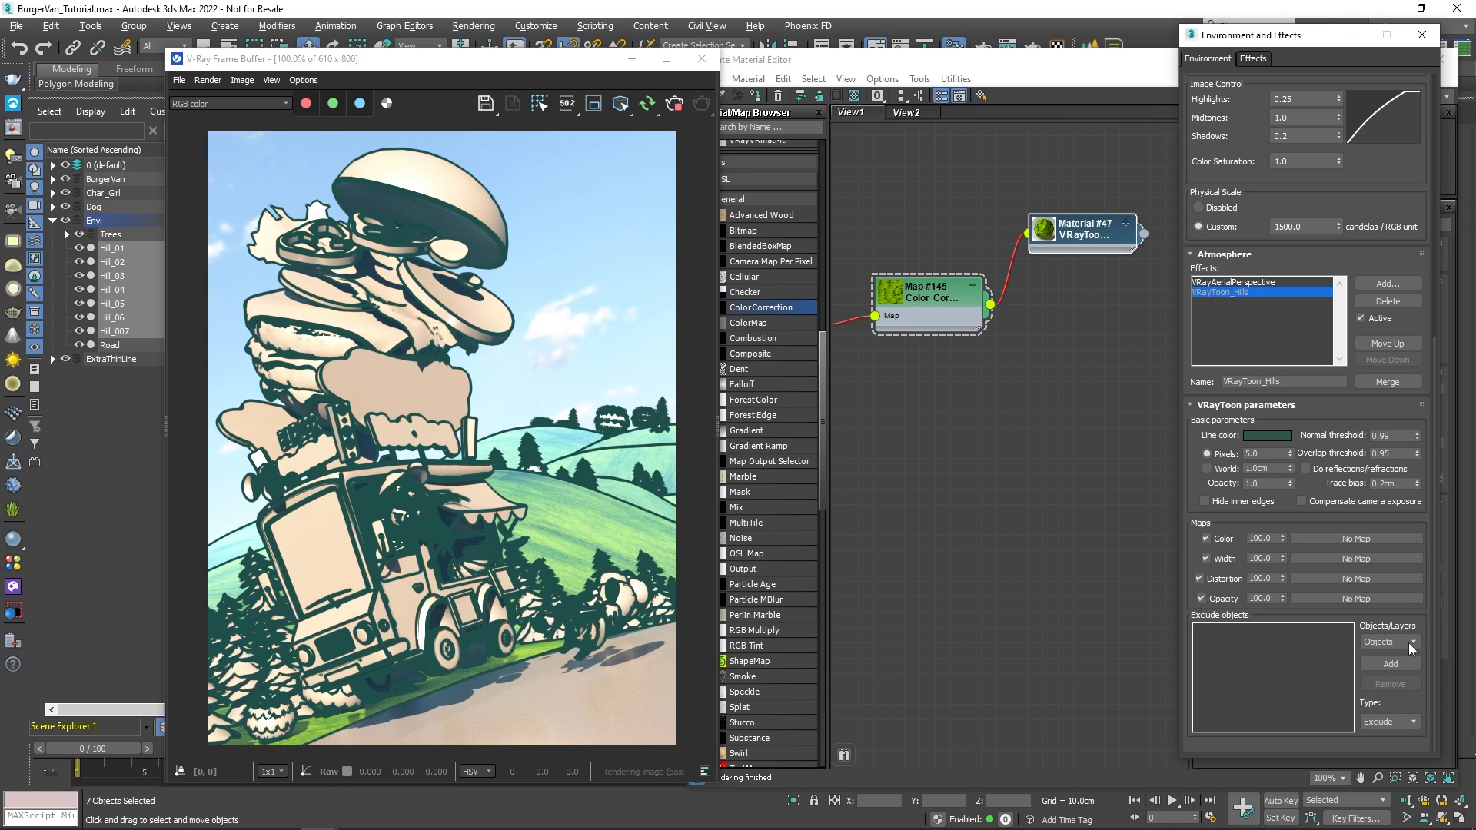
left_click(1387, 641)
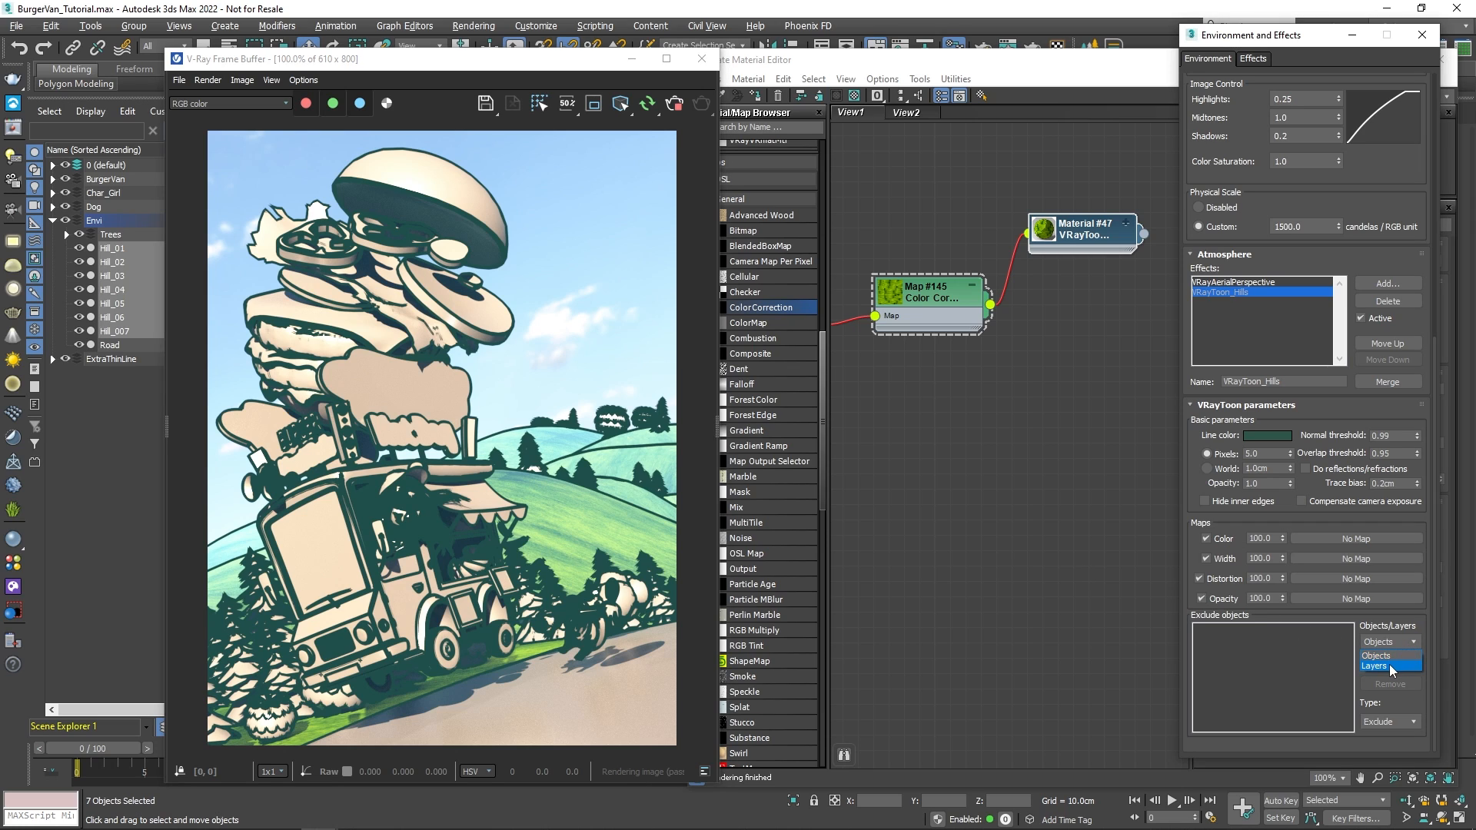
left_click(1377, 666)
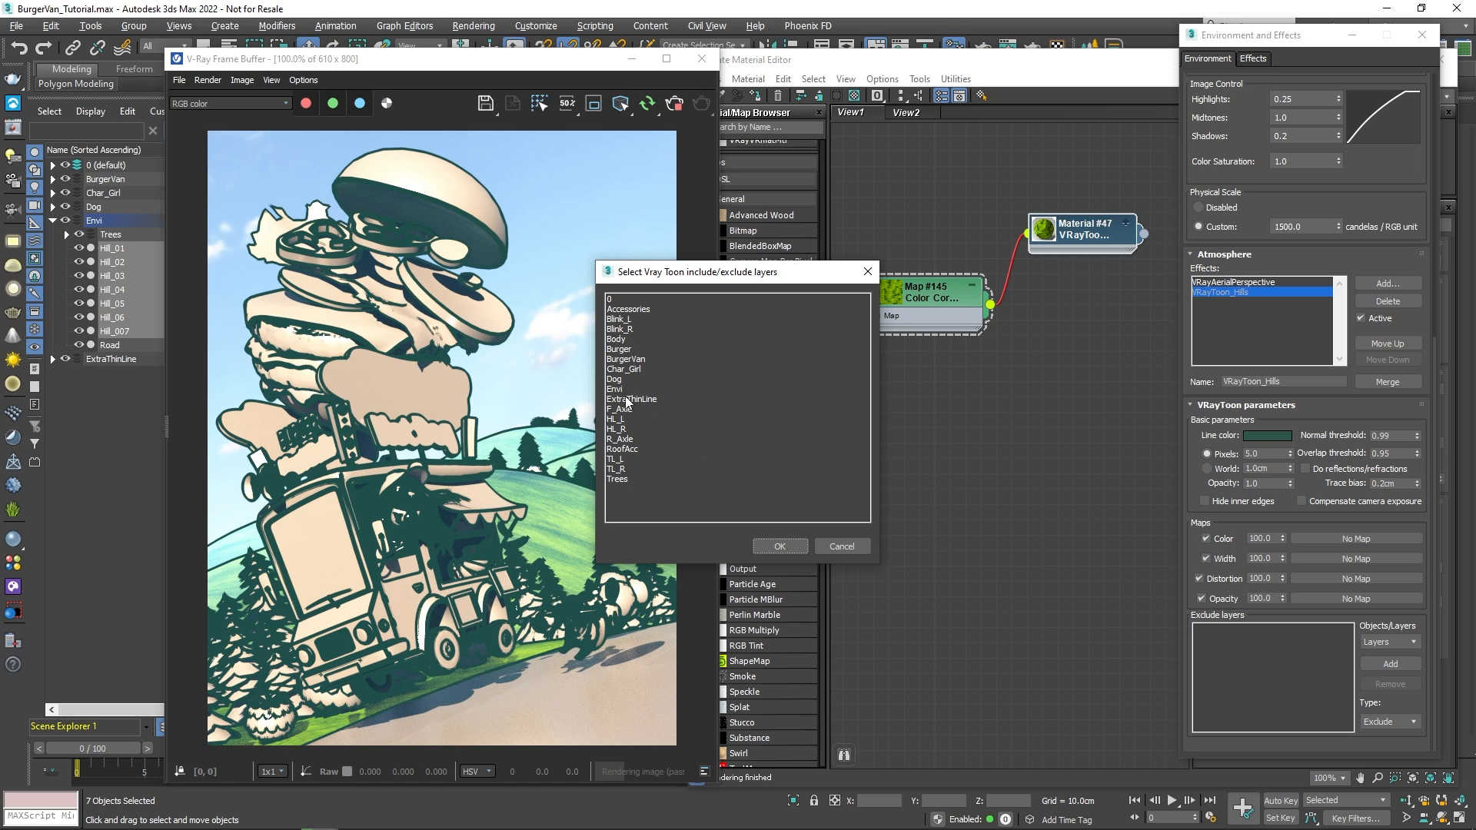
left_click(778, 546)
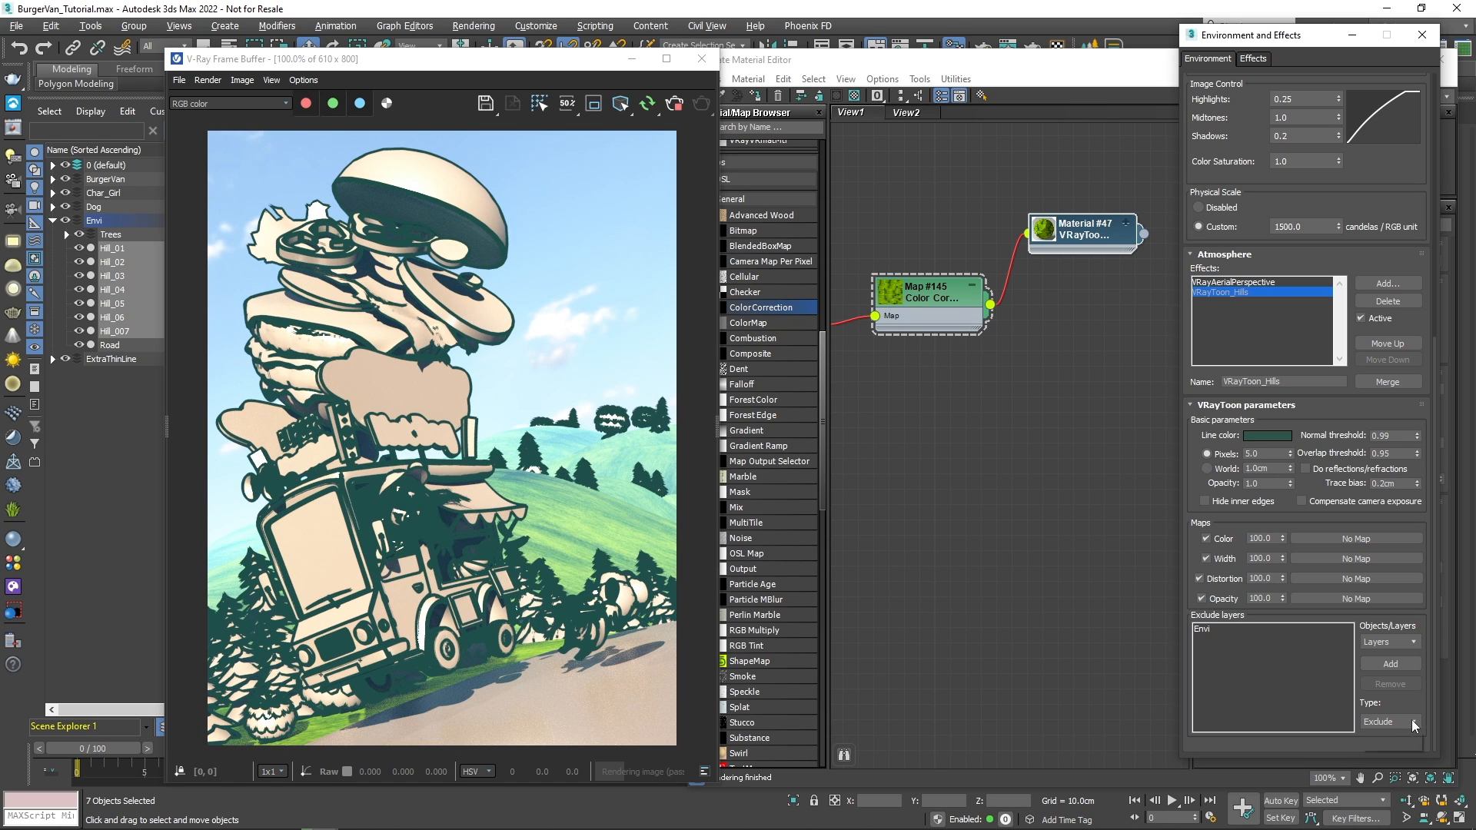
left_click(1390, 722)
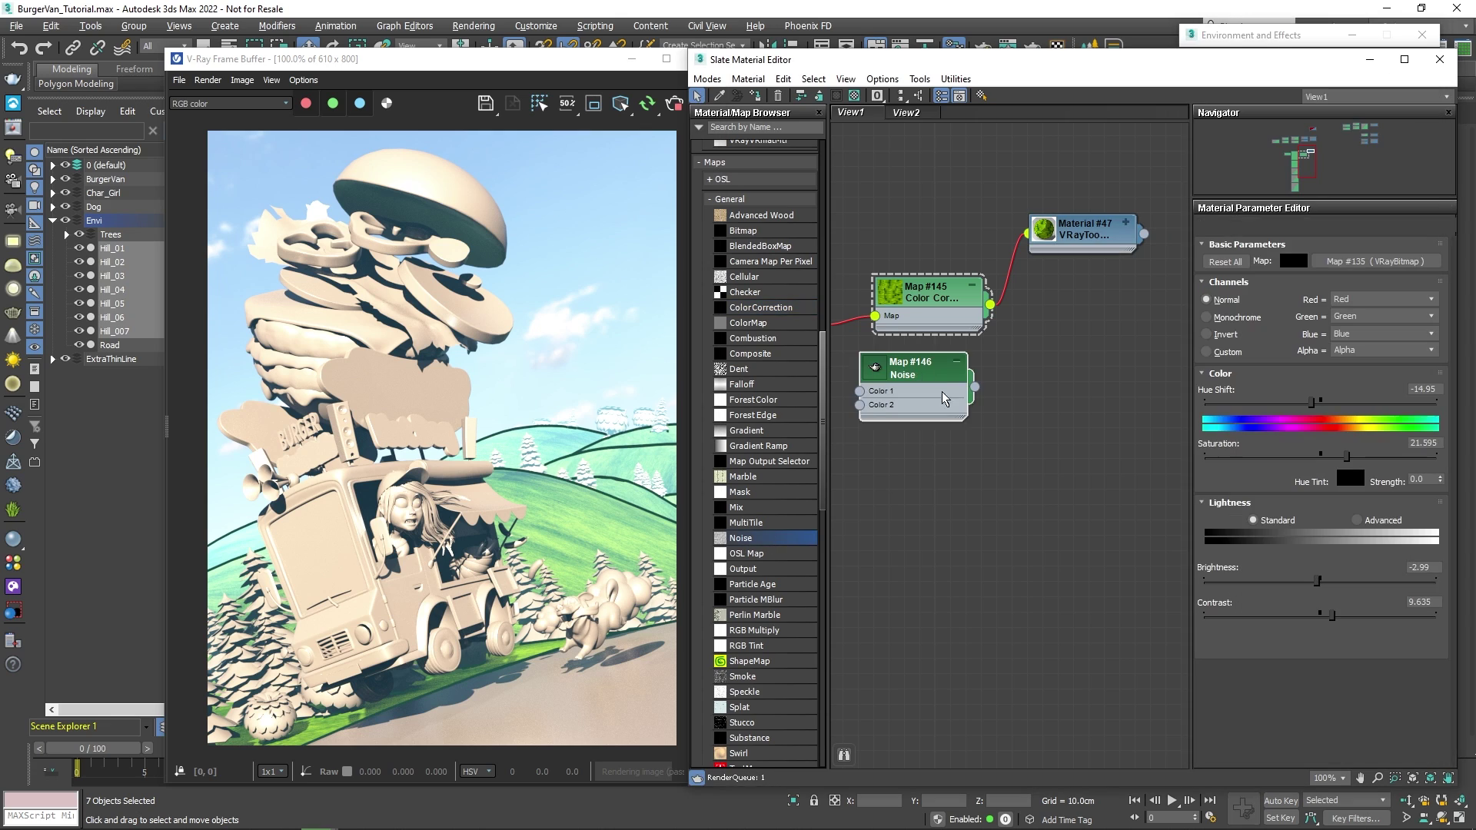
Step: Set Noise map #146 to size 500 and give it a grey Color #1
left_click(1251, 36)
type("500")
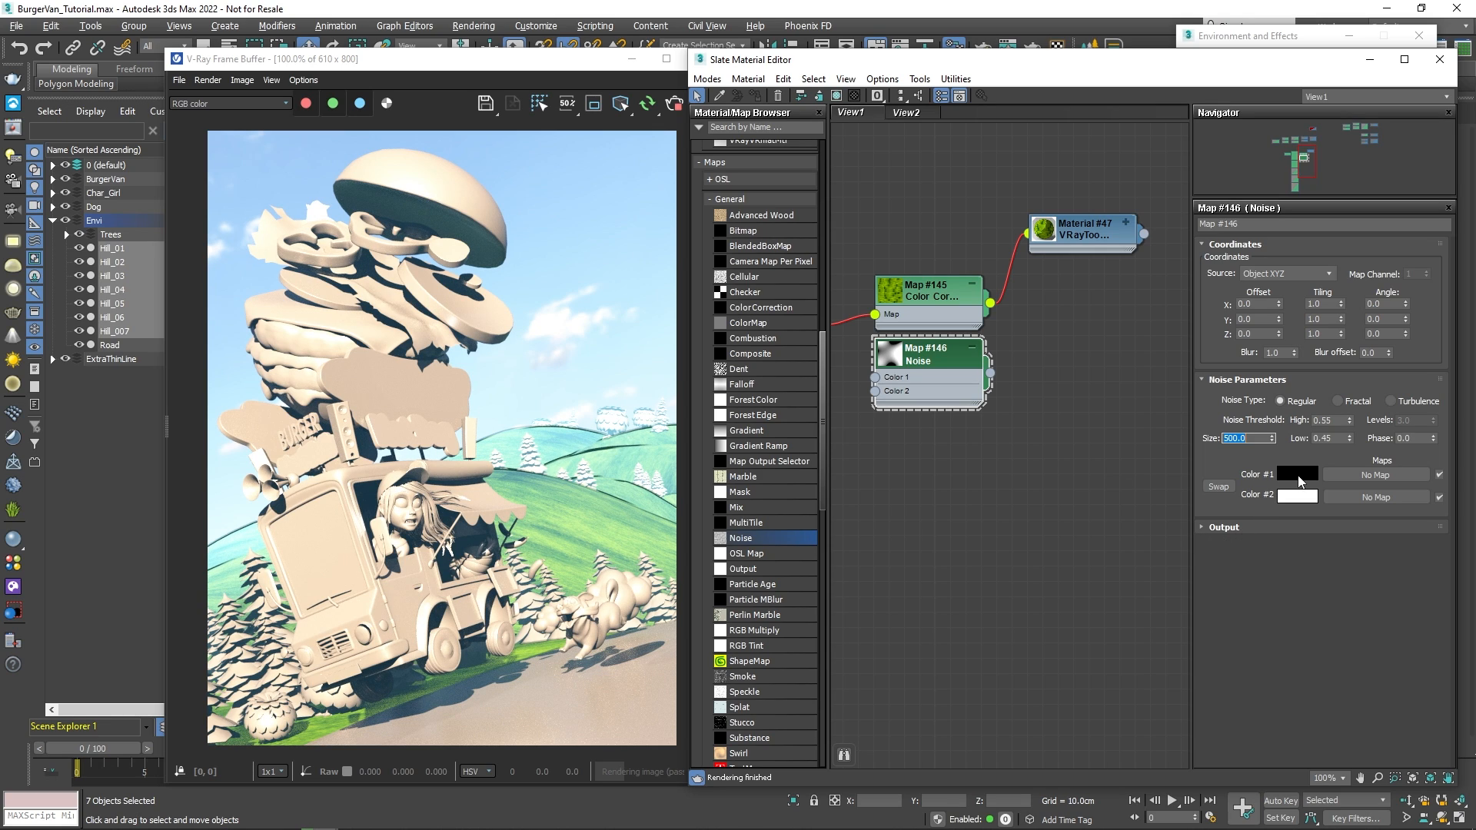
left_click(1296, 474)
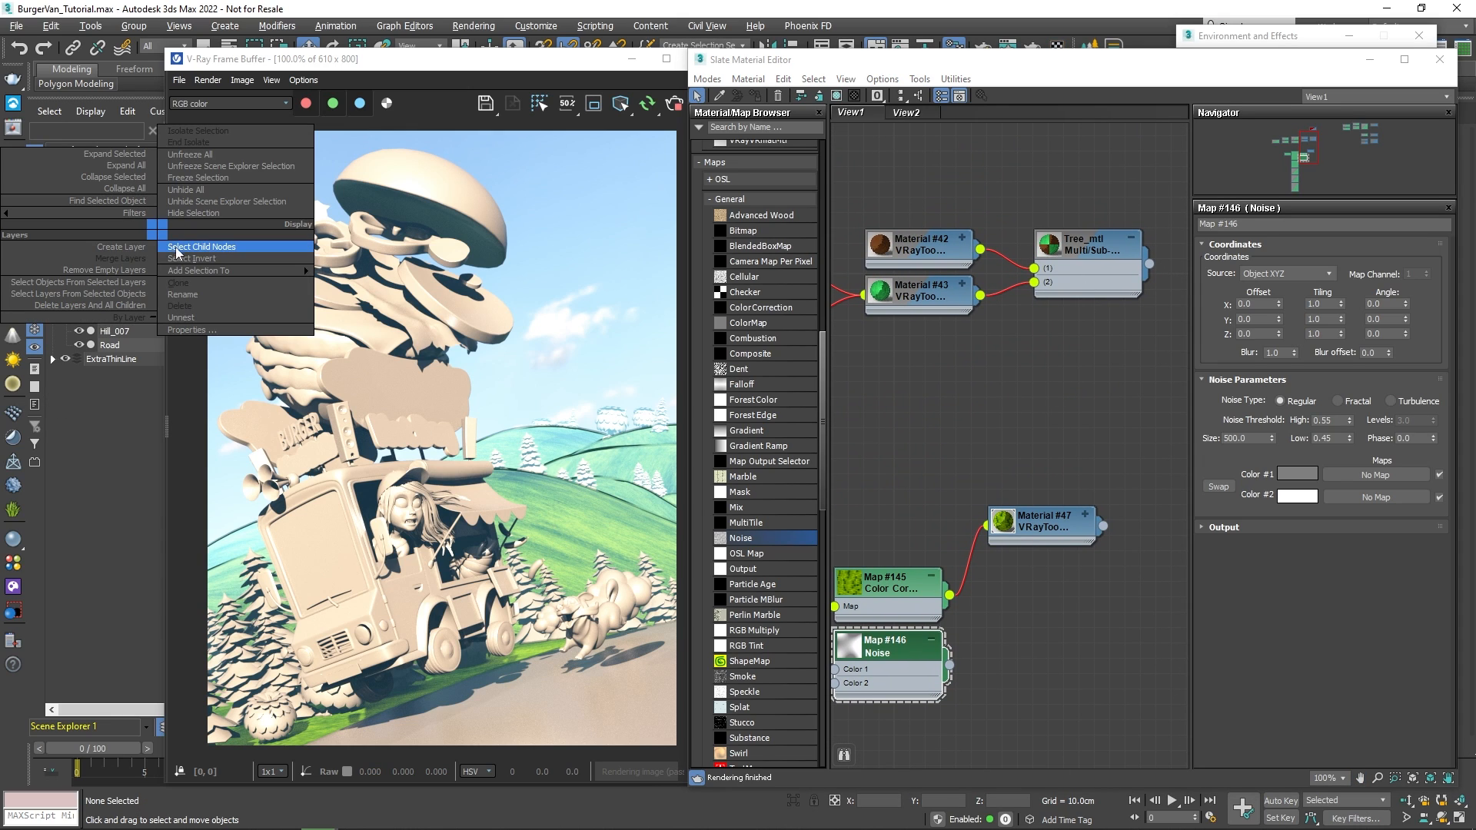
Step: Select all child objects of the Trees layer and add another VRayToon atmospheric effect
right_click(1083, 245)
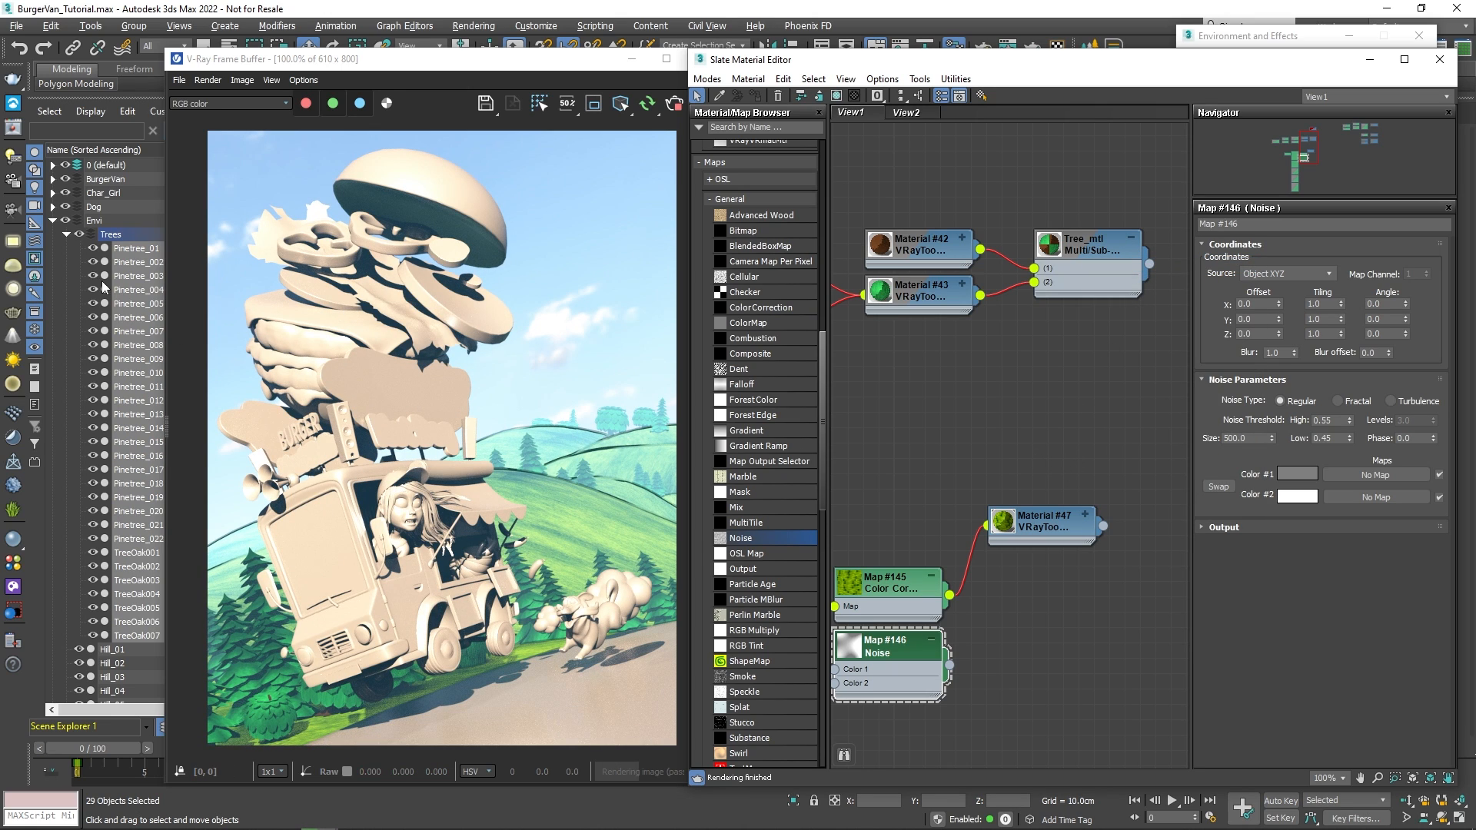
left_click(66, 234)
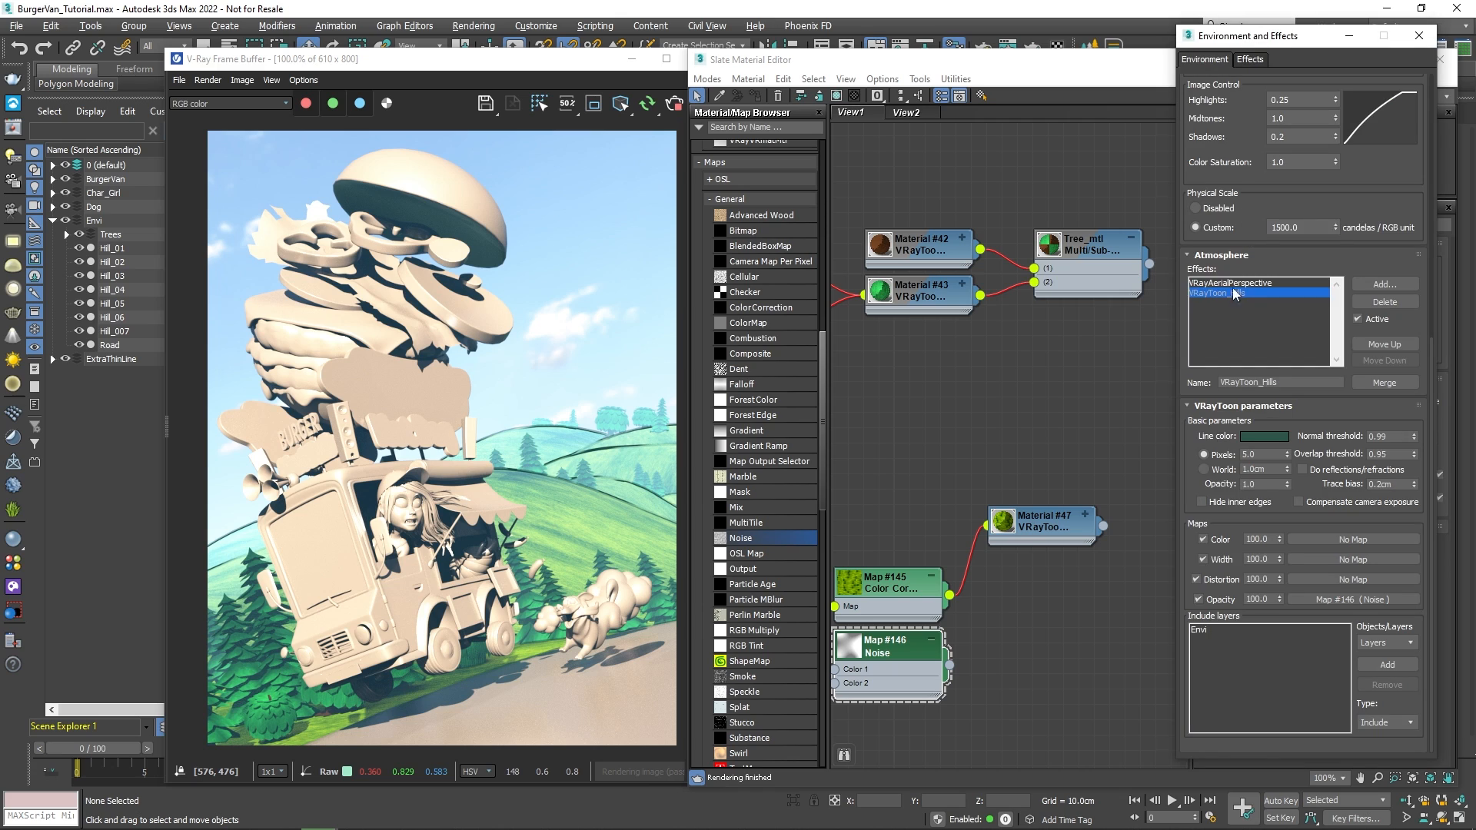
left_click(1383, 283)
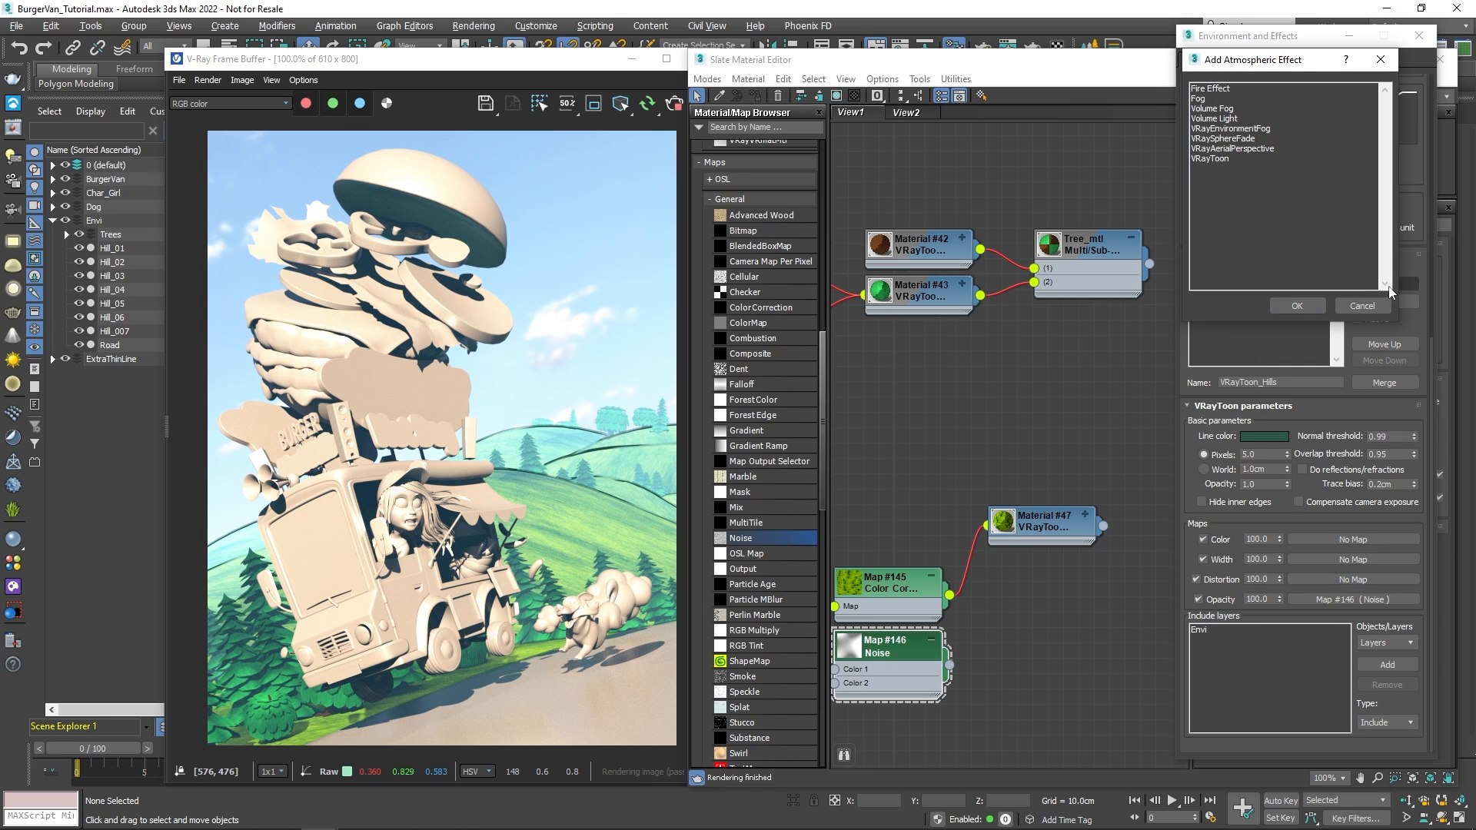
left_click(1296, 305)
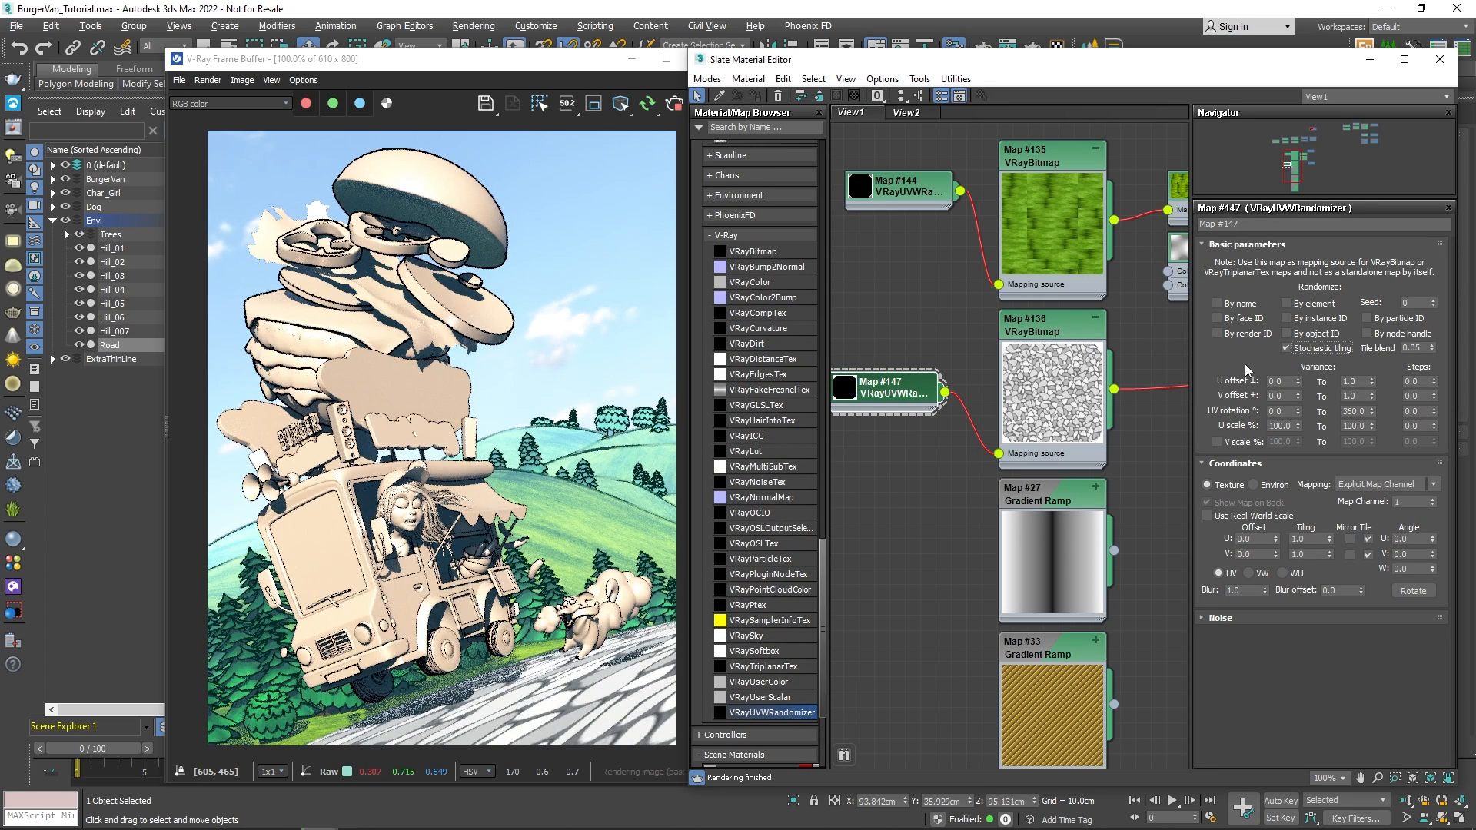
Step: Set U and V tiling of randomizer #147 to 10.0 and add a VRayCompTex node
triple_click(1310, 538)
type("10")
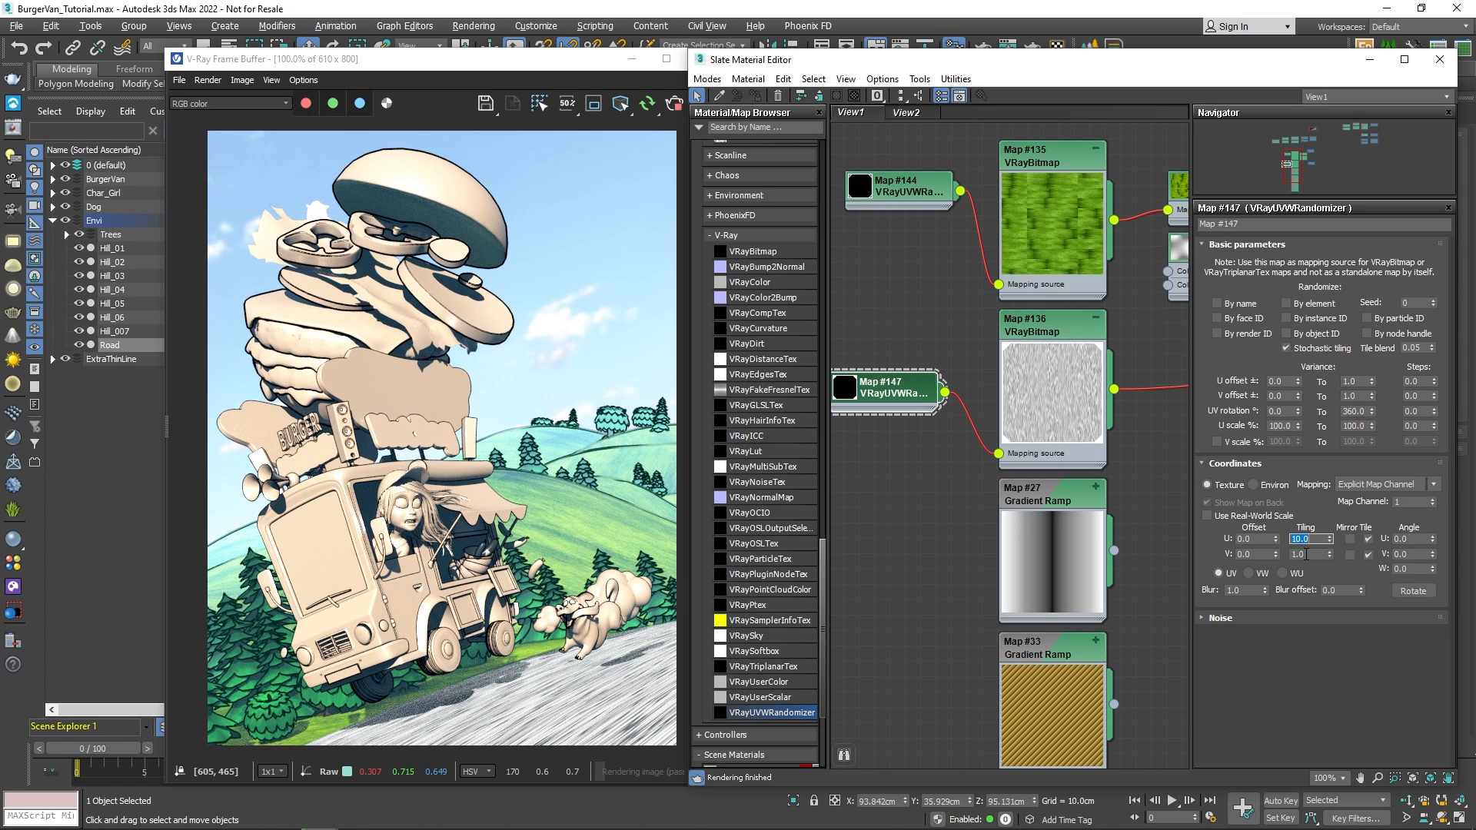
triple_click(1309, 554)
type("0.5")
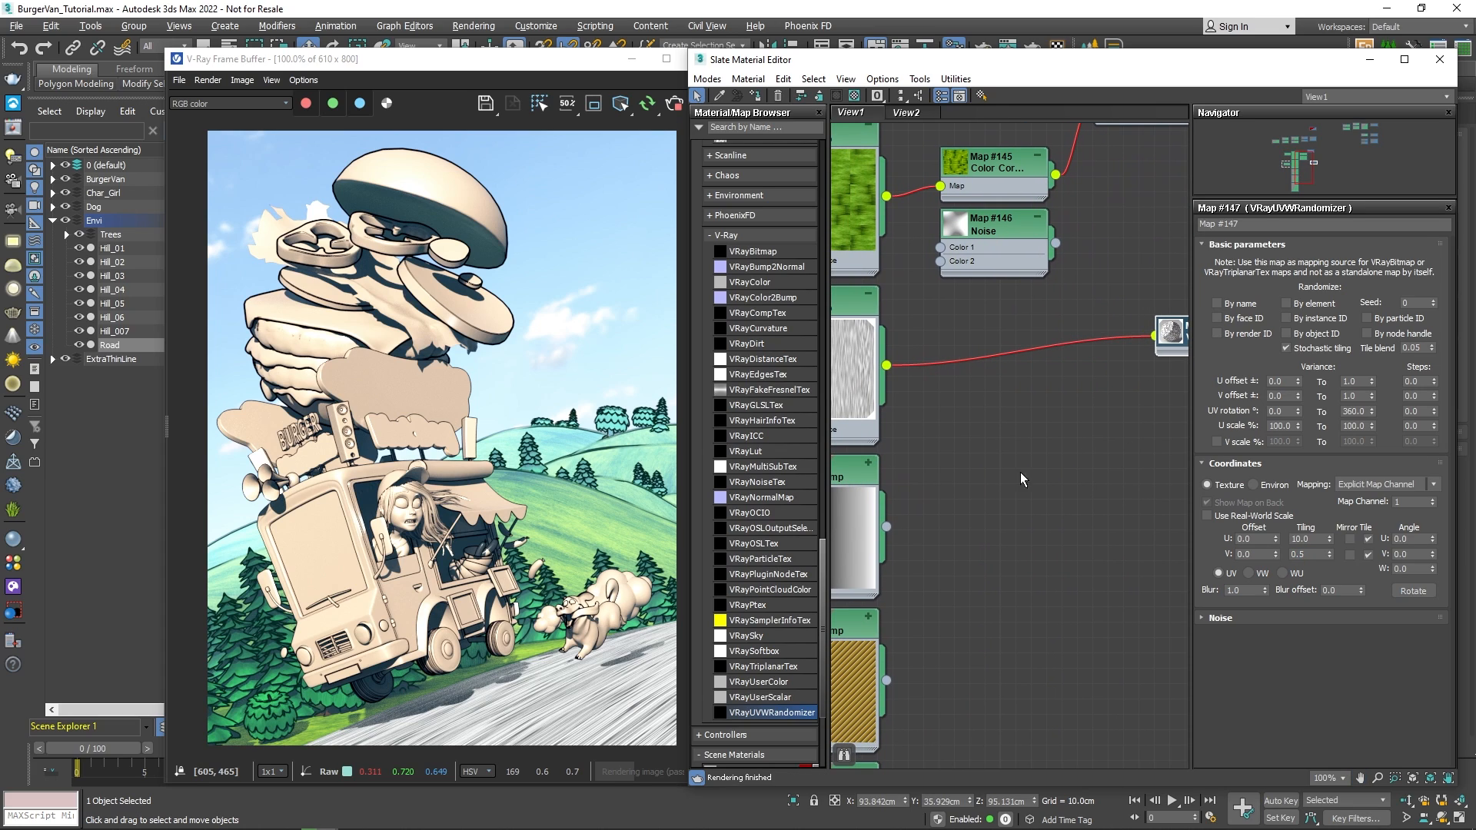
double_click(761, 312)
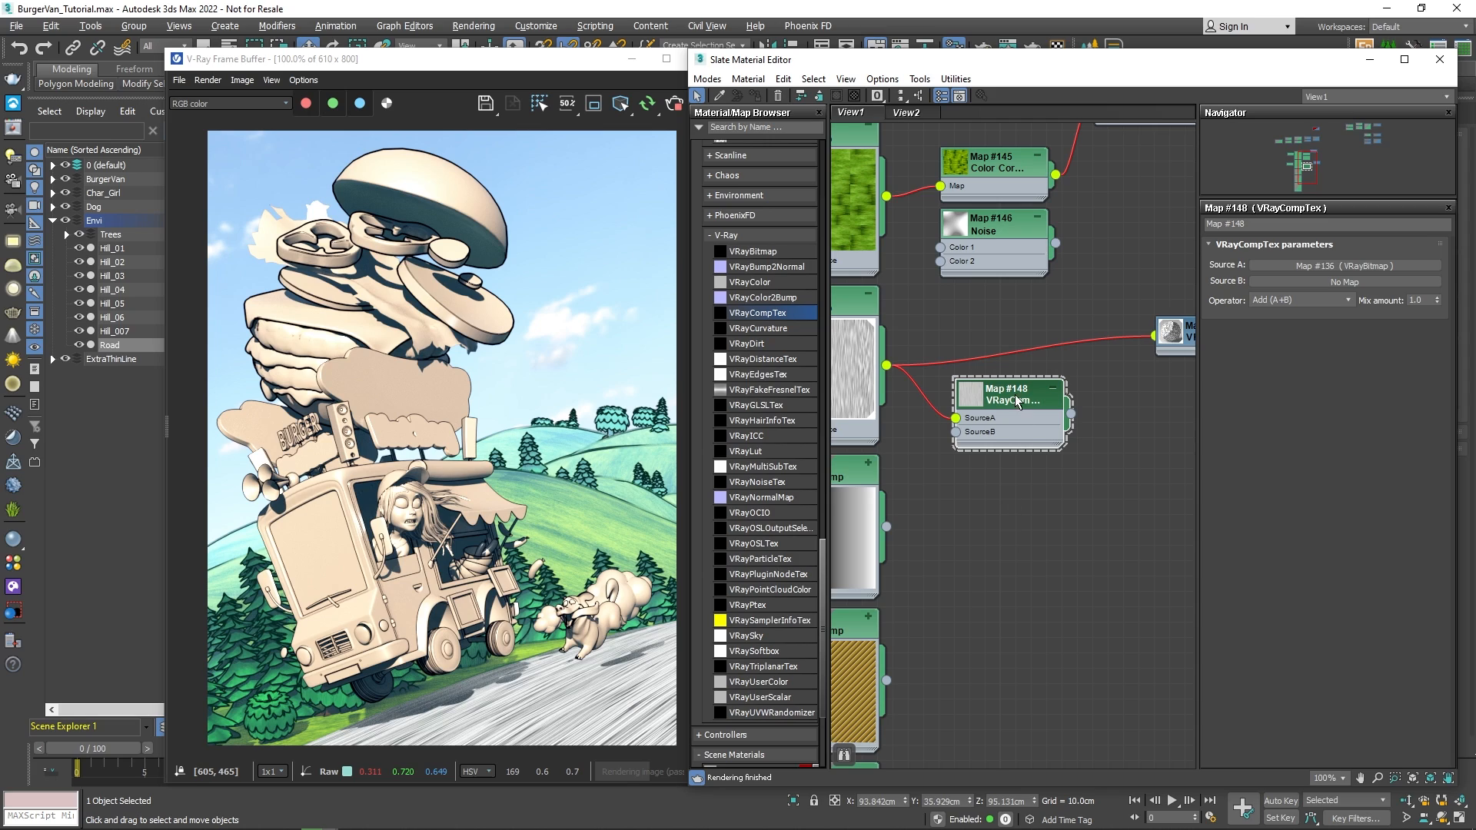
Step: Add VRayColor #149 as source B of CompTex #148 and choose its operator
double_click(752, 282)
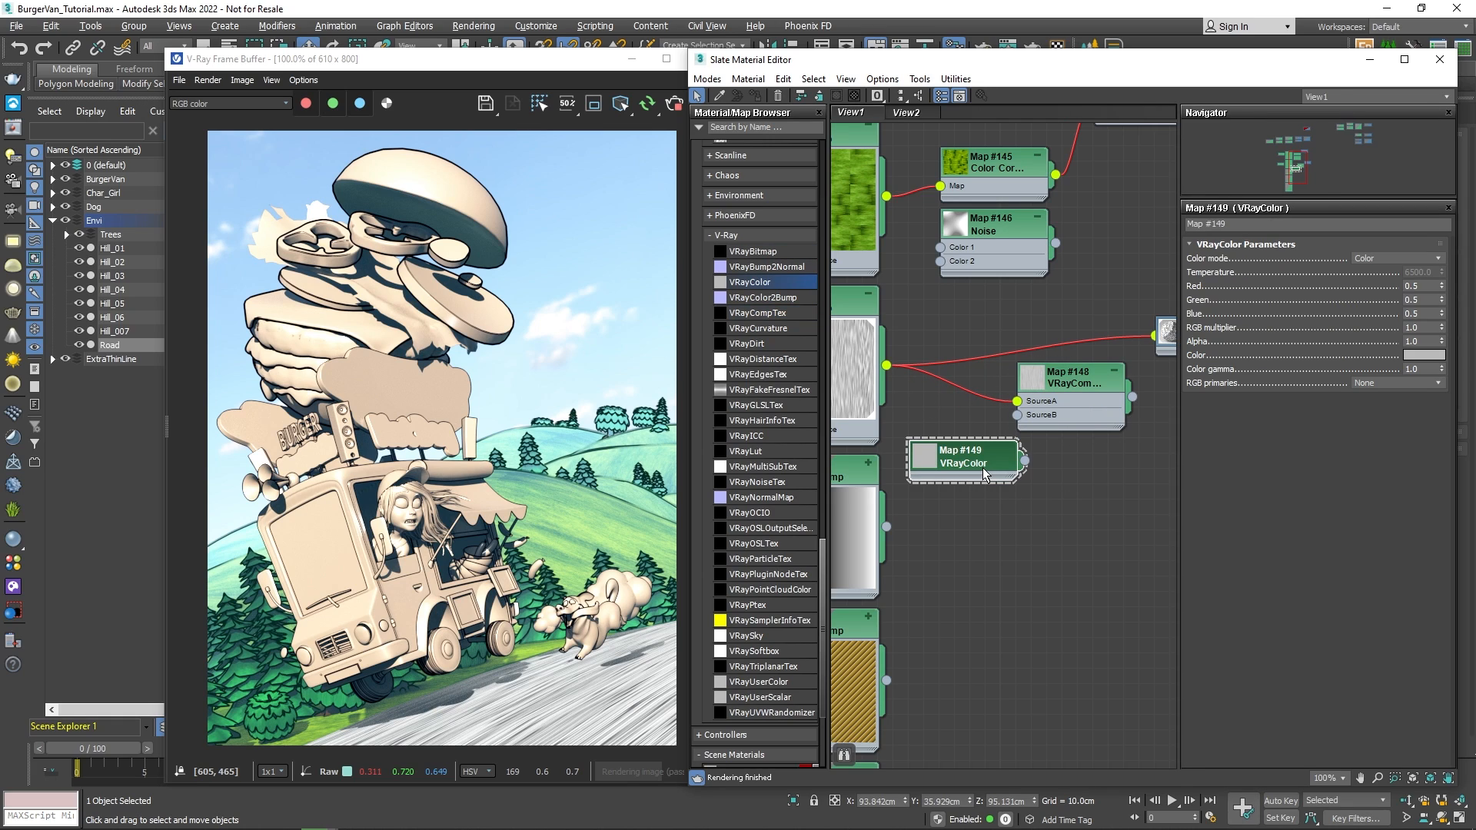
left_click(1431, 355)
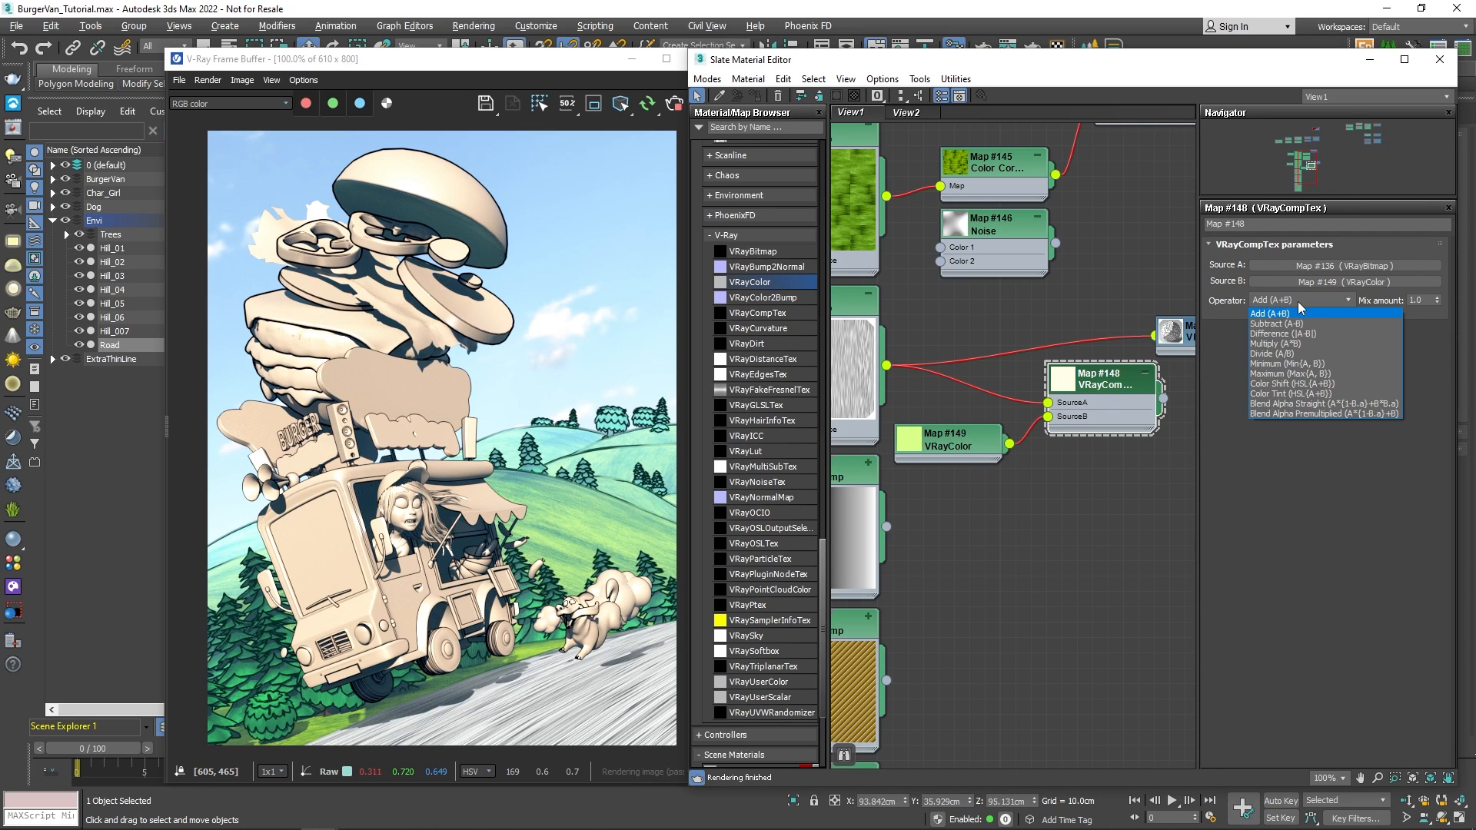
left_click(1274, 343)
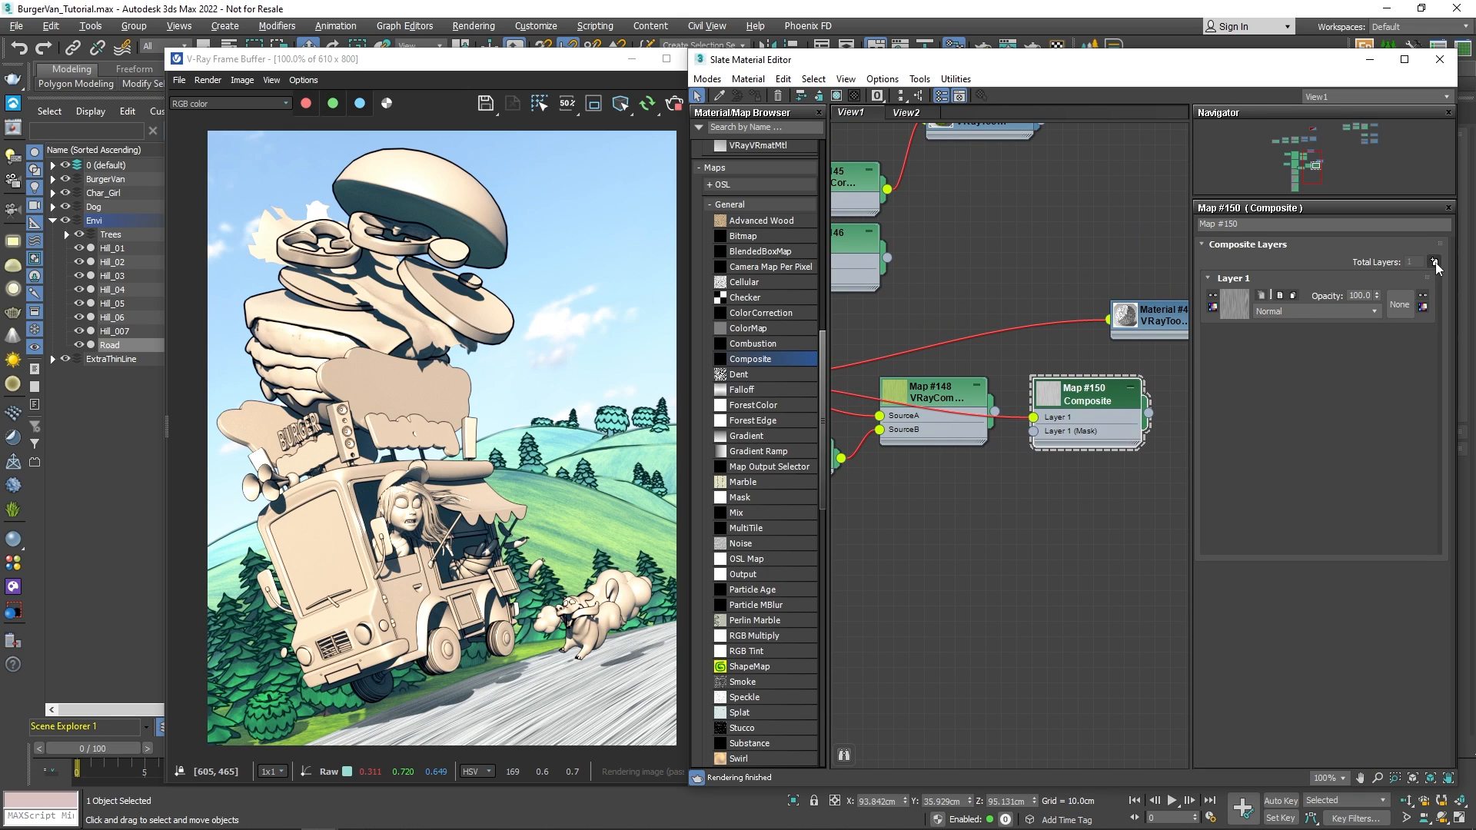
Step: Set Composite map #150 to two layers feeding Material #48 and retint its diffuse ramp
left_click(1436, 261)
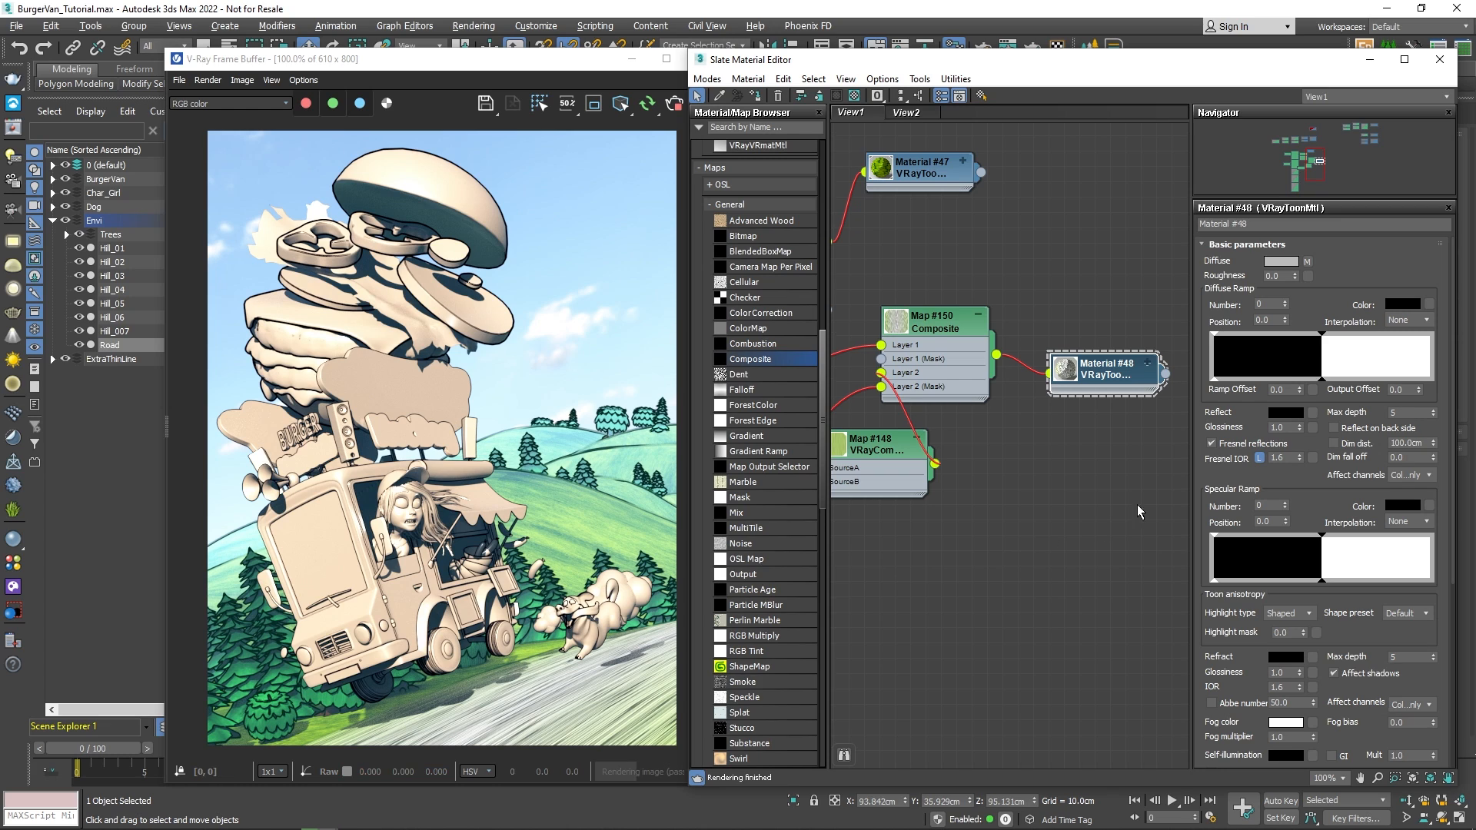
left_click(1404, 307)
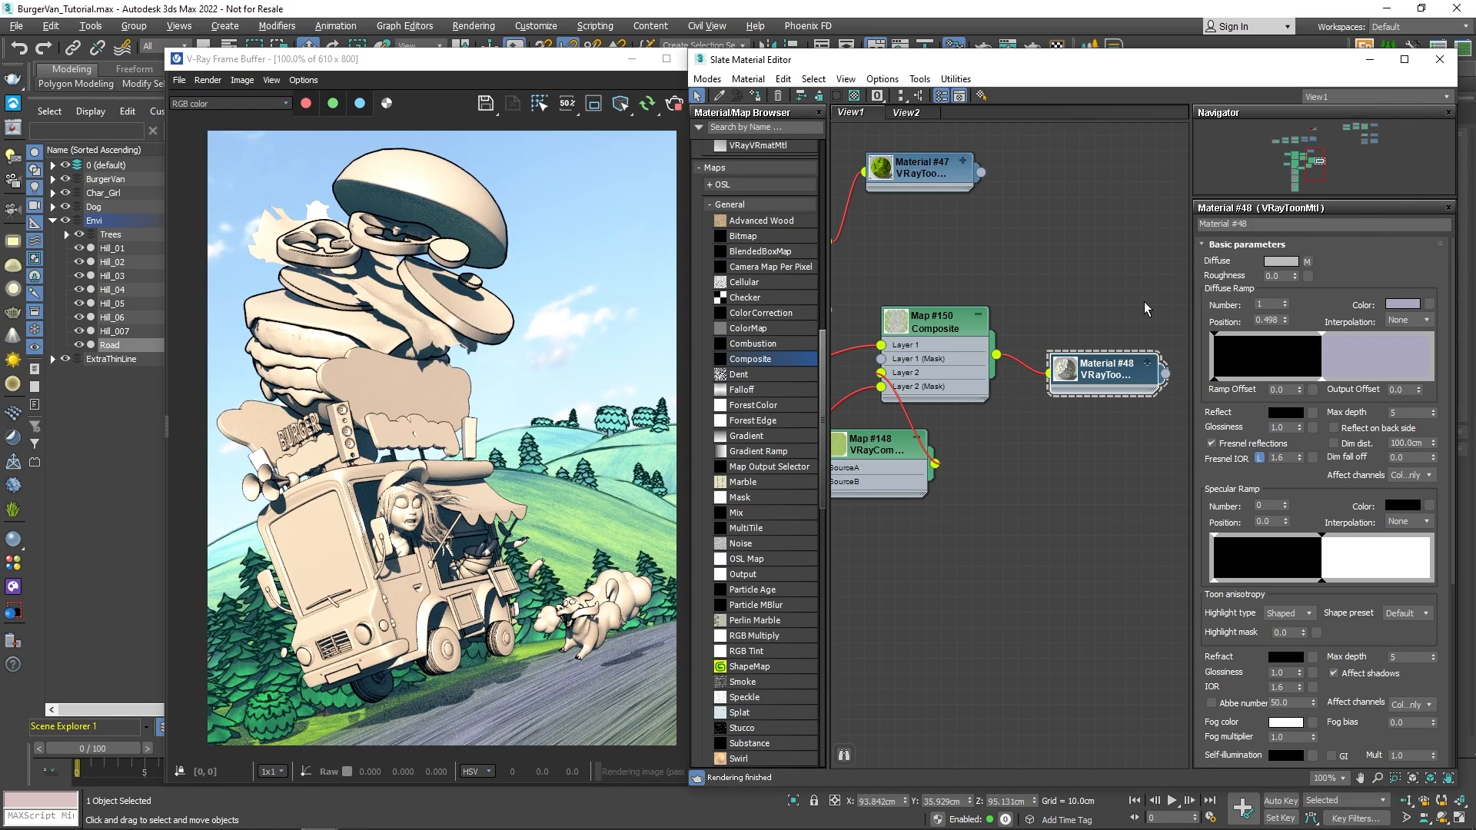
Step: Enable depth of field on PhysCamera001 with target distance around 686 so the van stays sharp
left_click(1439, 58)
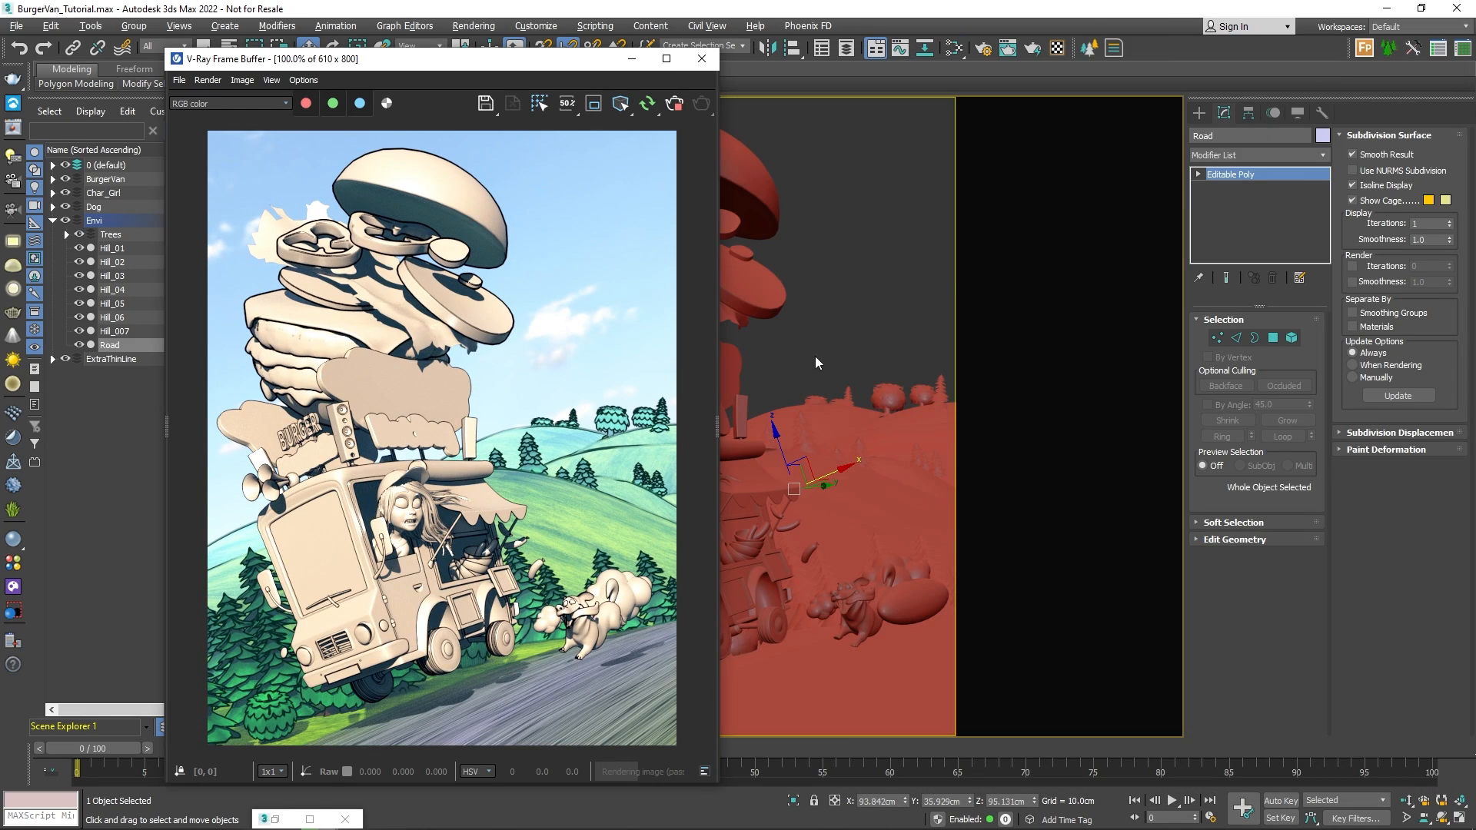
left_click(130, 206)
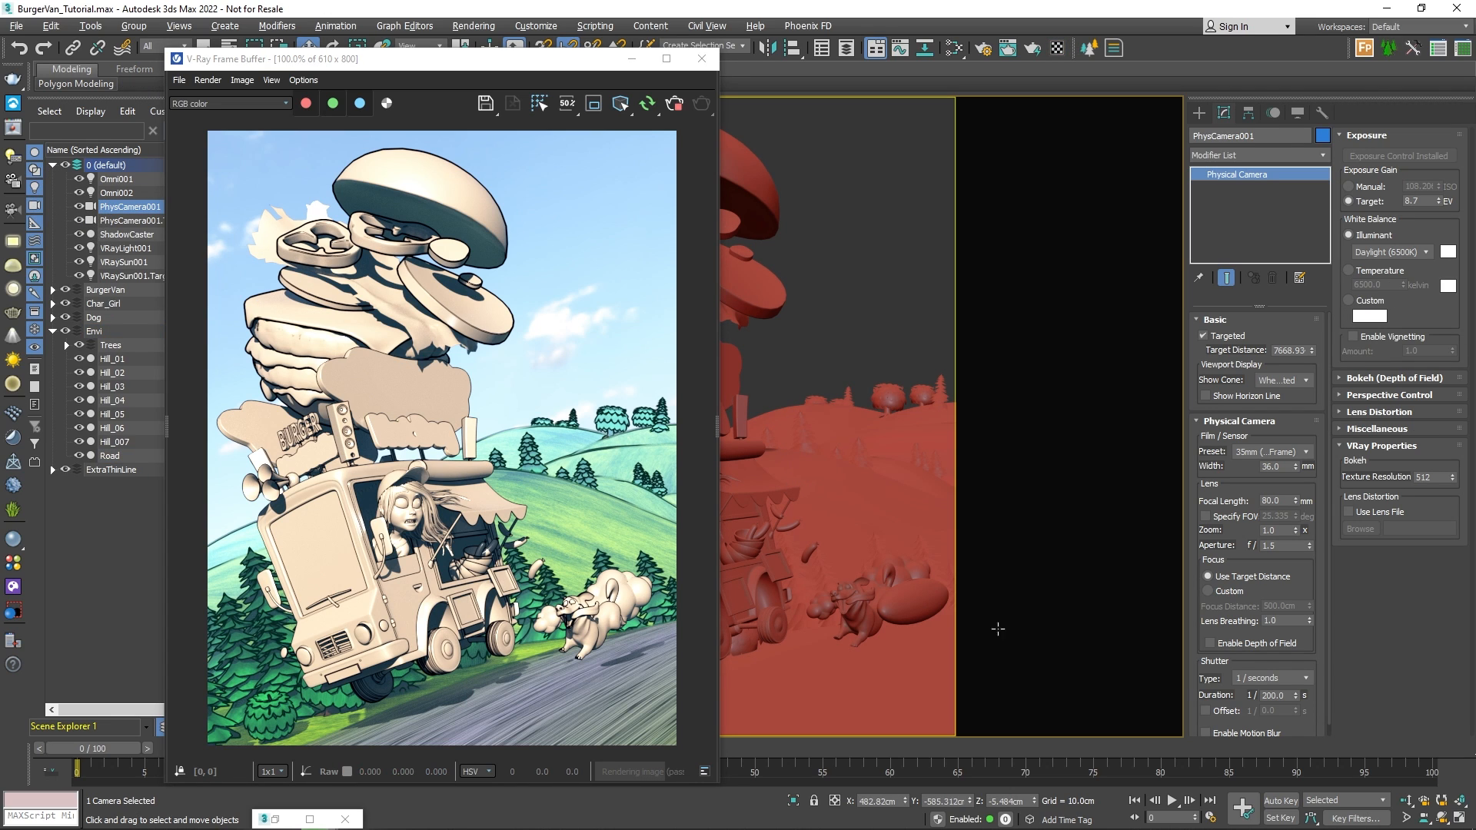
left_click(1208, 642)
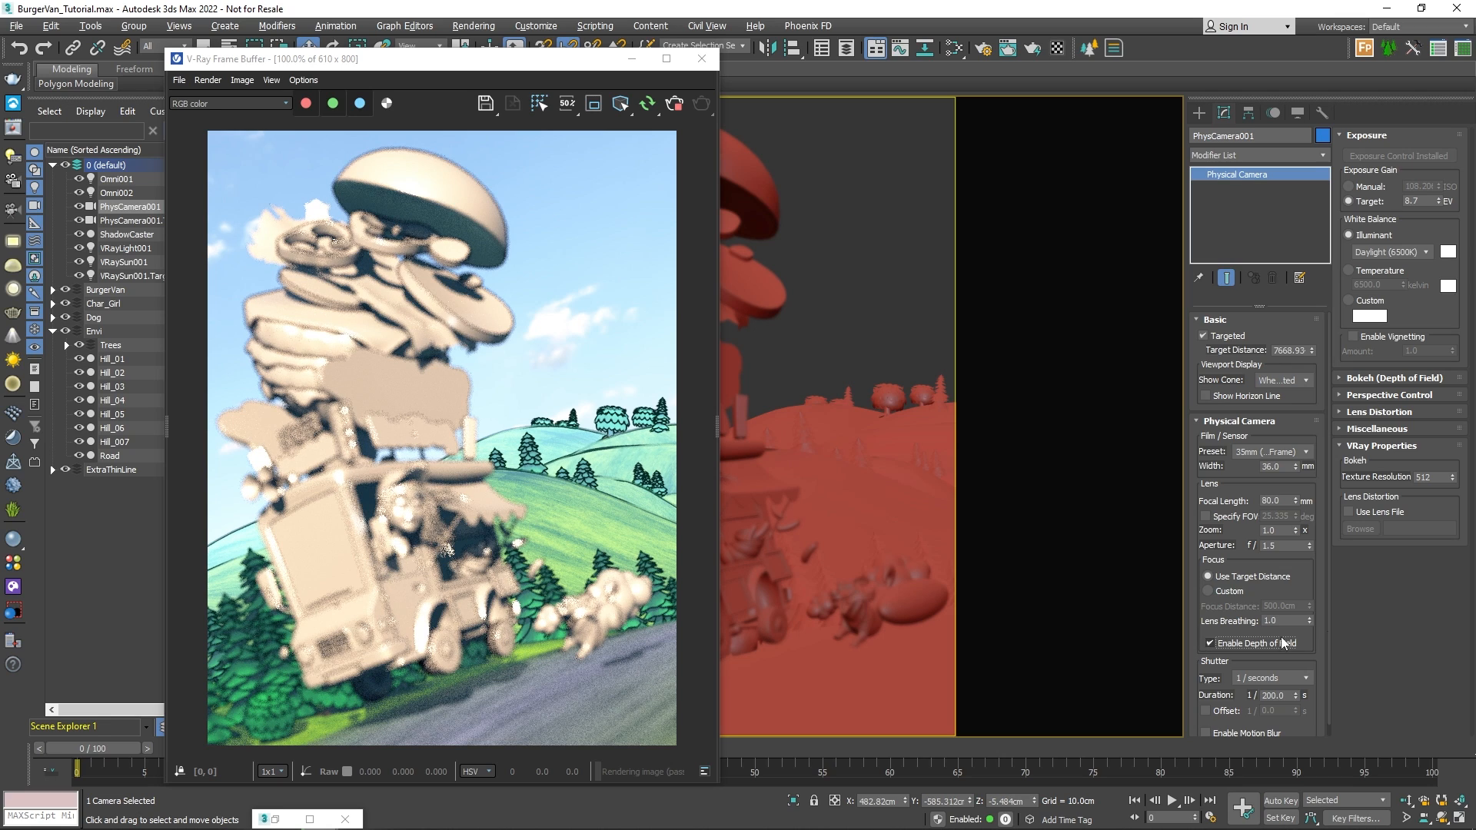
right_click(532, 378)
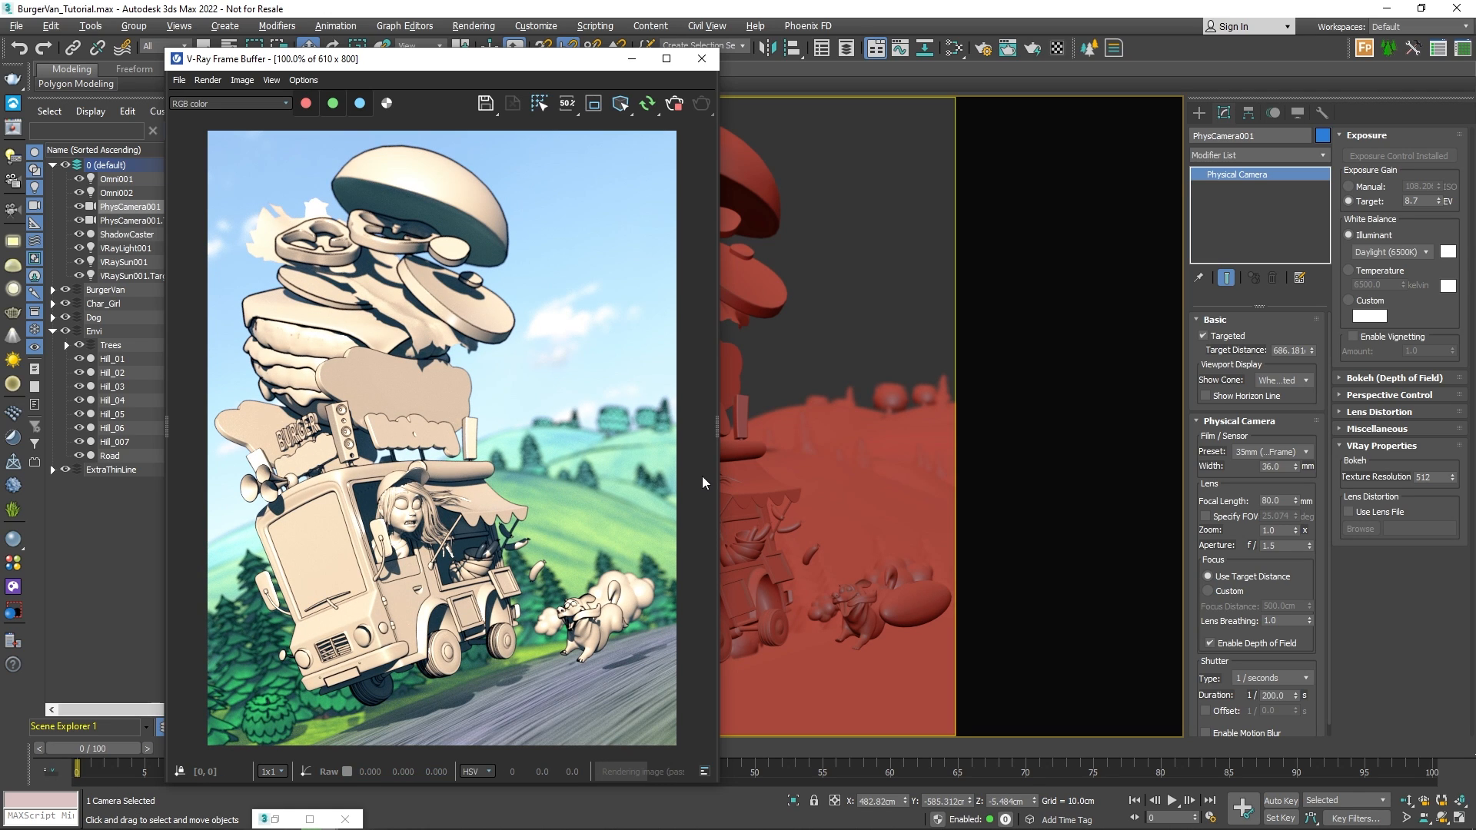
mouse_move(746, 570)
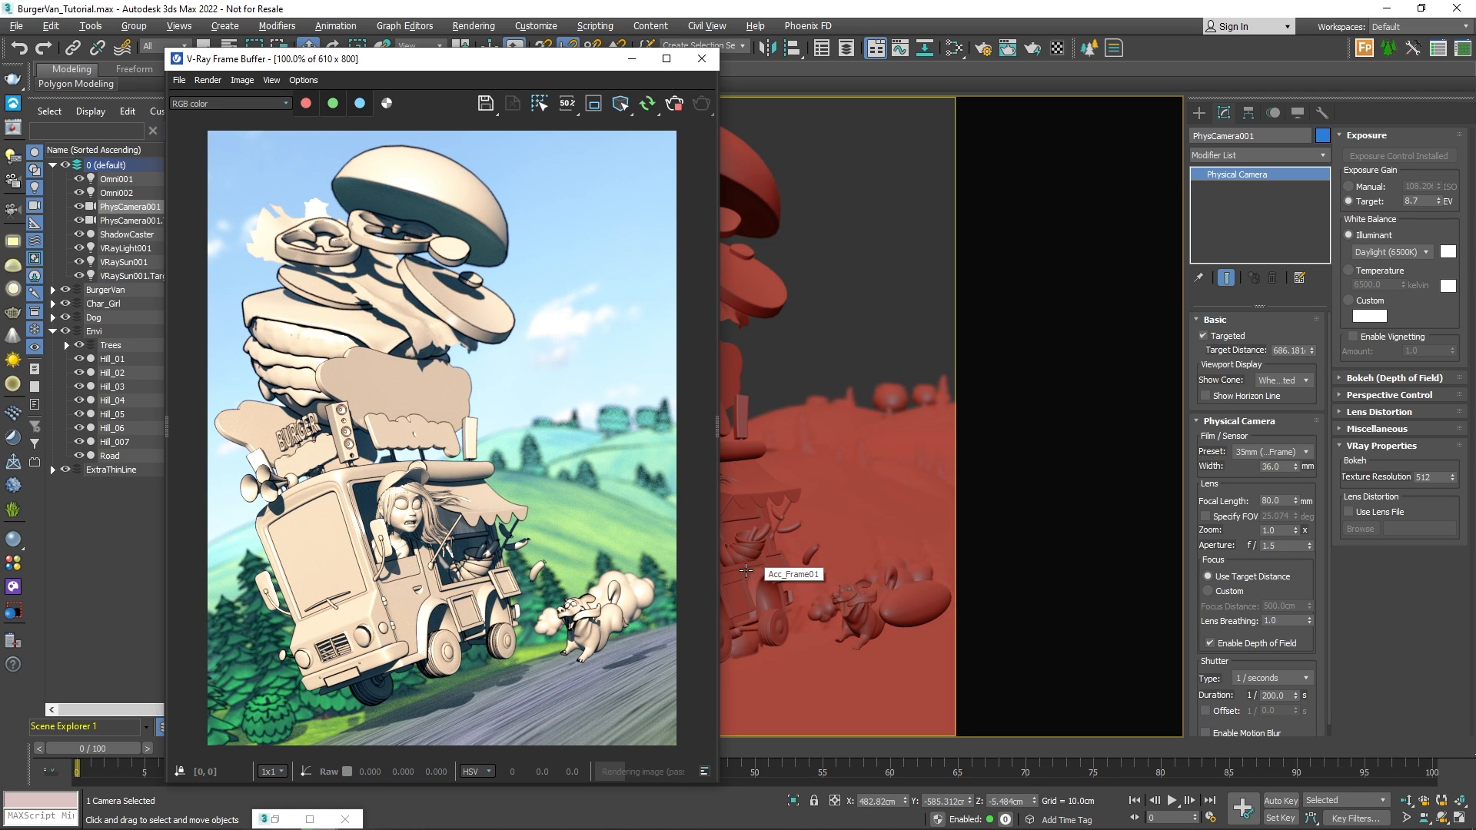
Step: Select Acc_Frame01, bring up its material graph and Real Zoom the render onto the girl
left_click(774, 574)
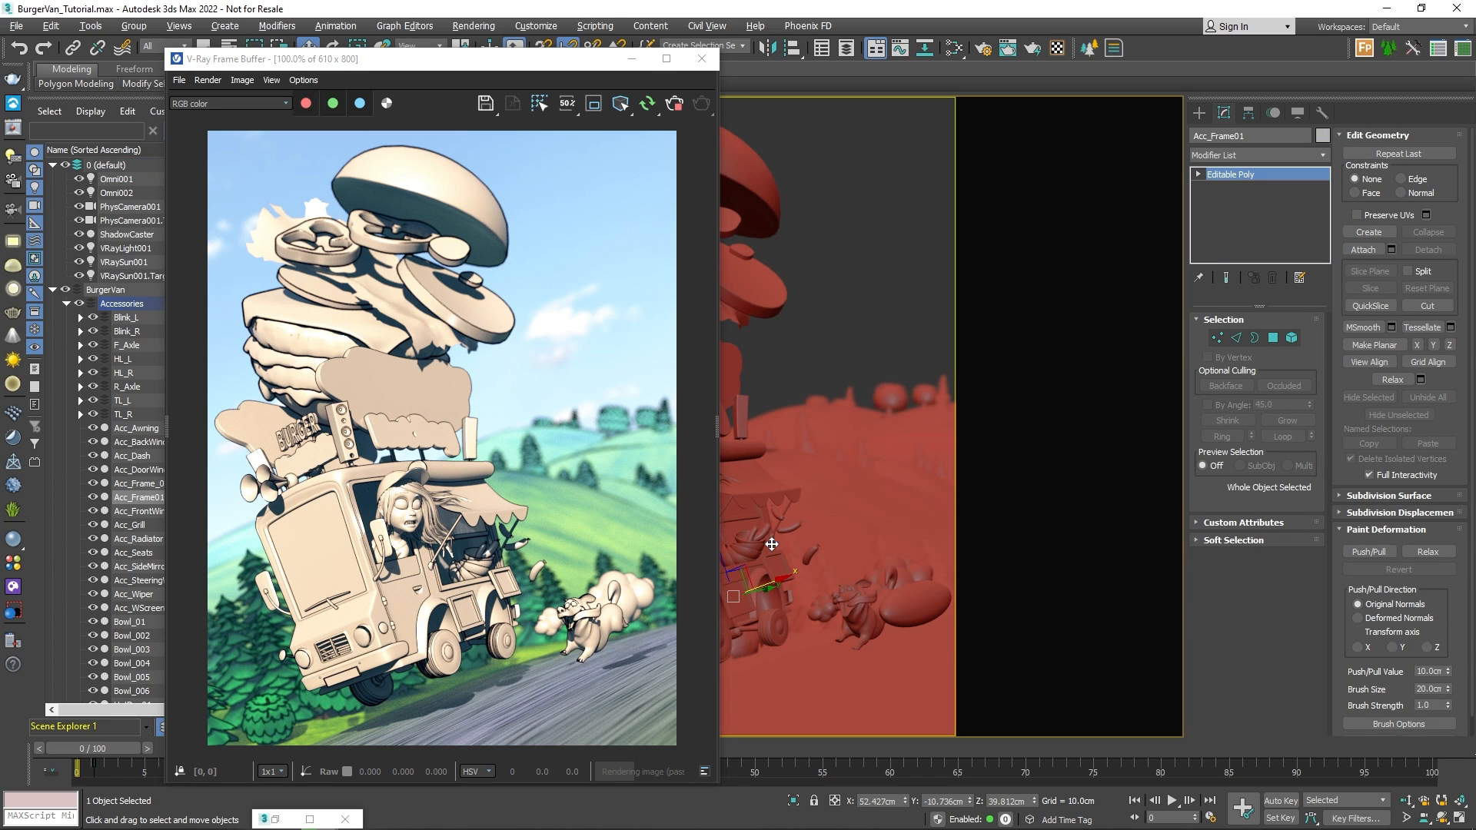
left_click(701, 59)
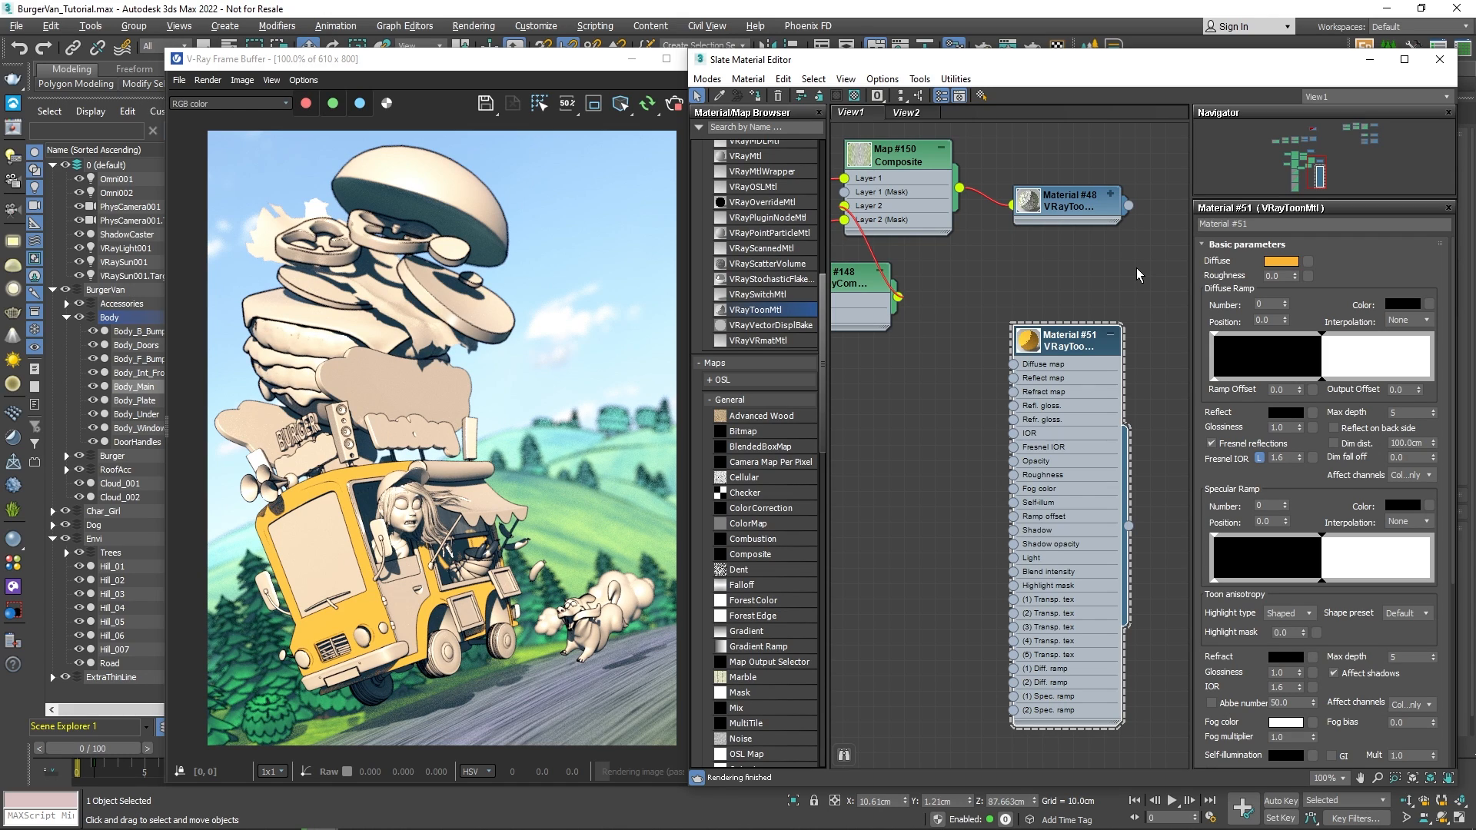
left_click(475, 550)
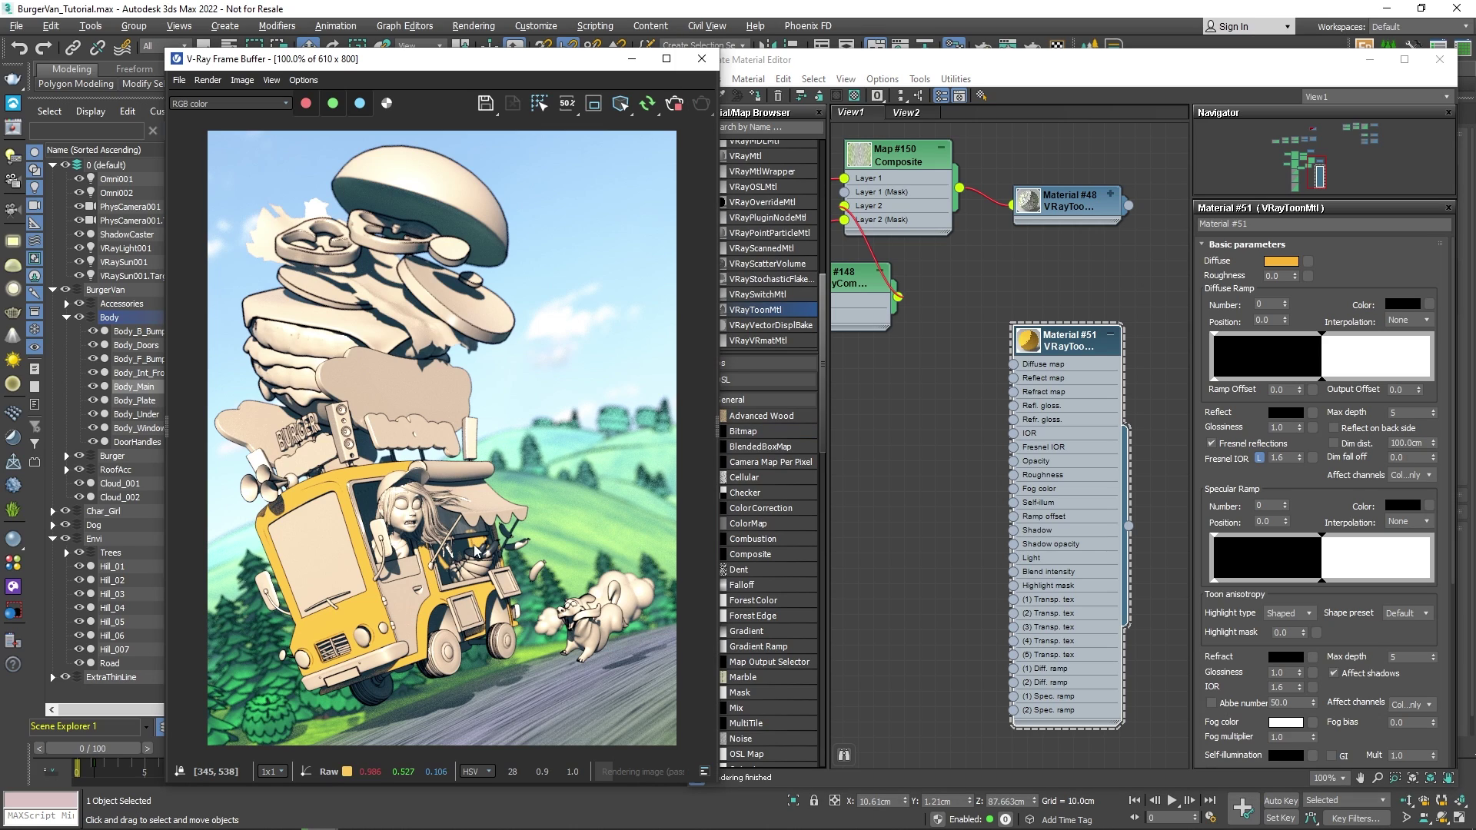
right_click(480, 559)
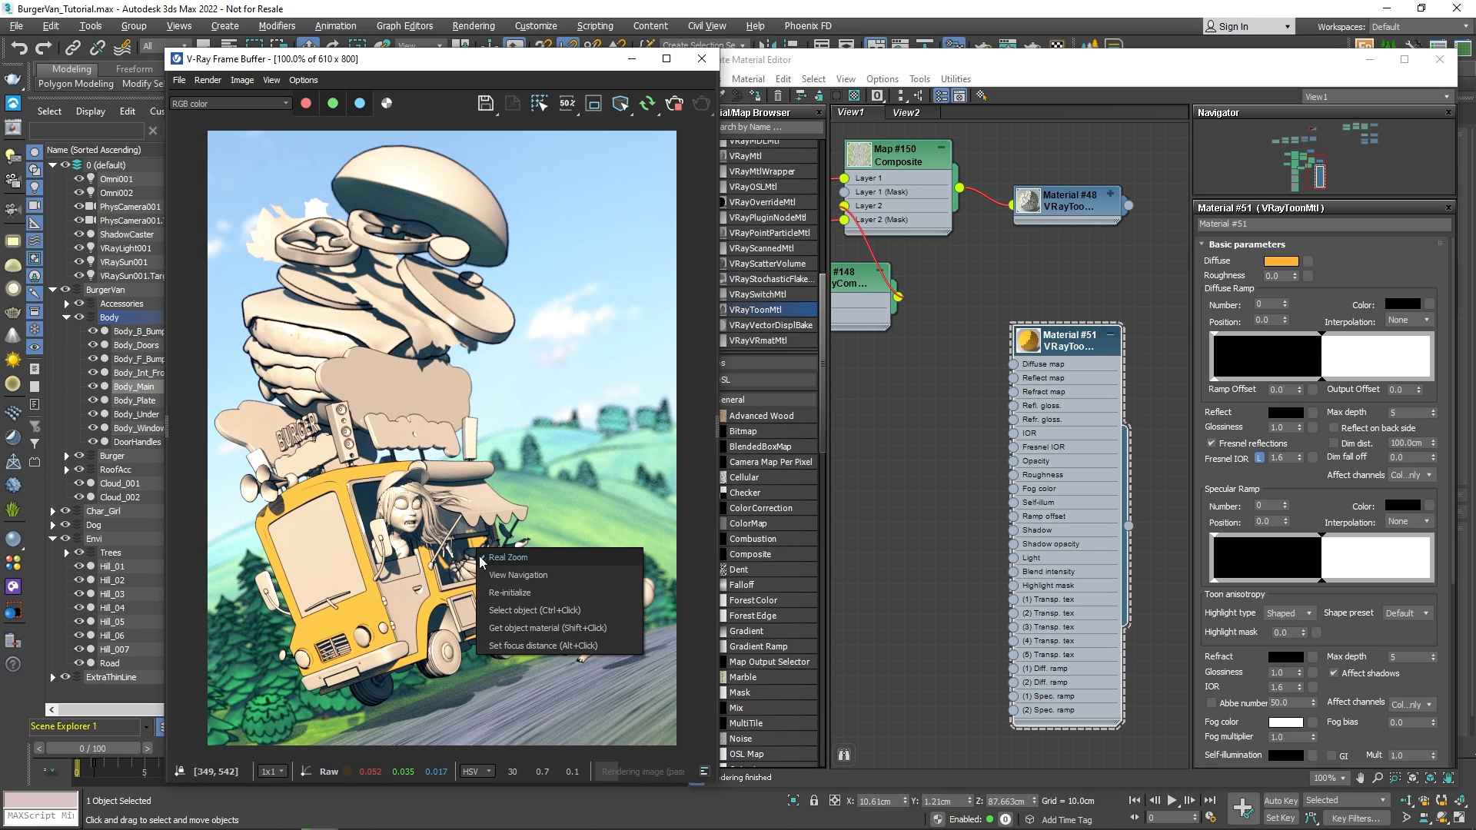
left_click(507, 556)
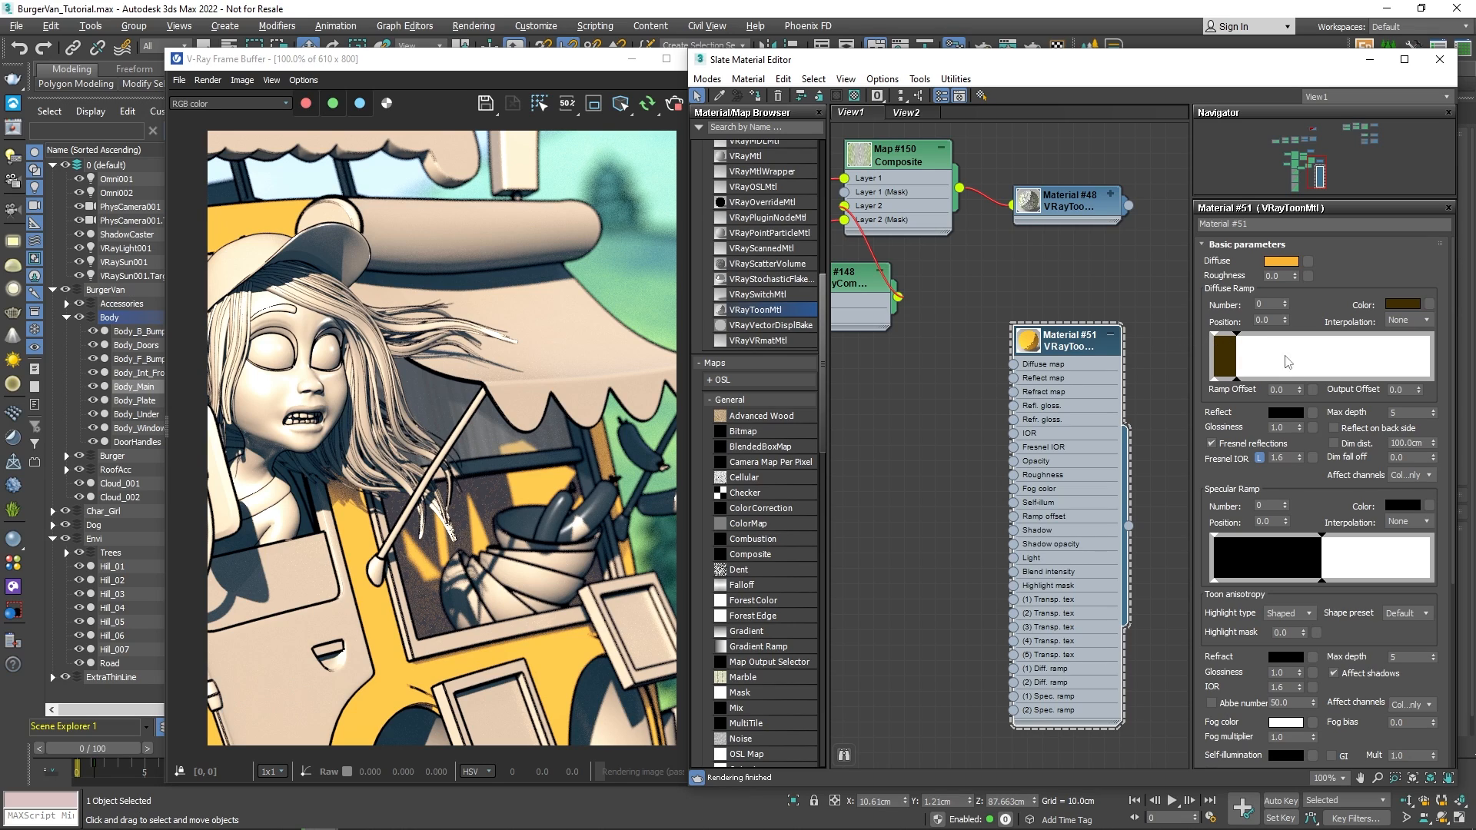
Step: Add a key near 0.303 to Material #51's brown-to-white diffuse ramp
right_click(1327, 356)
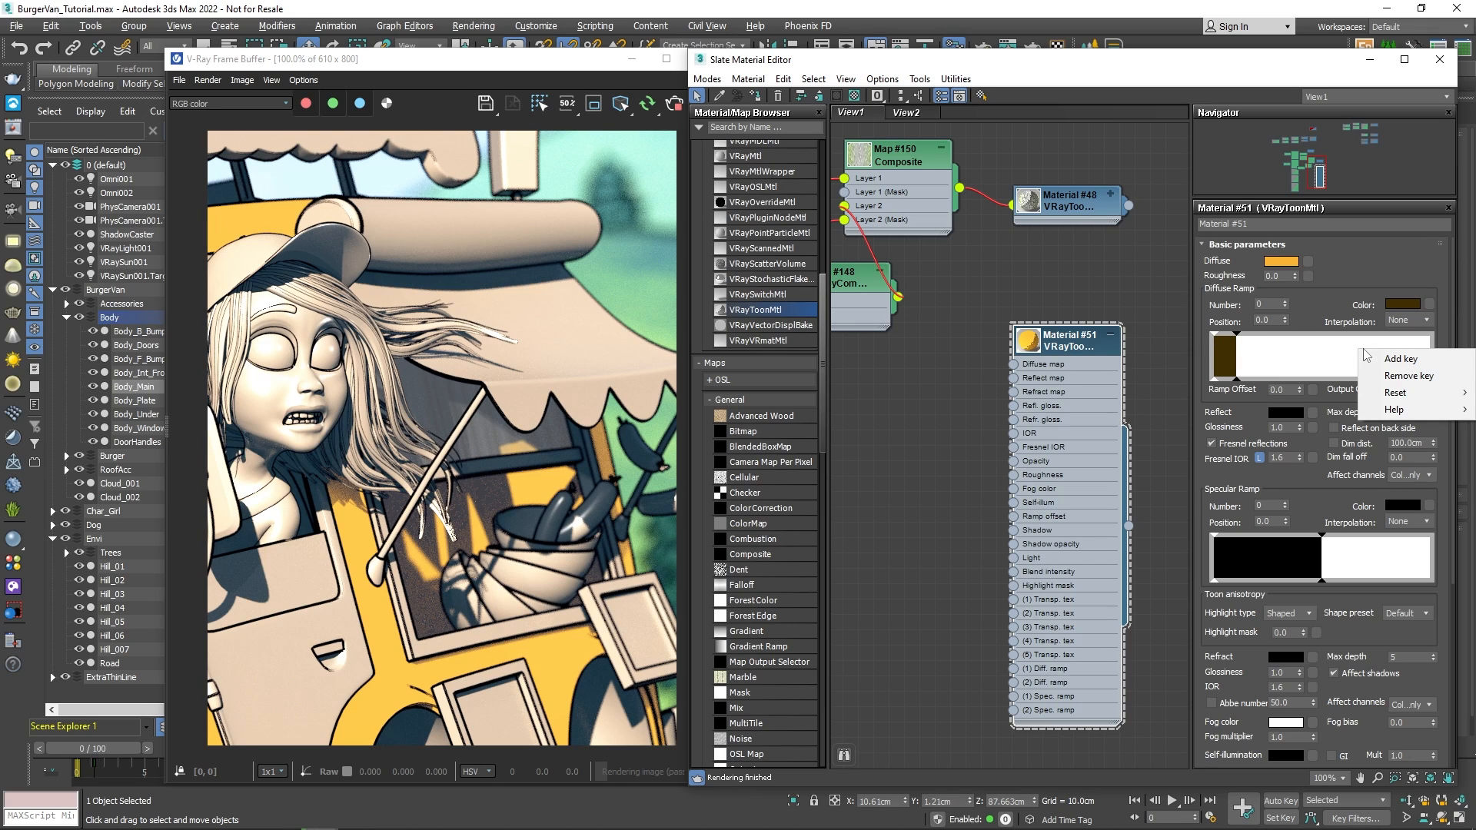
left_click(1404, 359)
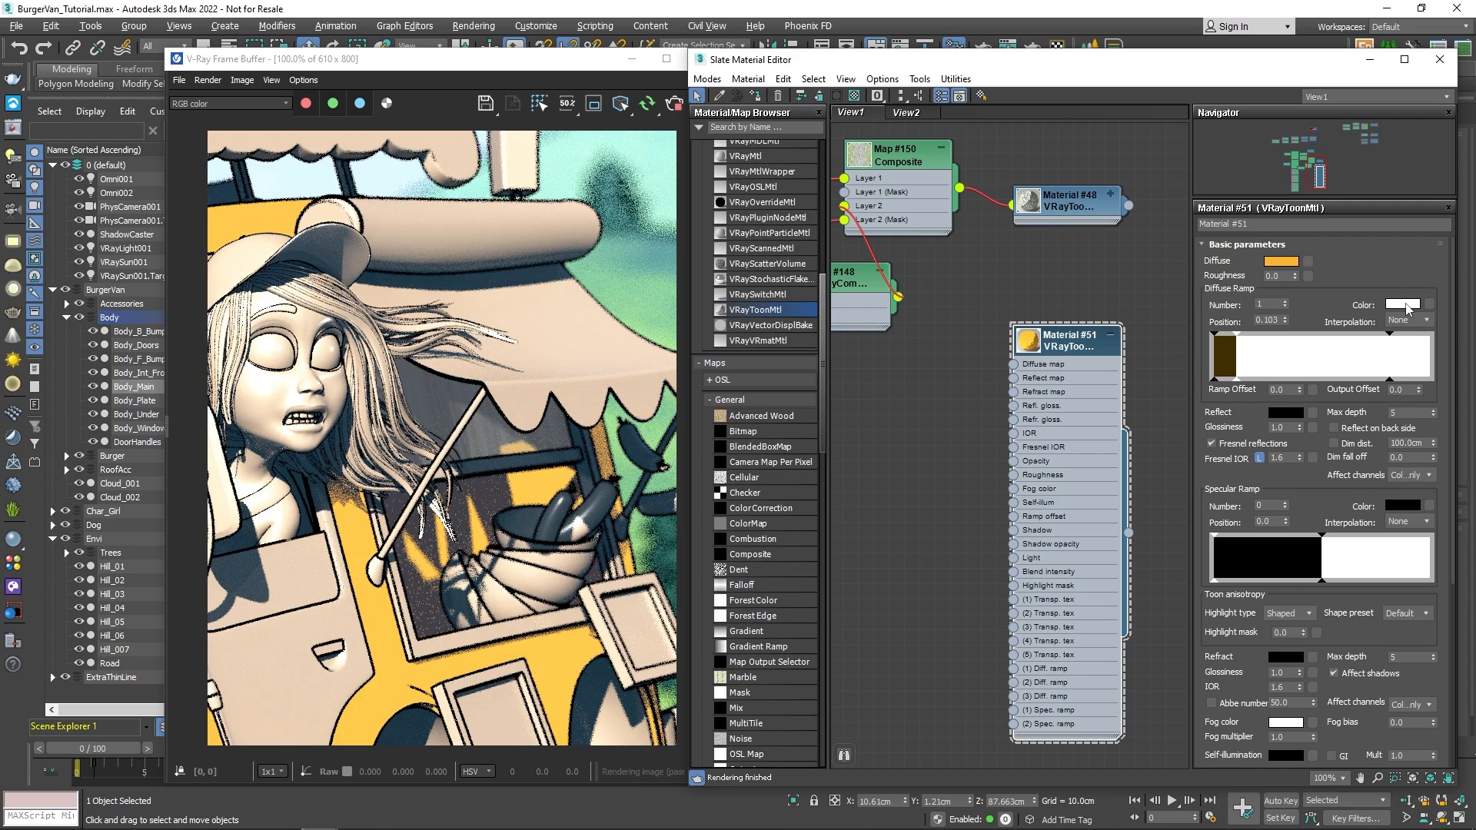
Step: Colour the middle diffuse ramp key pink and give the reflection a grey colour with 0.43 glossiness
left_click(1402, 305)
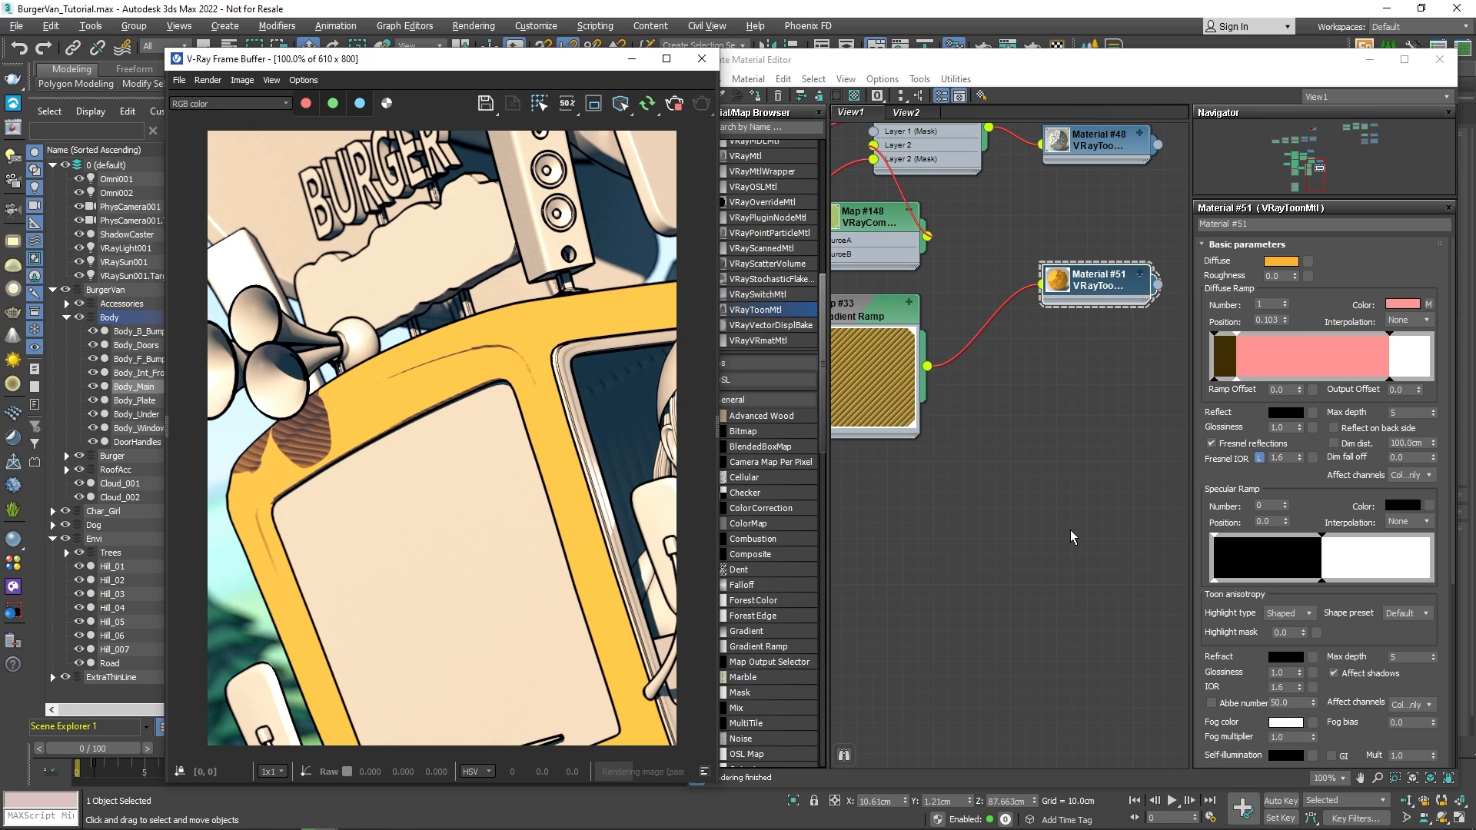
mouse_move(1277, 417)
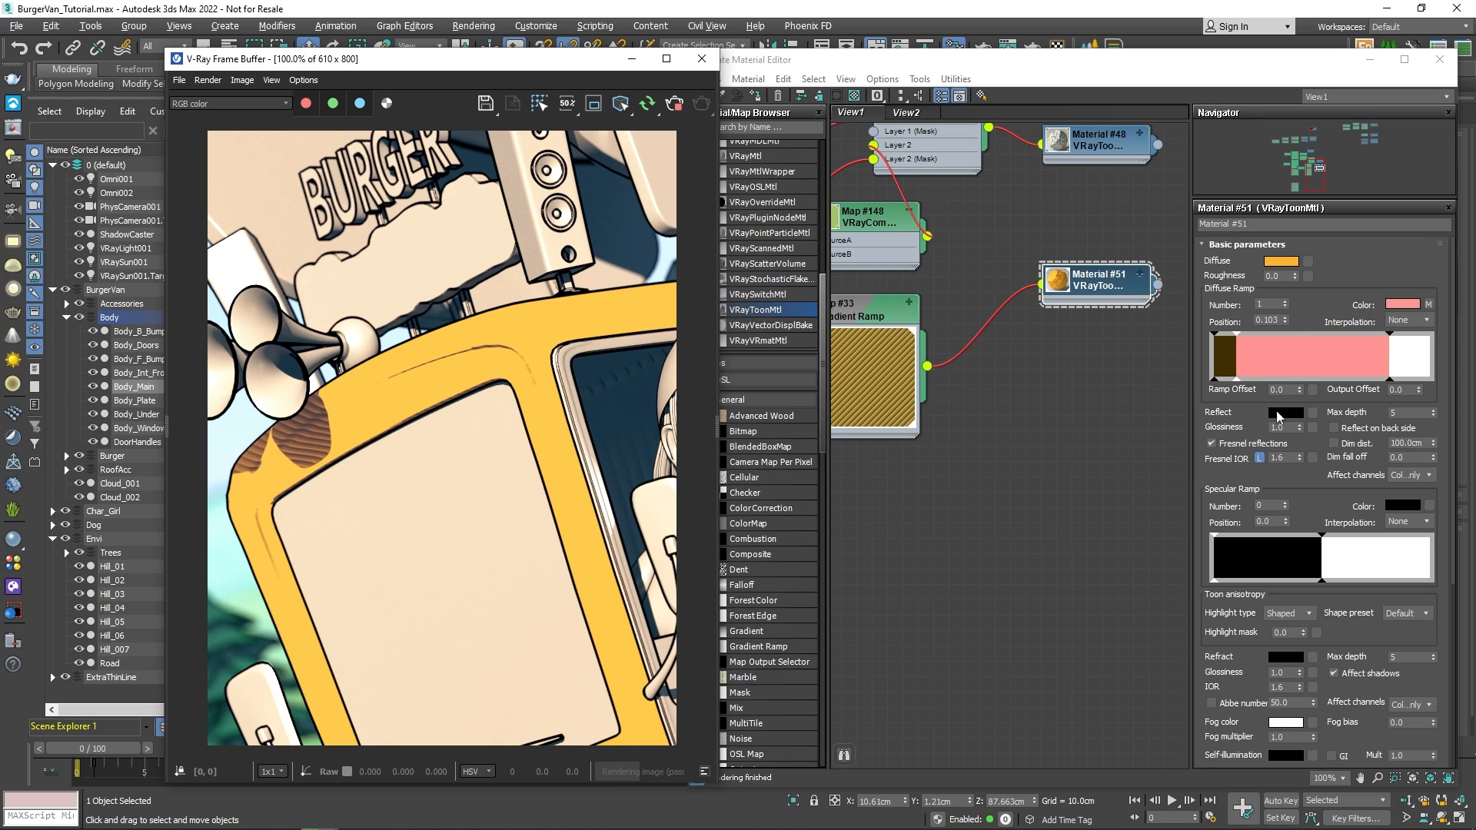
left_click(1283, 412)
type("0.43")
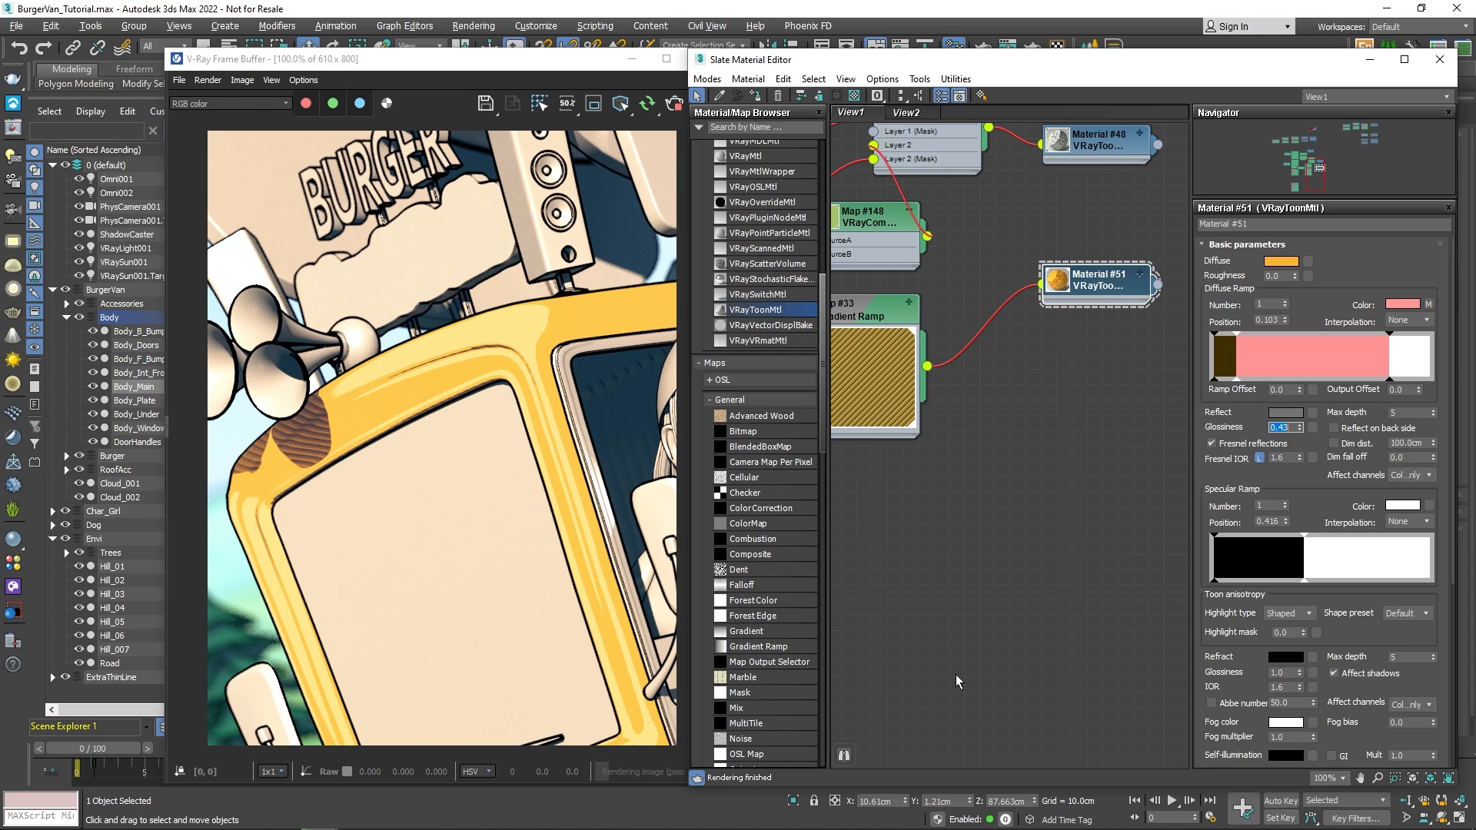
mouse_move(1373, 582)
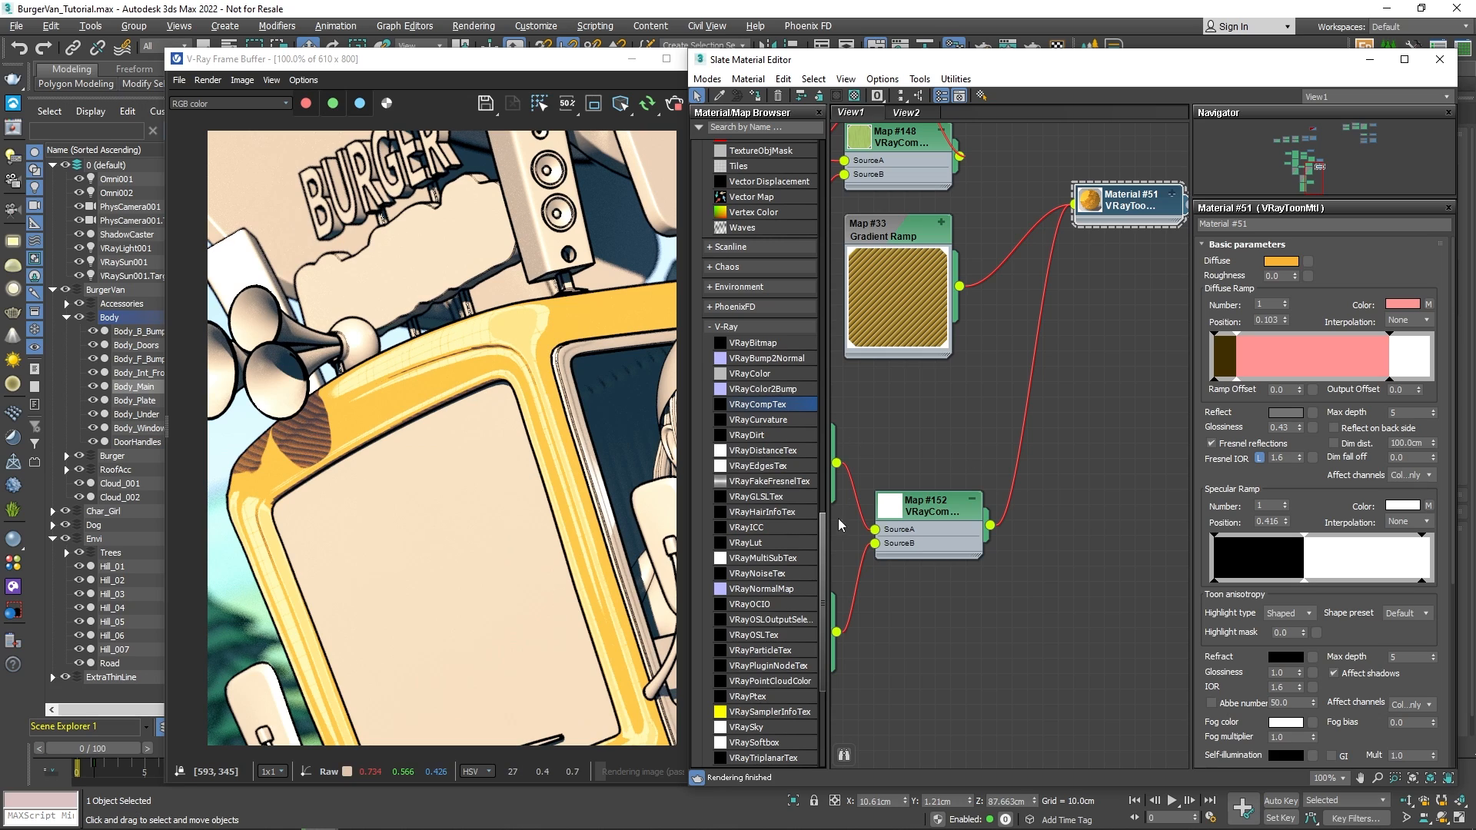
Step: Wire a Color Correction map into the VRayCompTex, using advanced lightness with RGB gain 35
scroll("up", 3)
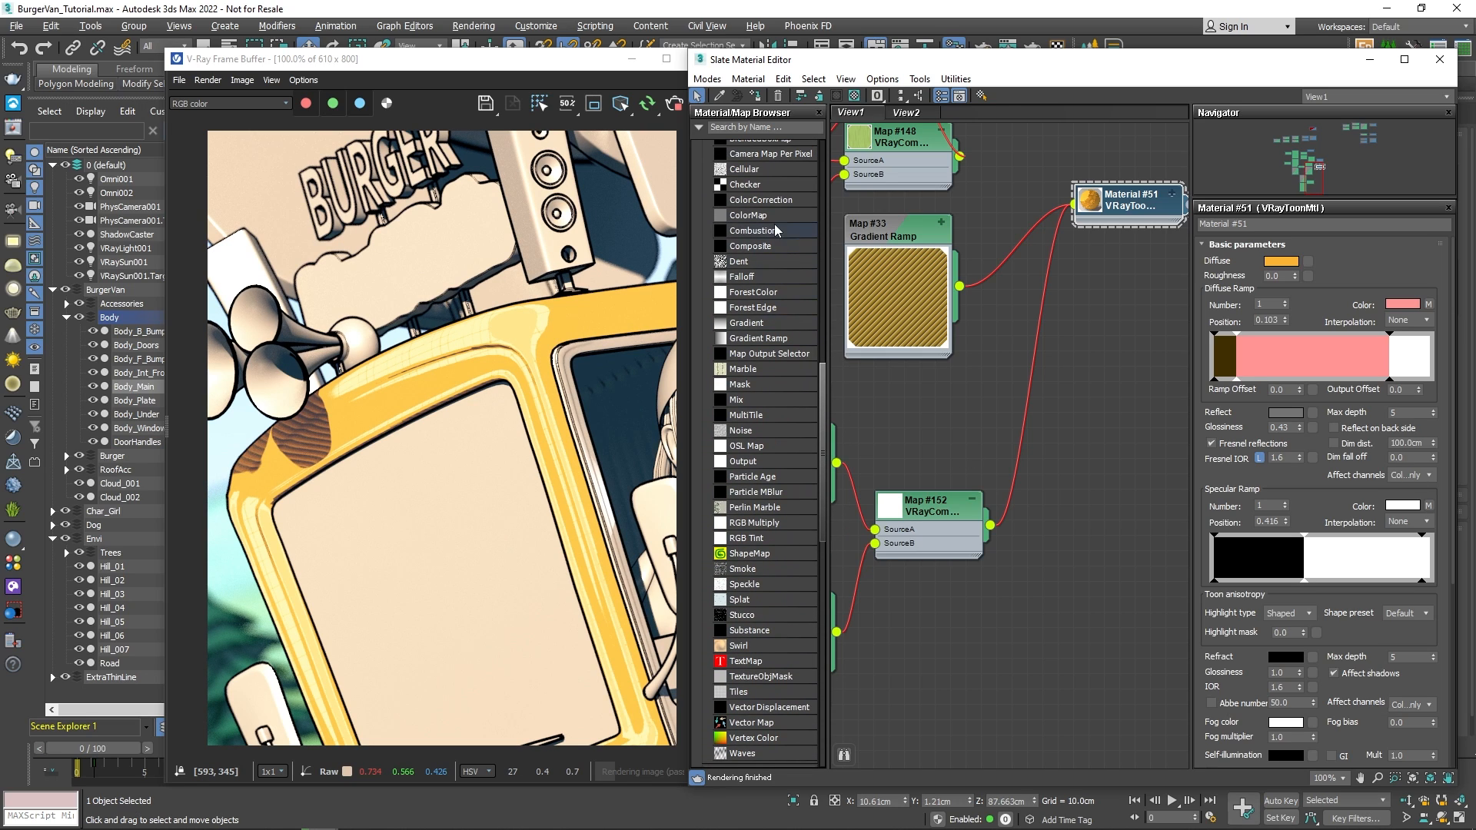
double_click(763, 199)
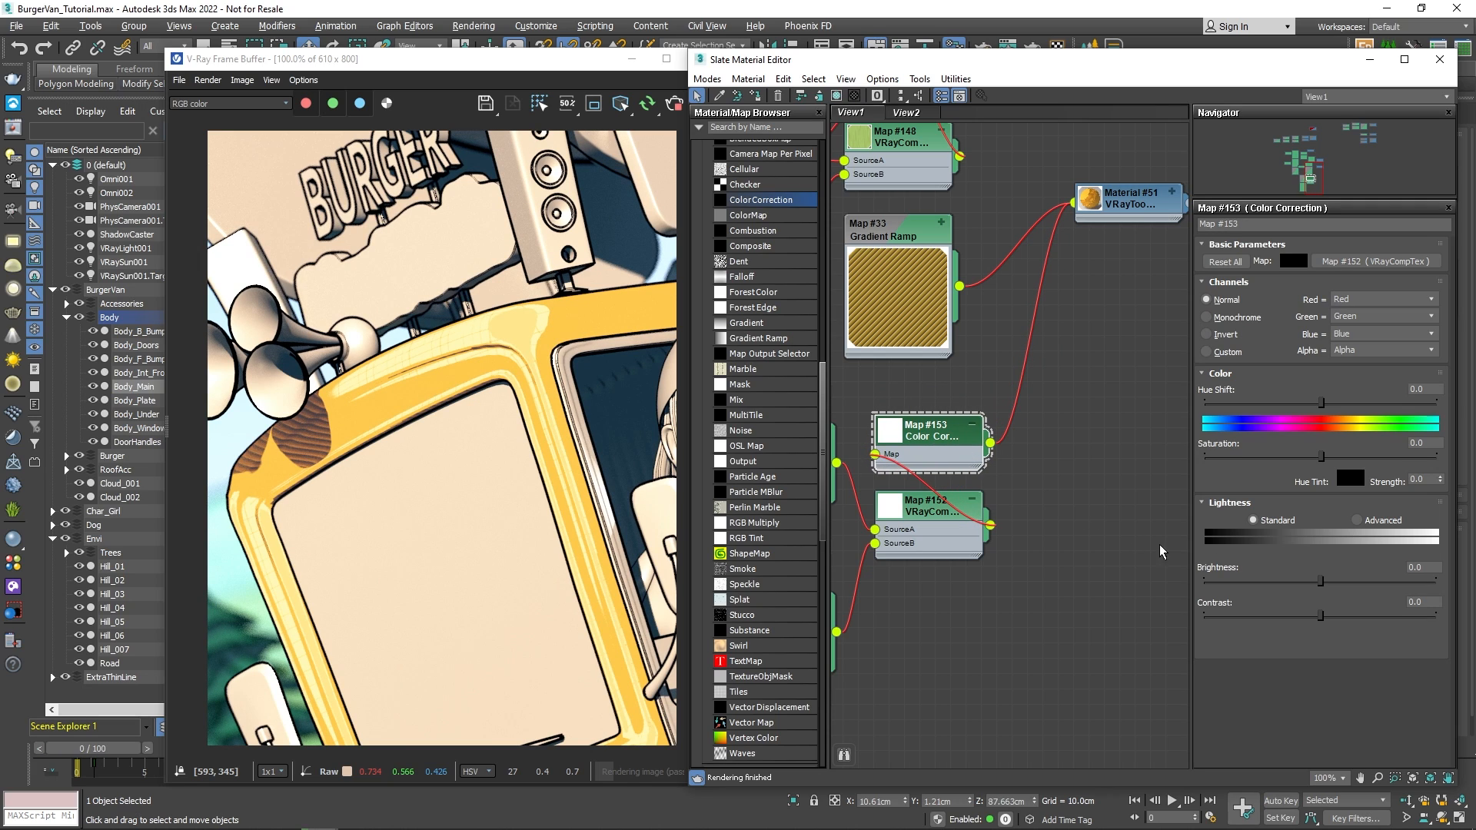
left_click(1353, 520)
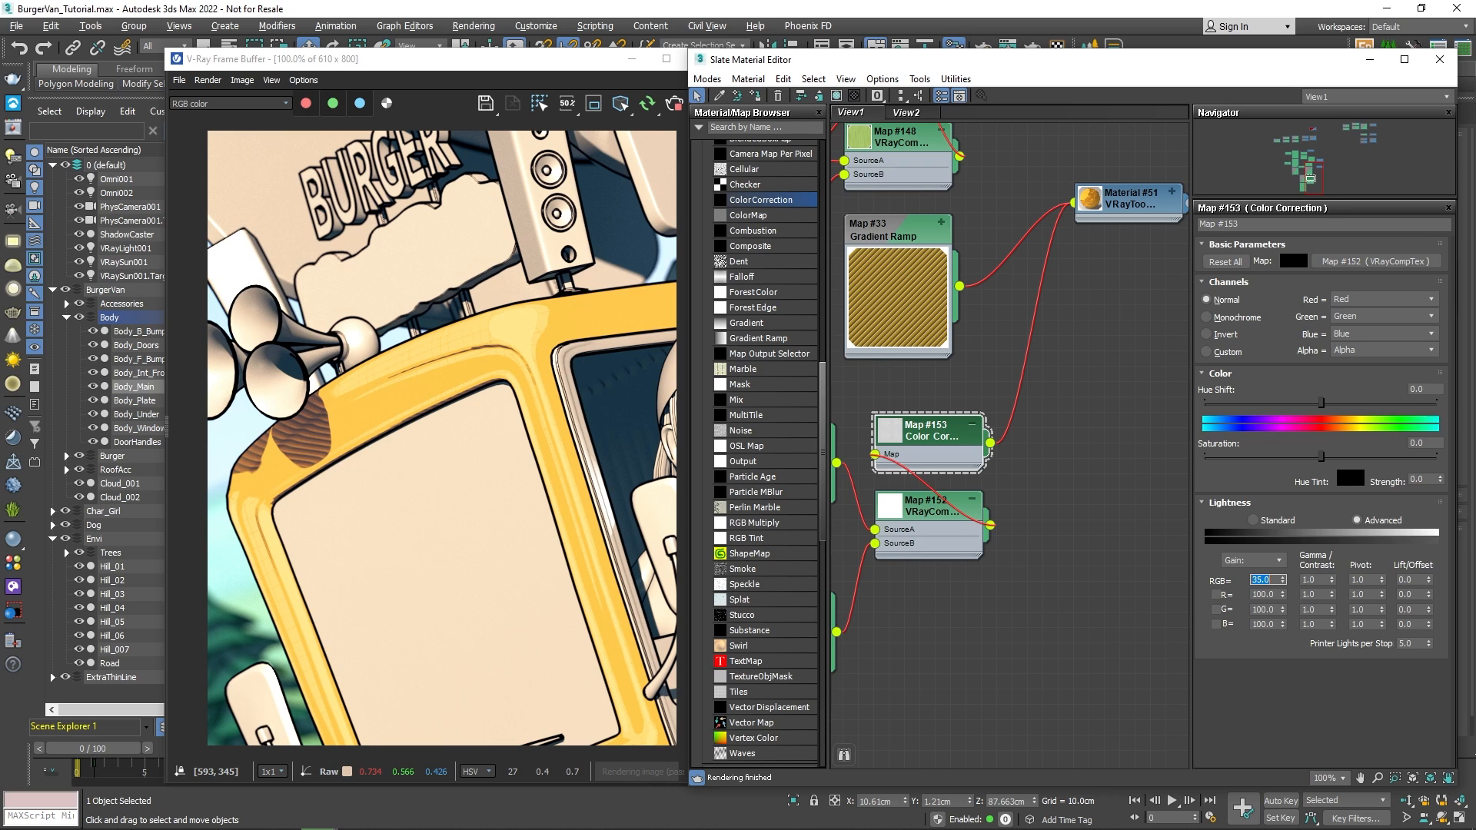
Step: Select the scene object under a chosen point of the V-Ray Frame Buffer render
right_click(573, 462)
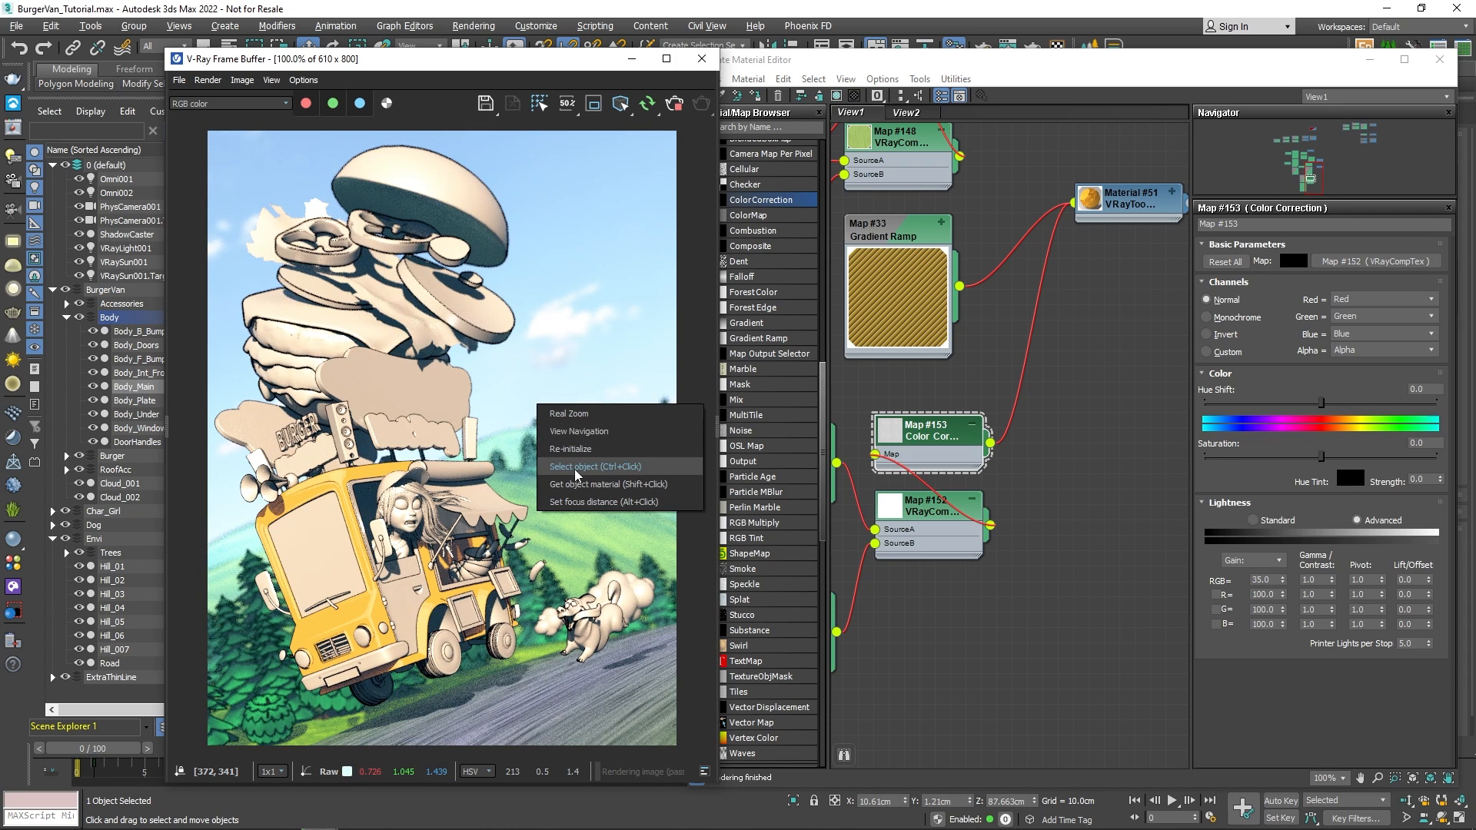
left_click(593, 466)
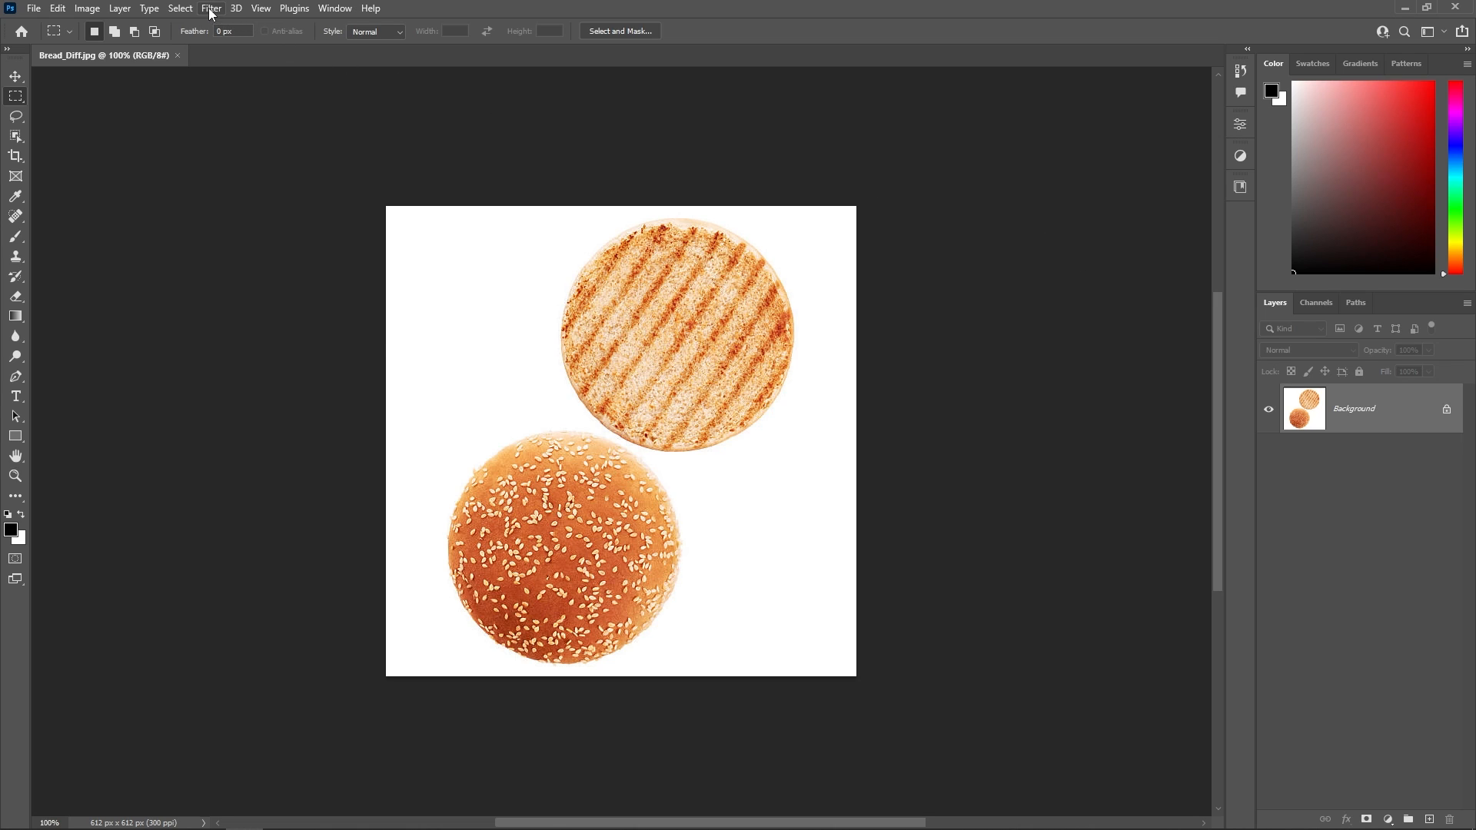
Step: Apply the Artistic Cutout filter to Bread_Diff.jpg with Levels 4, Simplicity 4, Fidelity 2
left_click(211, 9)
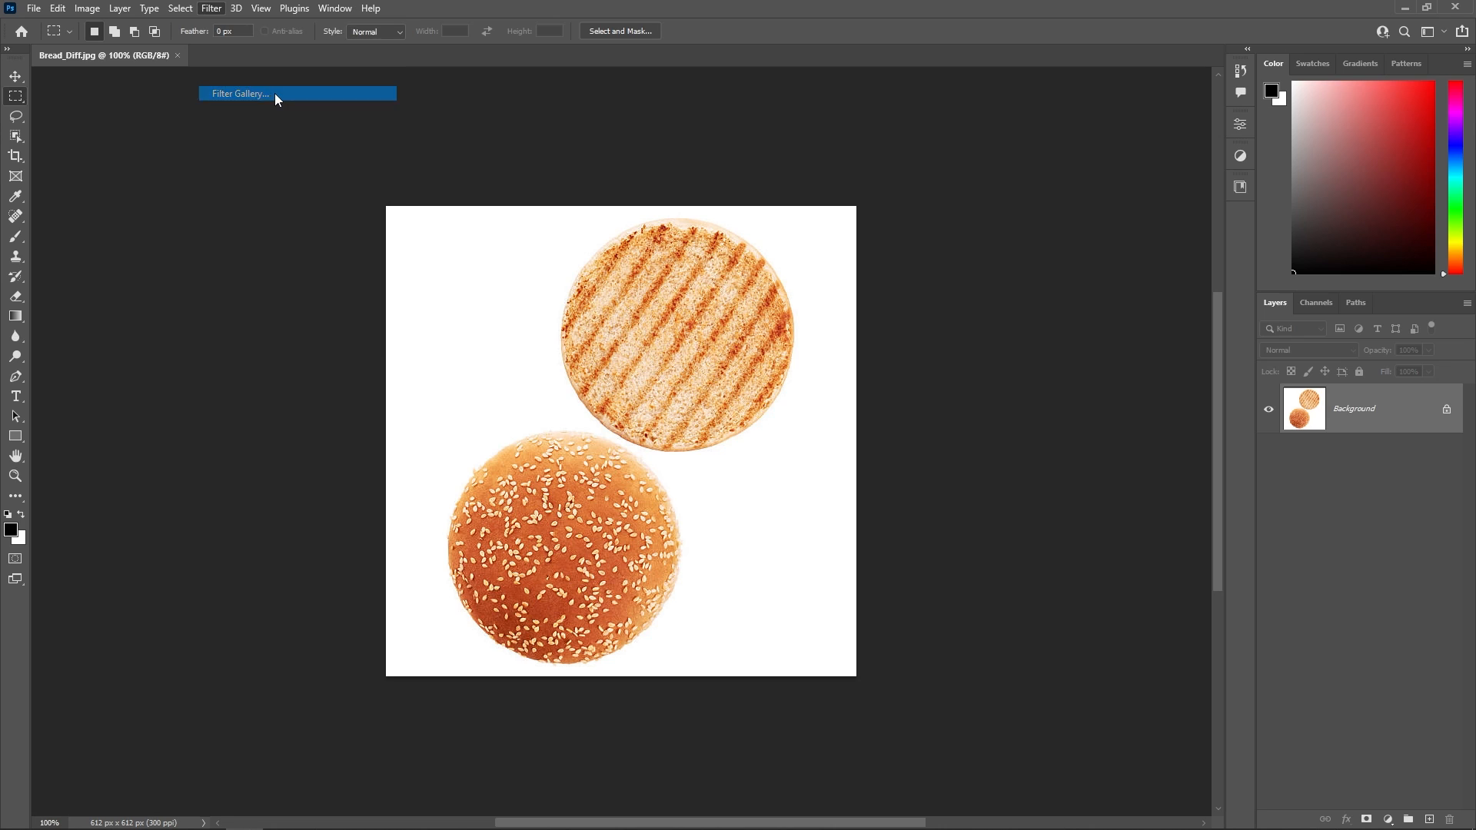
left_click(242, 94)
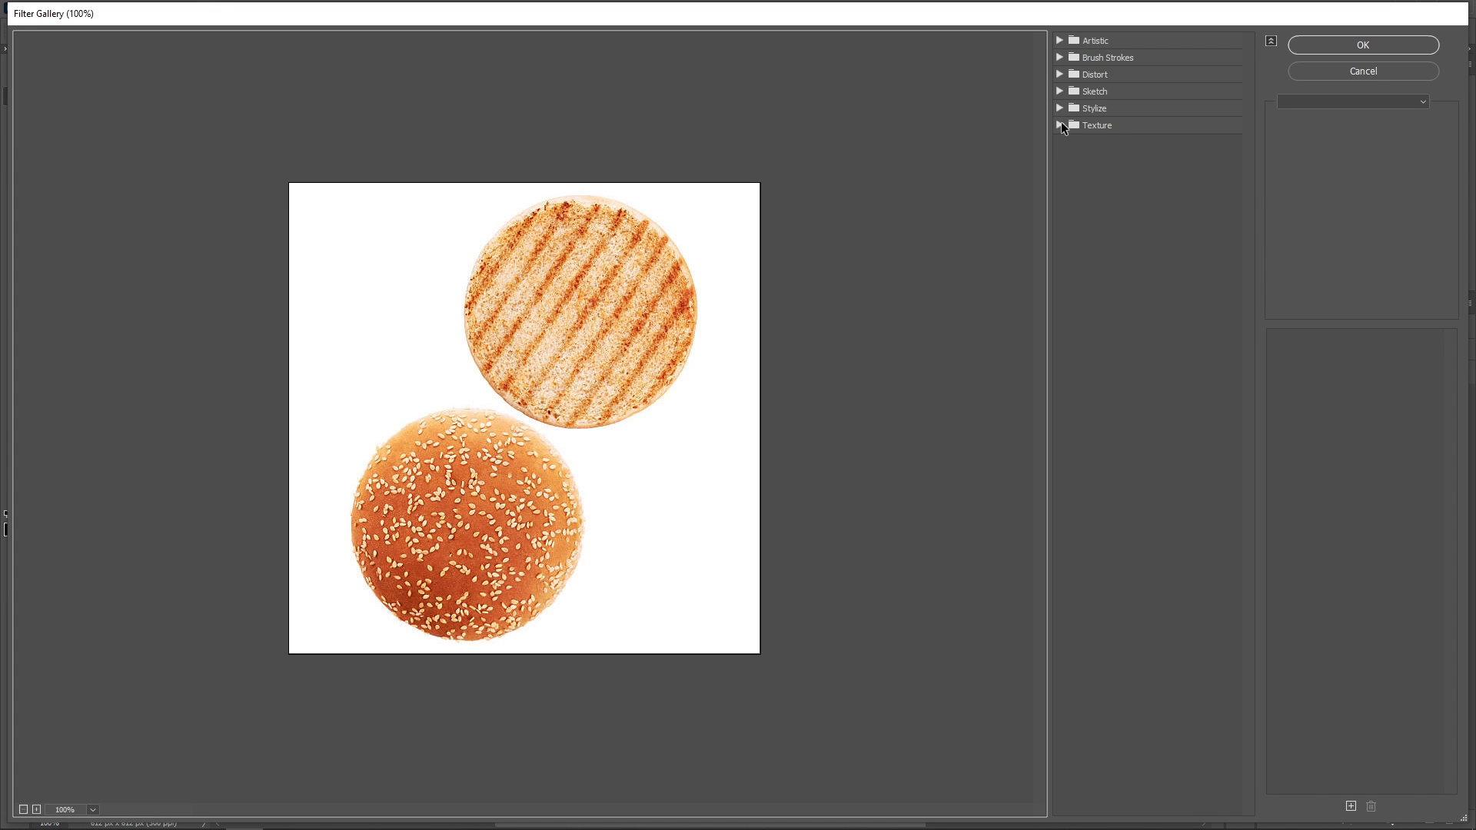
left_click(1094, 40)
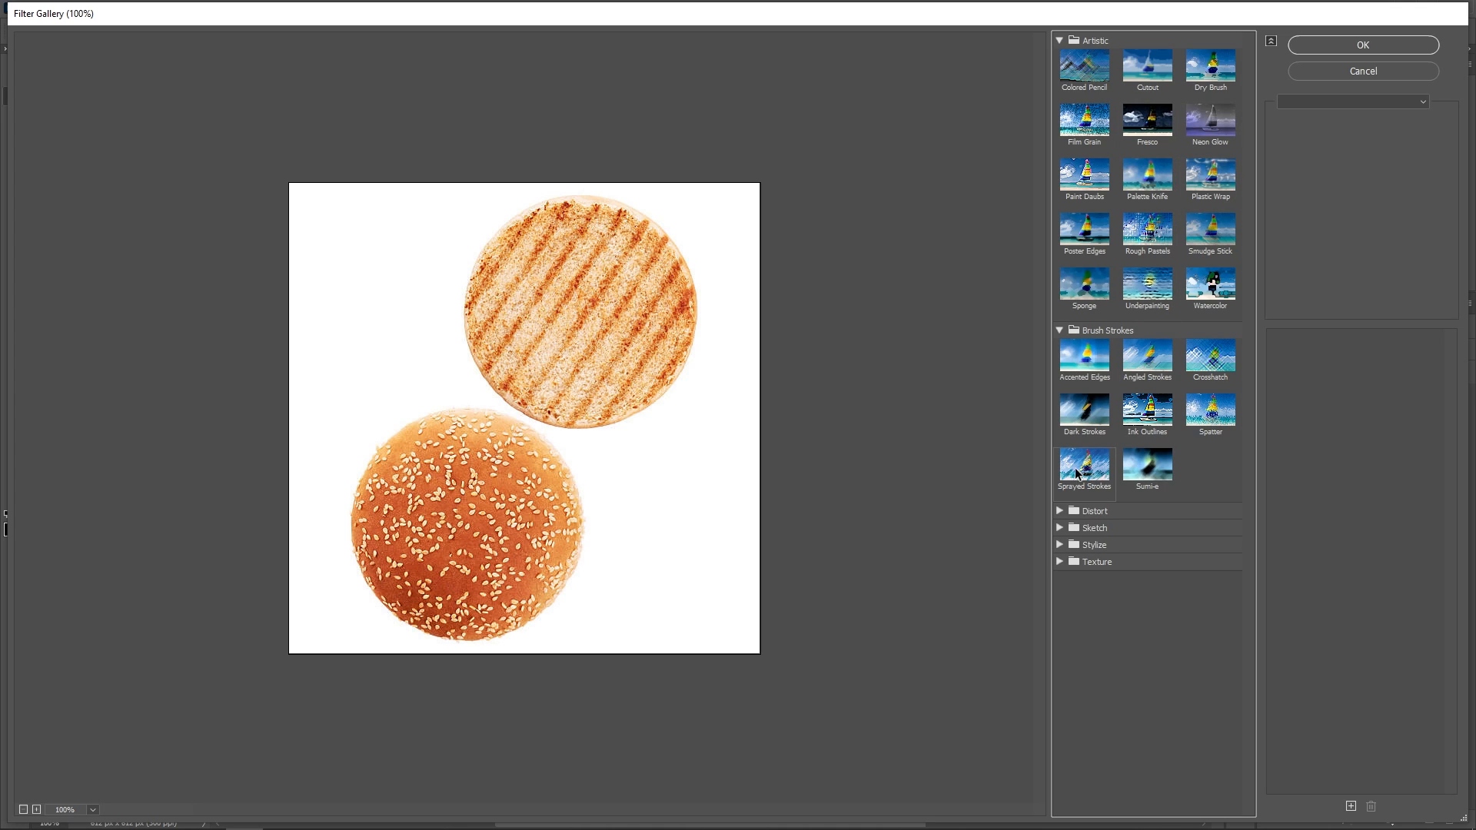
left_click(1059, 511)
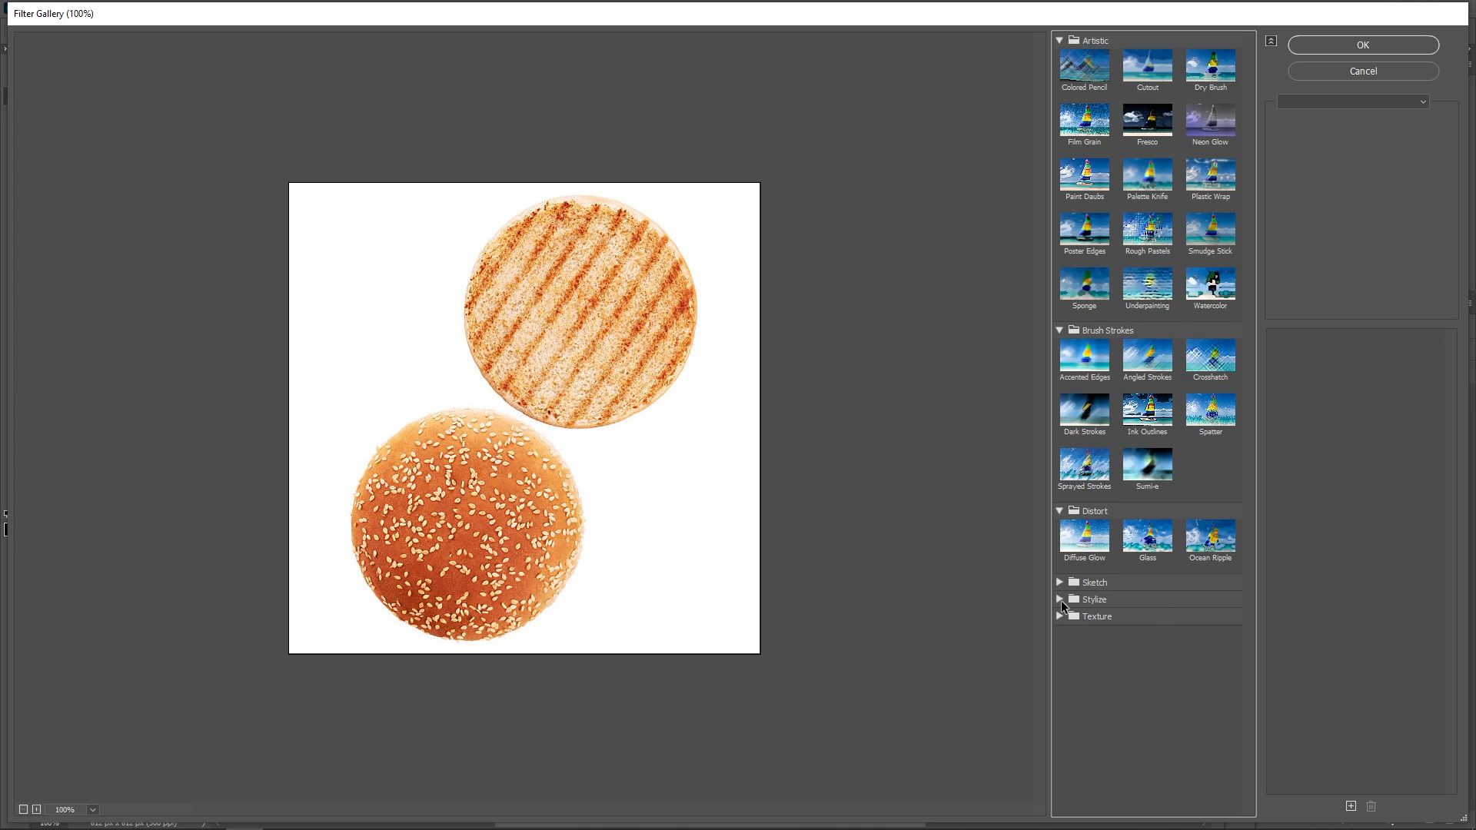
left_click(1061, 599)
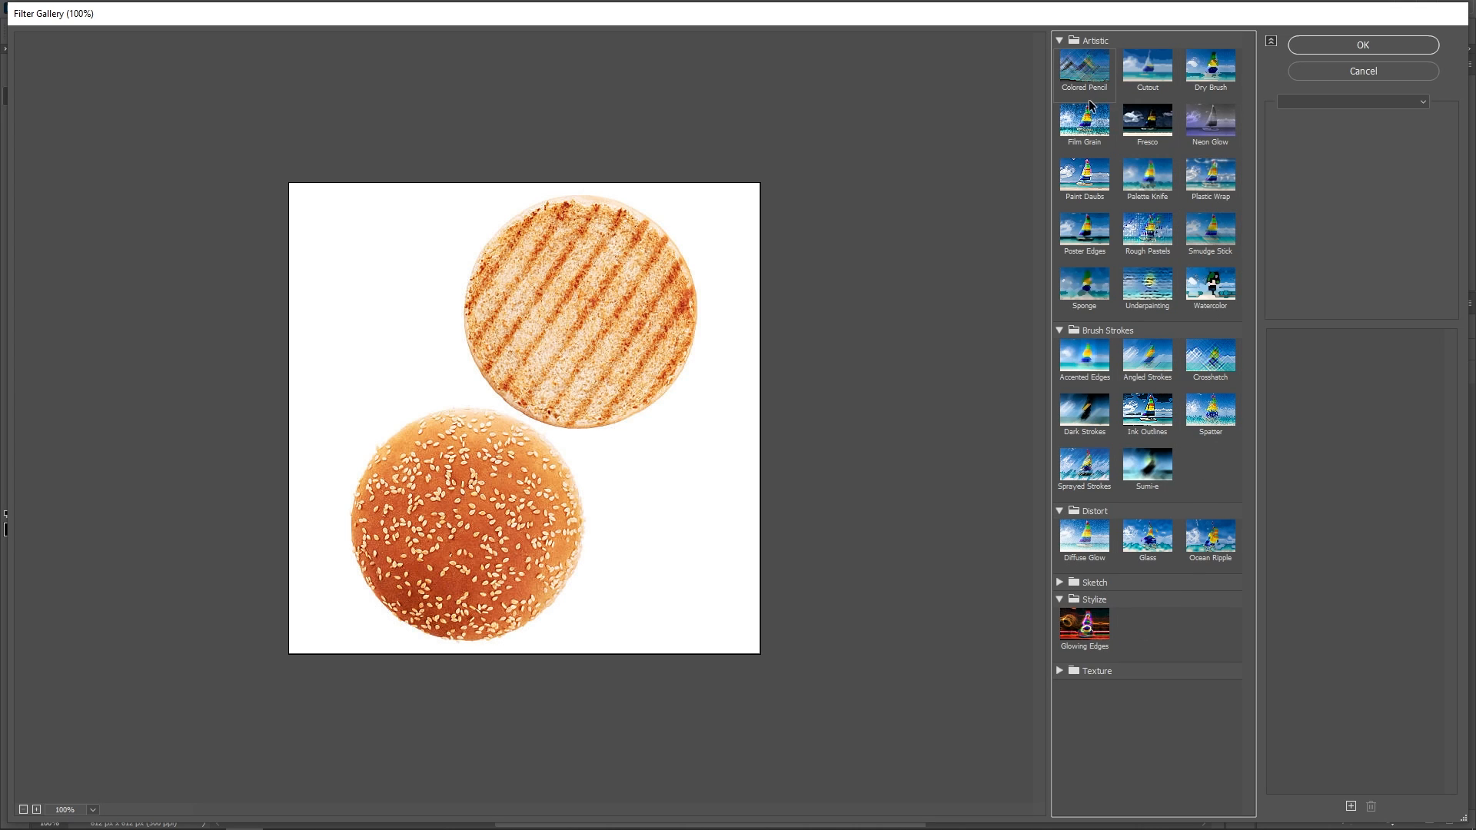
mouse_move(1156, 73)
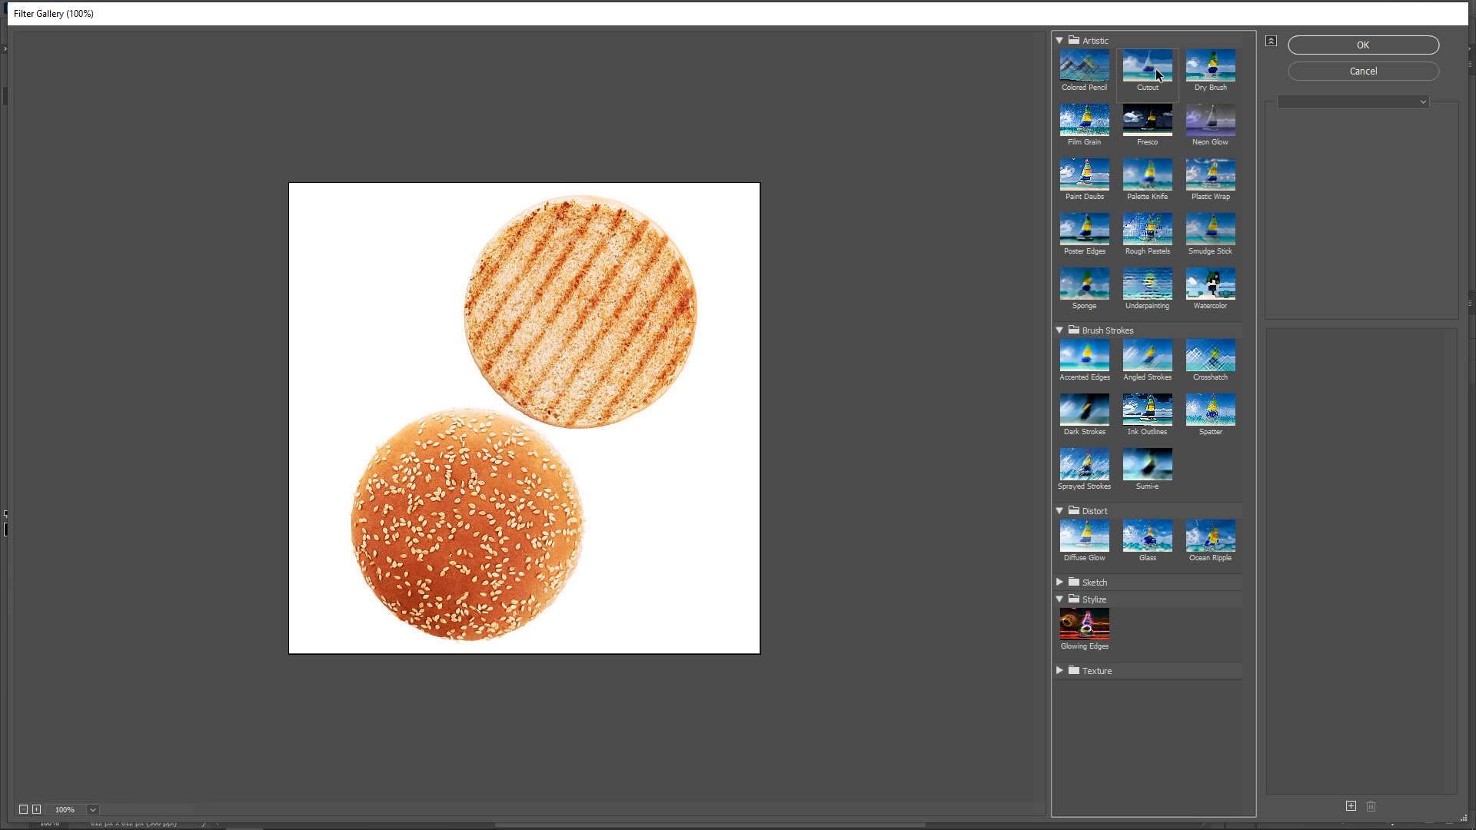
left_click(1147, 68)
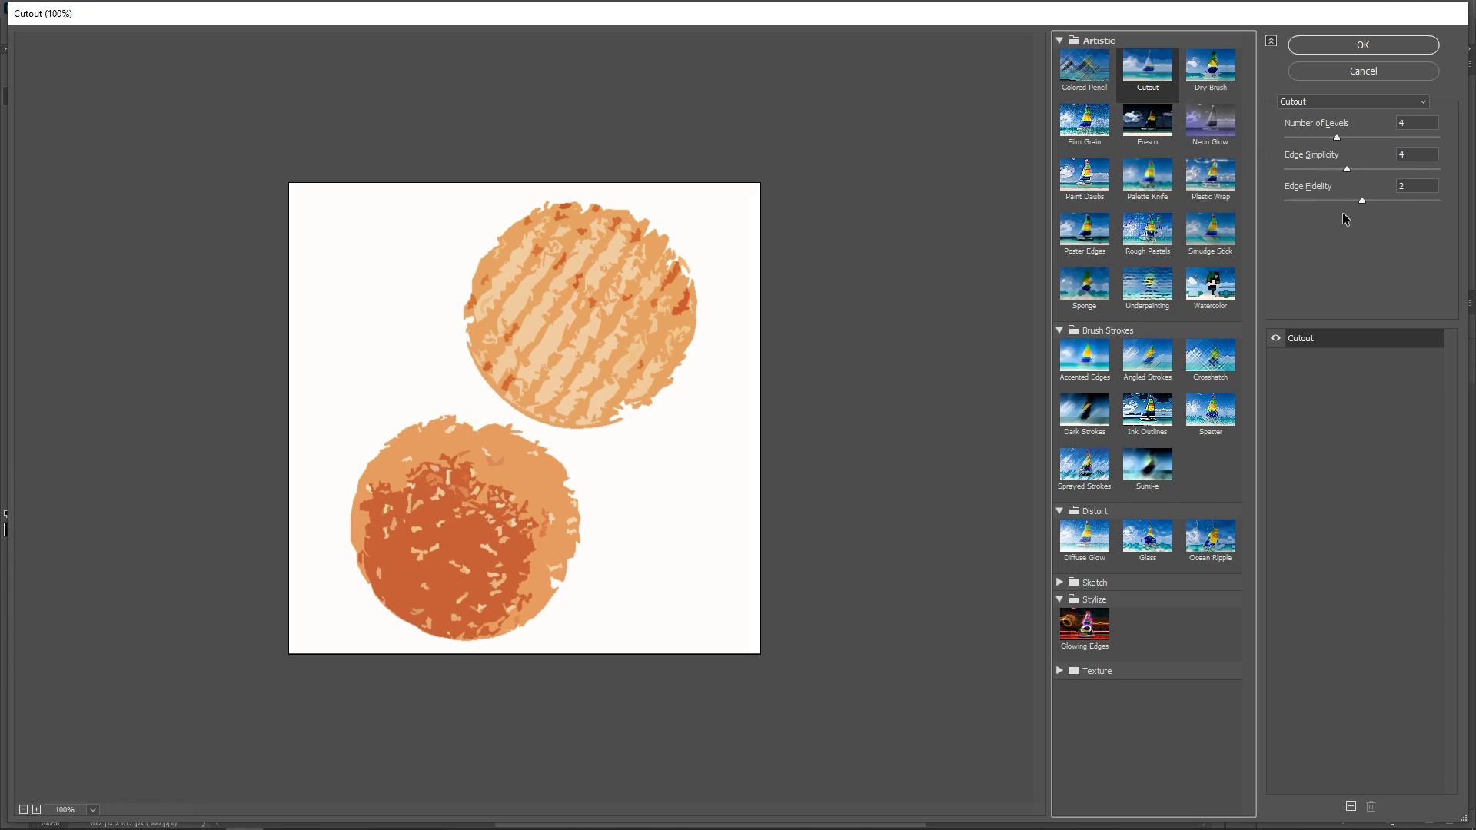
triple_click(1416, 186)
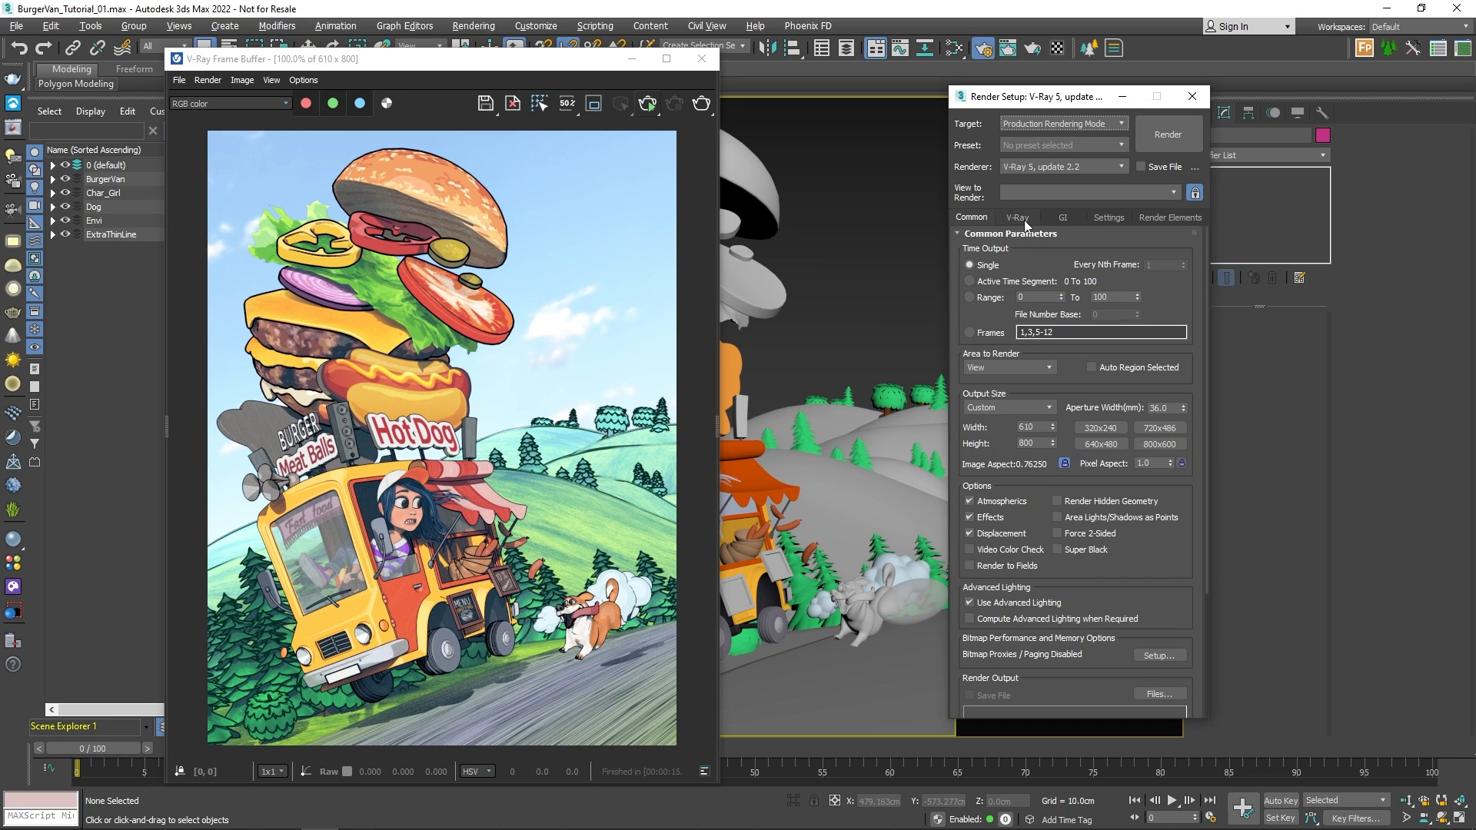
Step: Review the V-Ray Settings and close the Render Setup window
left_click(1108, 217)
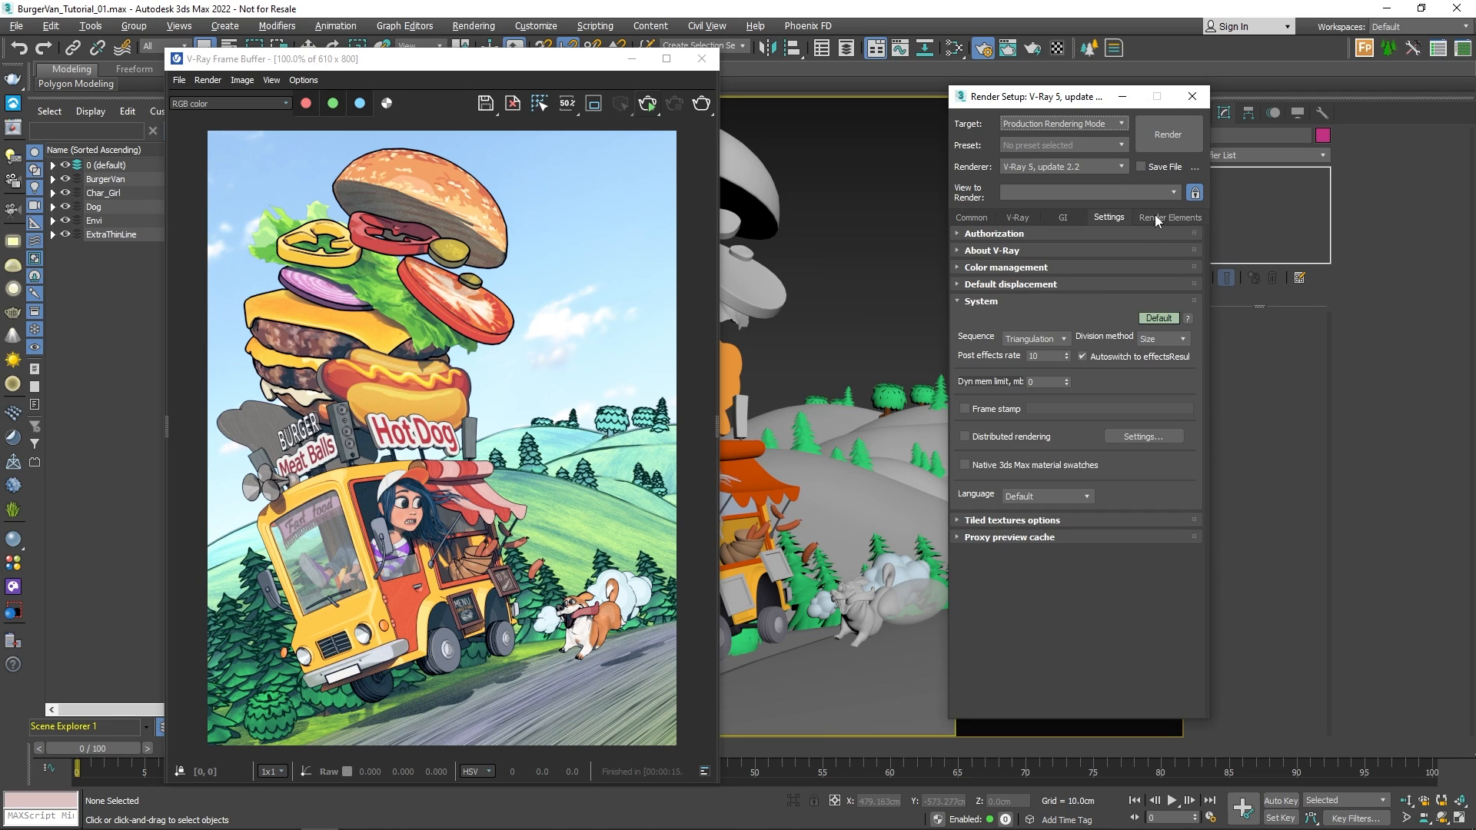
left_click(1190, 95)
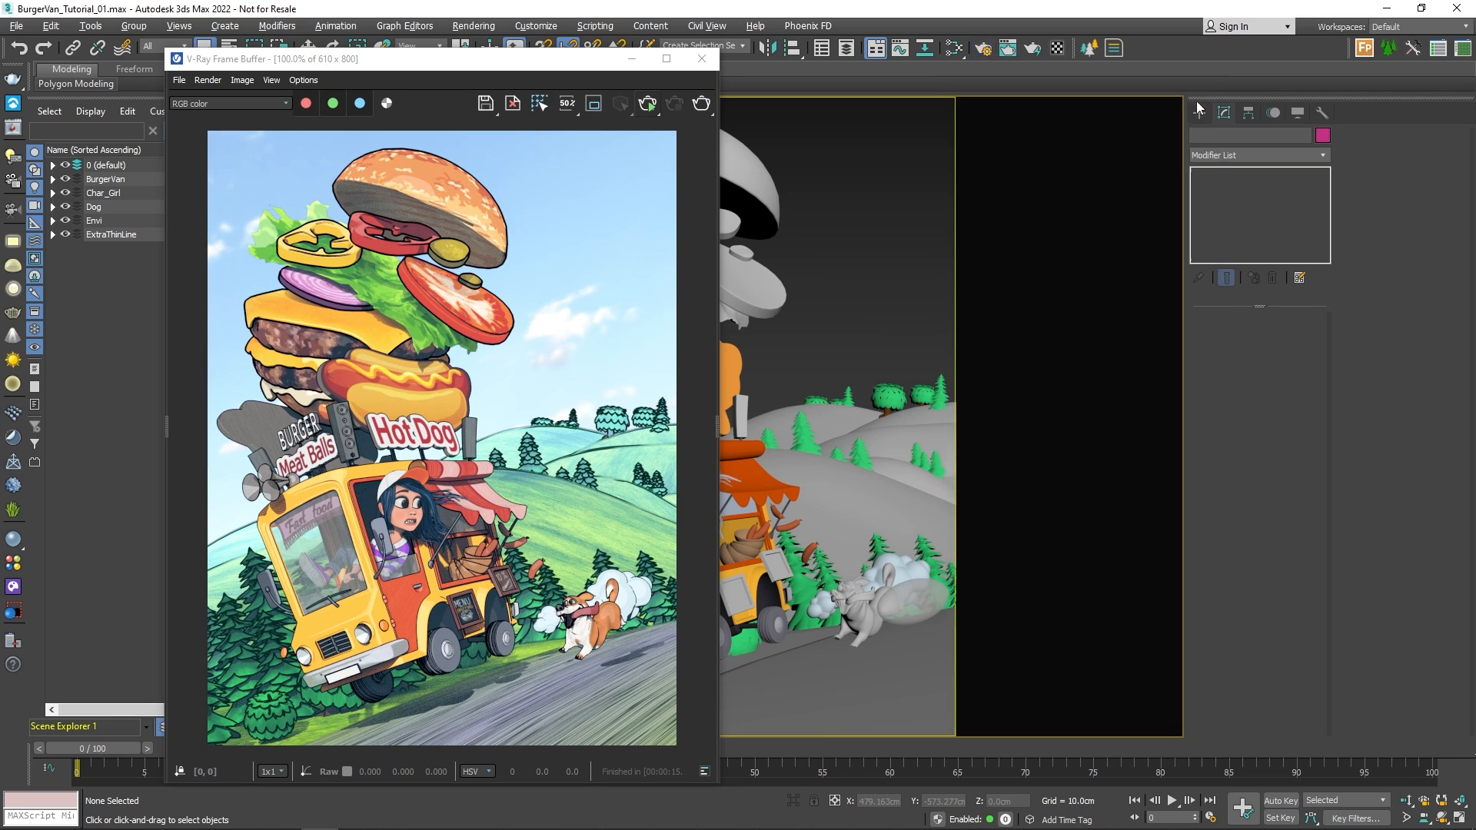